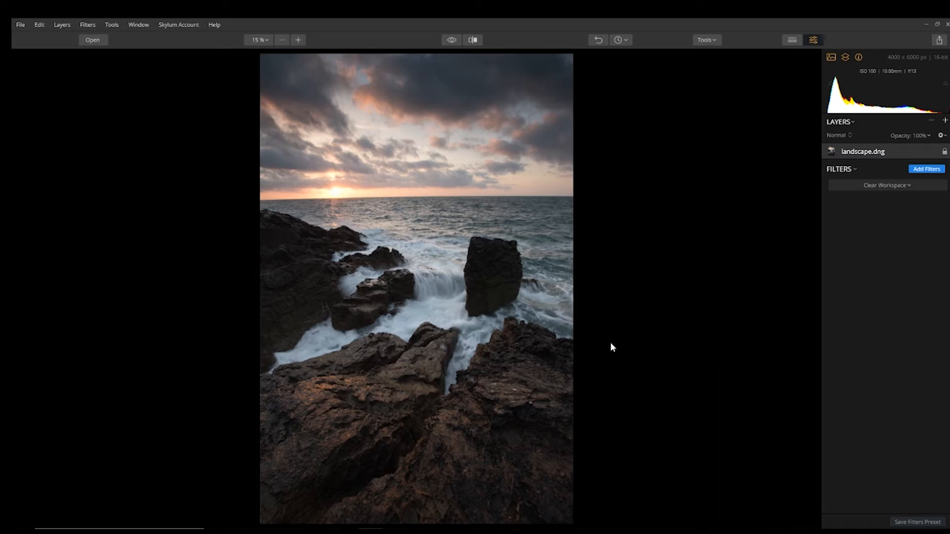
pyautogui.moveTo(650, 347)
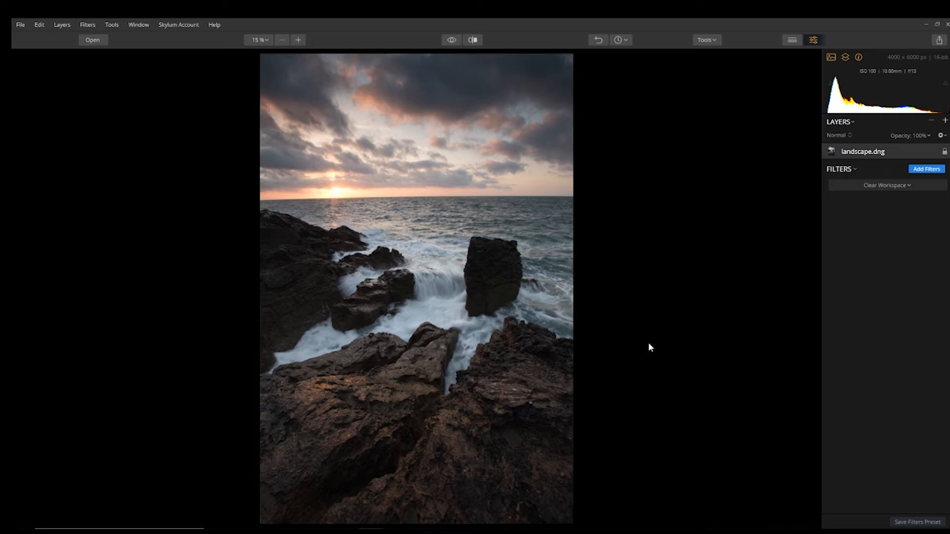
pyautogui.moveTo(648, 351)
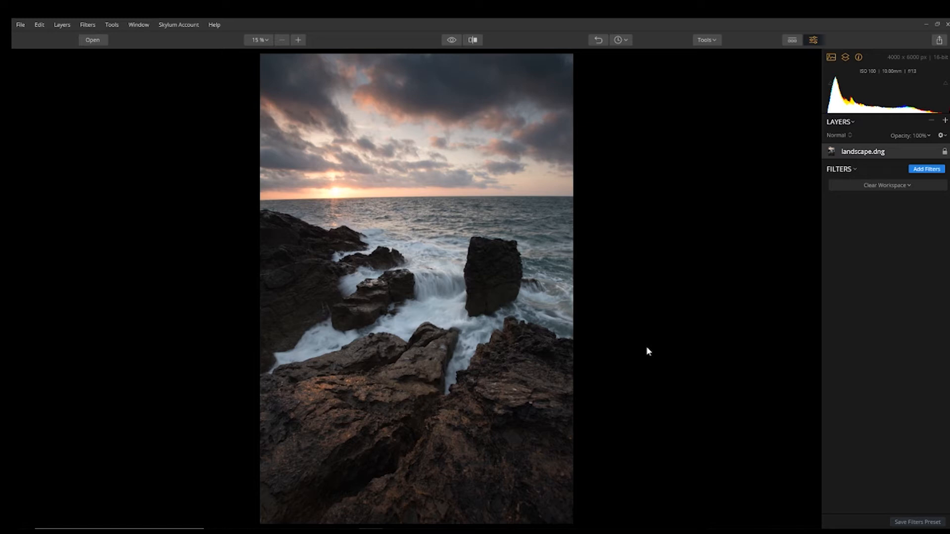
# - Browse the Filters Catalog through its full list without adding a filter
pyautogui.click(926, 169)
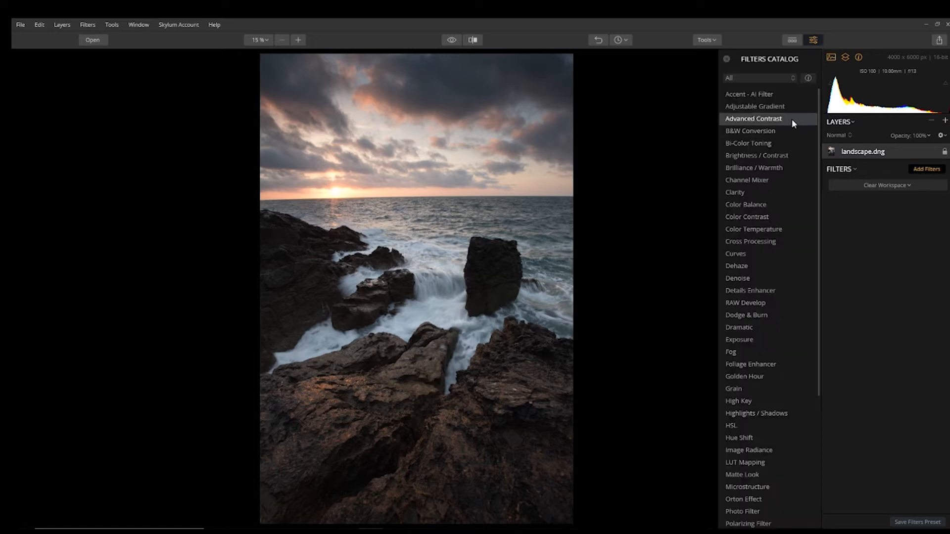
pyautogui.scroll(-3)
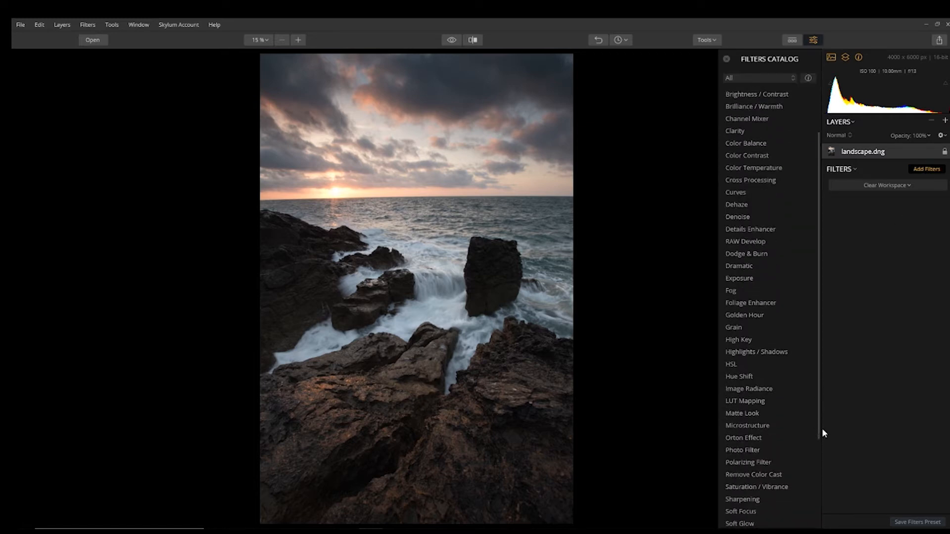
pyautogui.scroll(-3)
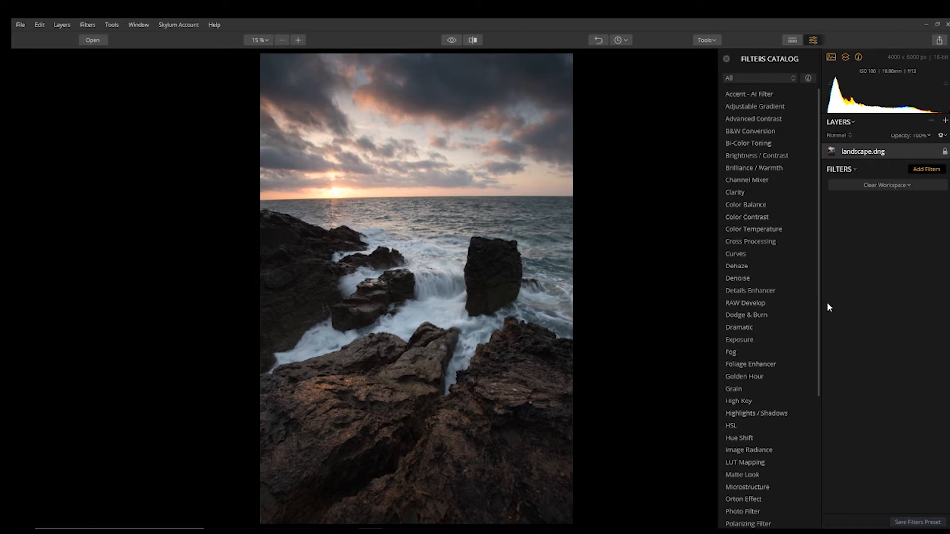
pyautogui.moveTo(822, 244)
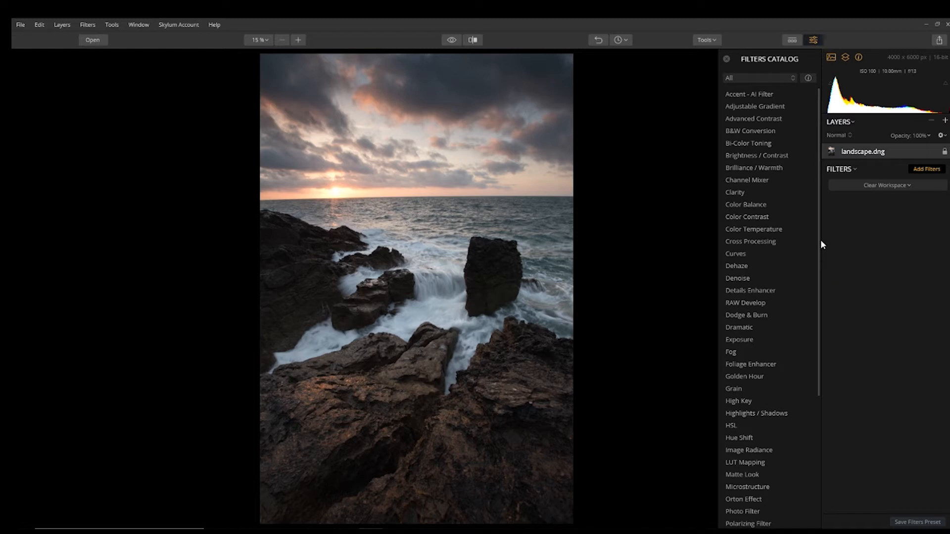
pyautogui.moveTo(862, 206)
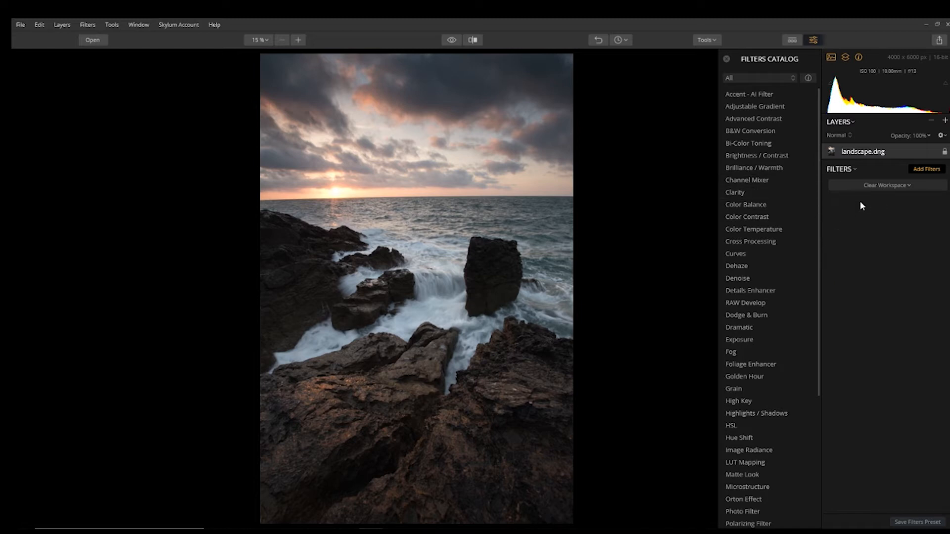
pyautogui.moveTo(752, 307)
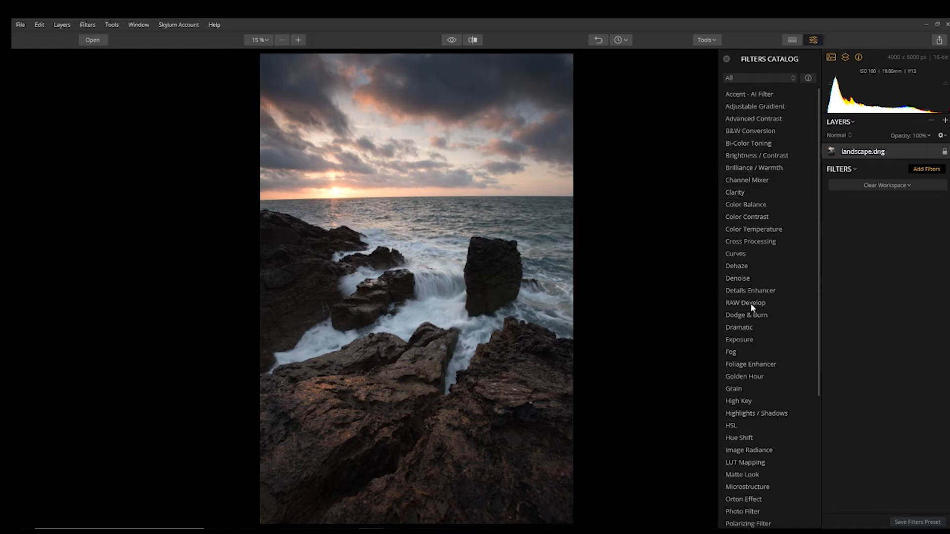
# - Add RAW Develop, show its Lens corrections and view the photo at 100%
pyautogui.click(745, 302)
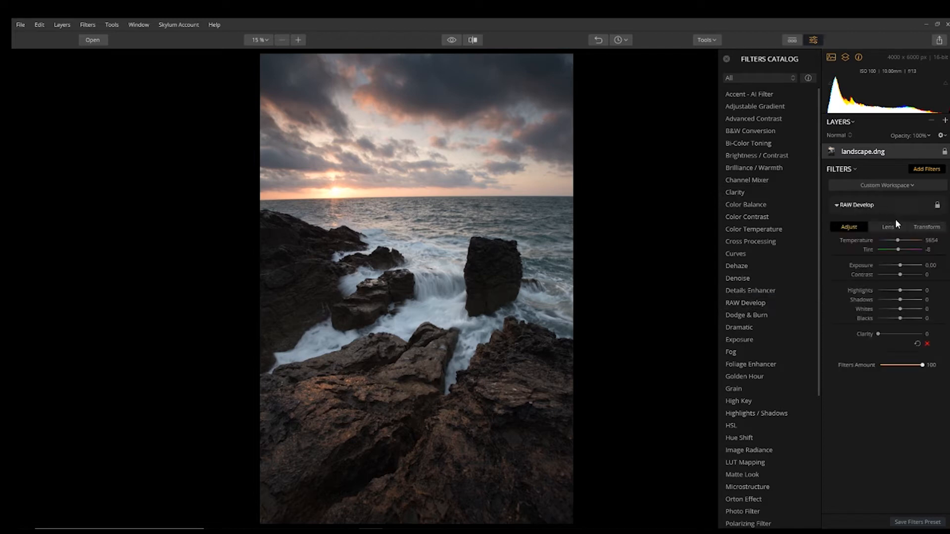
pyautogui.click(887, 227)
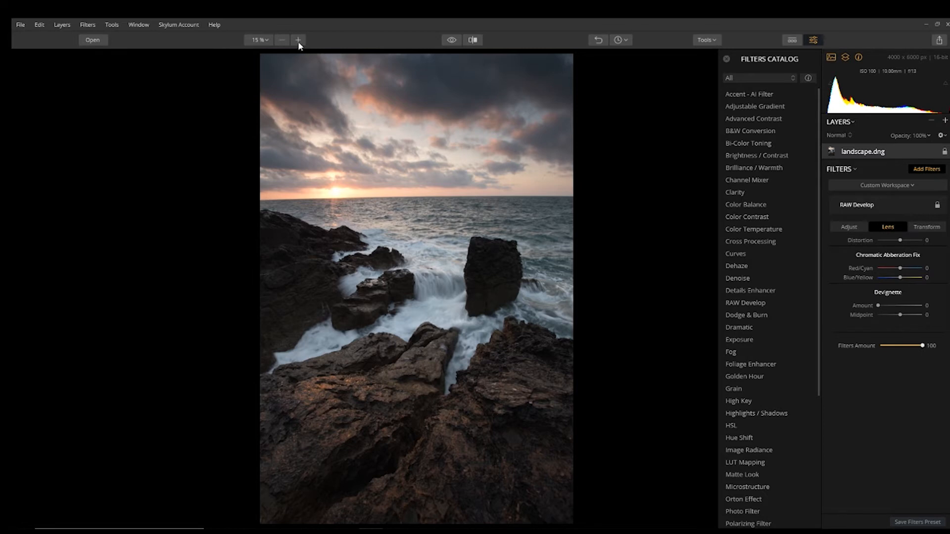
pyautogui.click(259, 40)
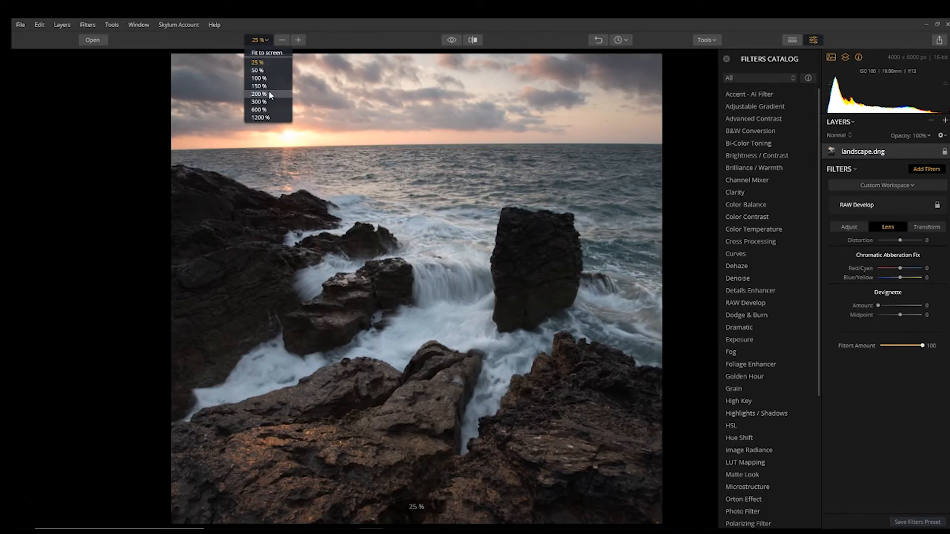
pyautogui.click(260, 109)
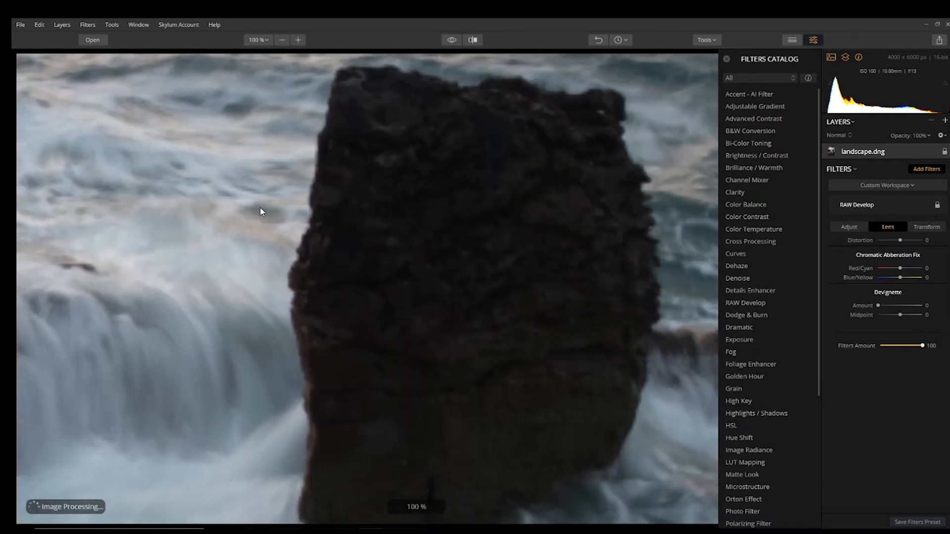
# - At 600% on the rock edge, set Blue/Yellow fringing correction to -7 and raise Red/Cyan
pyautogui.click(298, 40)
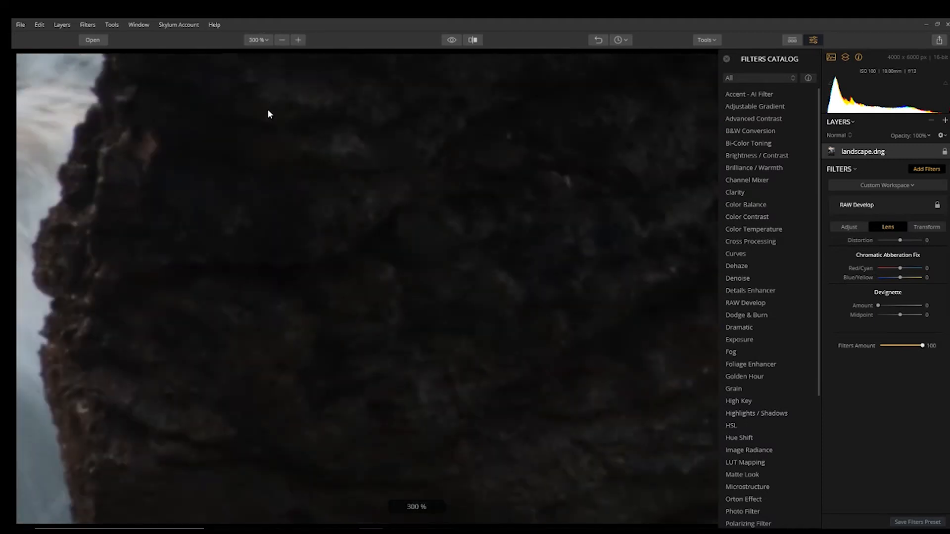
pyautogui.click(297, 40)
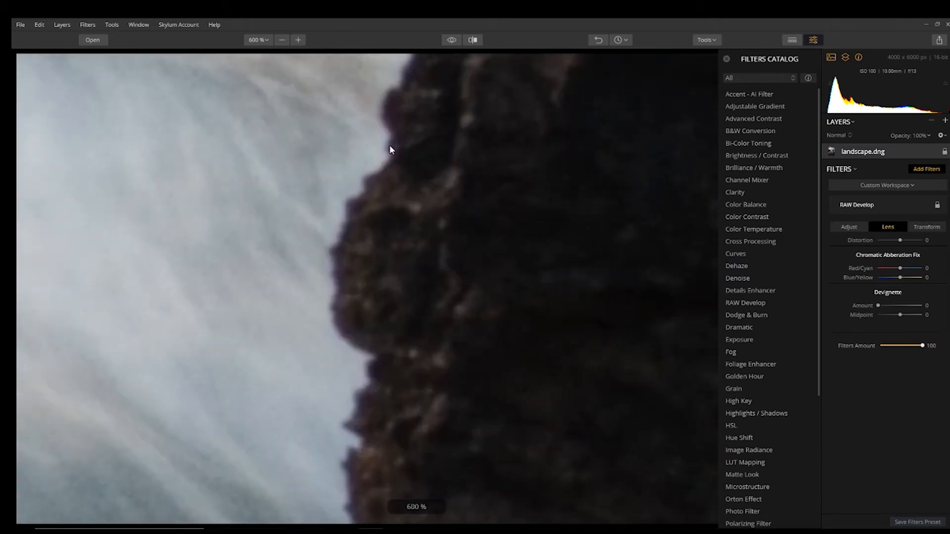
pyautogui.moveTo(858, 388)
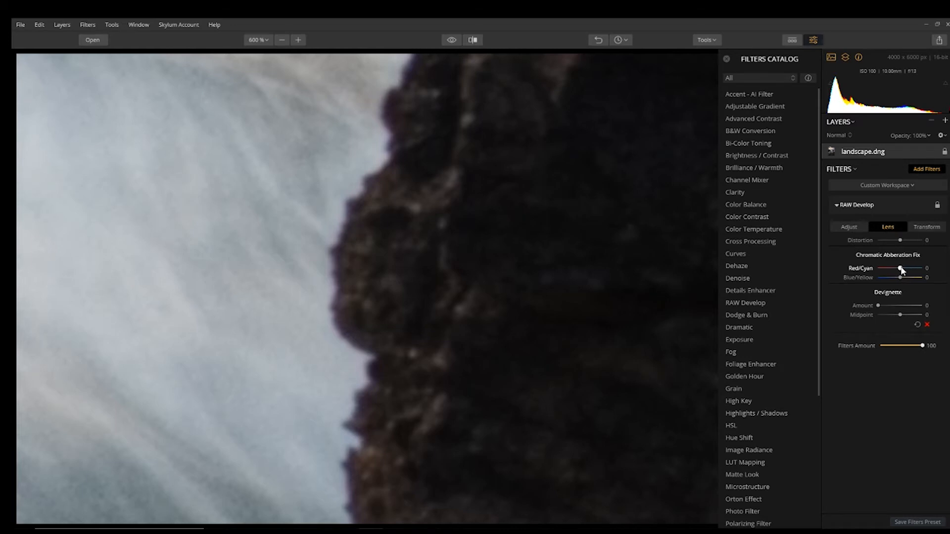
pyautogui.moveTo(901, 268); pyautogui.dragTo(912, 268)
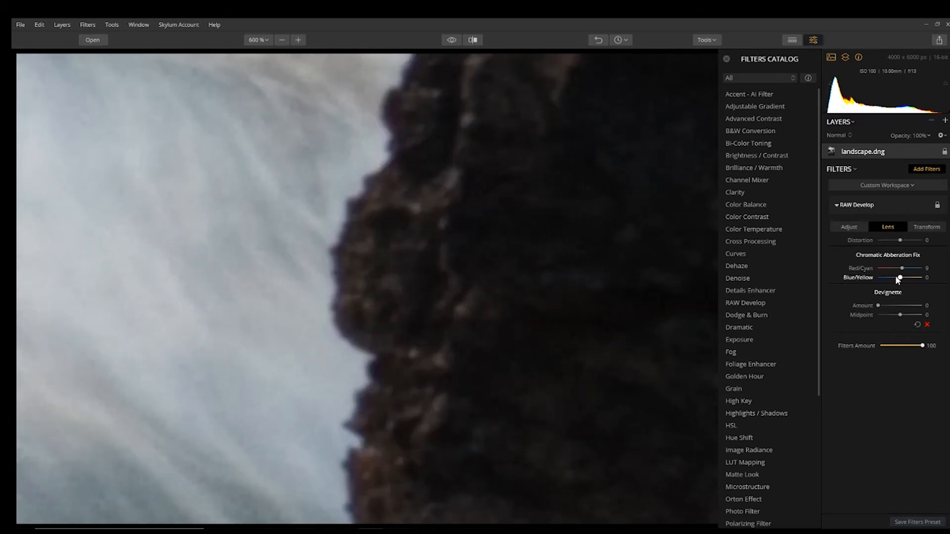
pyautogui.moveTo(901, 278); pyautogui.dragTo(899, 277)
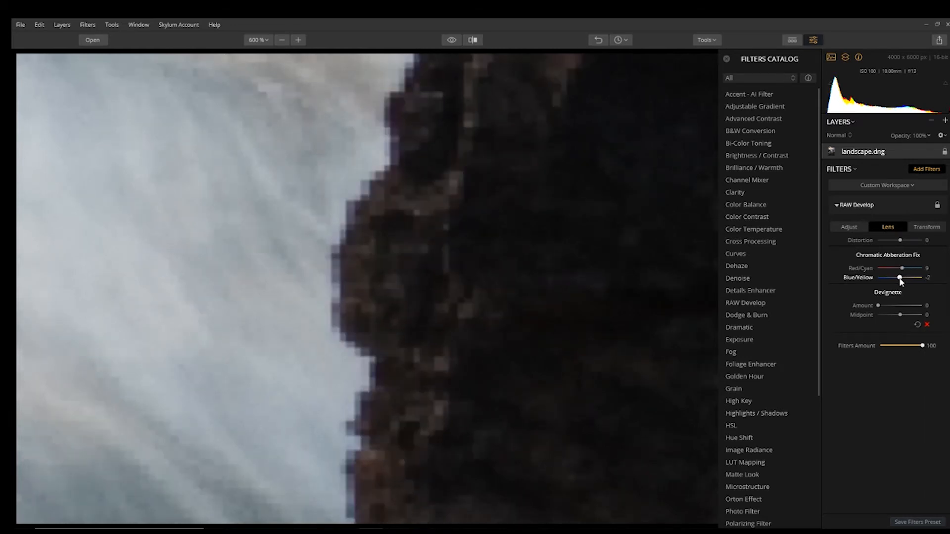
pyautogui.moveTo(899, 278); pyautogui.dragTo(890, 278)
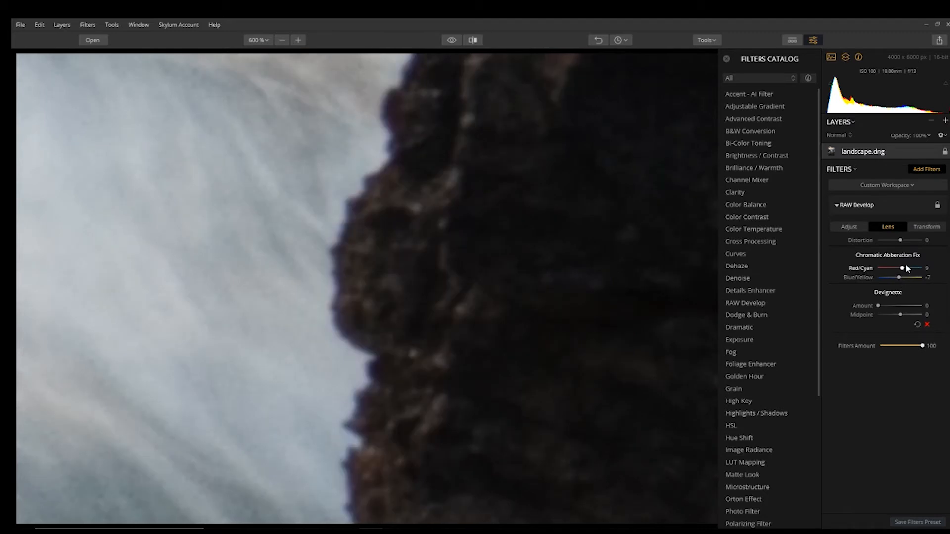
pyautogui.moveTo(902, 268); pyautogui.dragTo(904, 268)
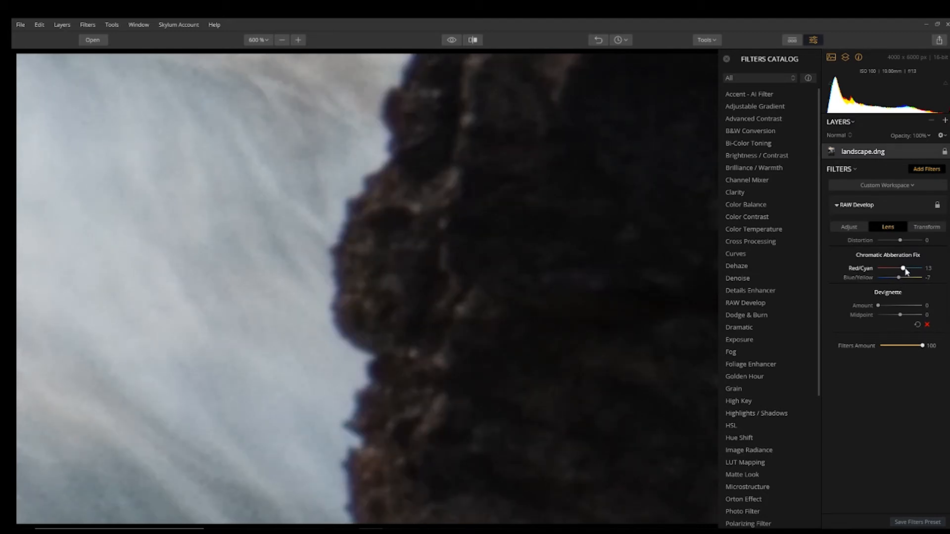
pyautogui.moveTo(904, 268); pyautogui.dragTo(913, 268)
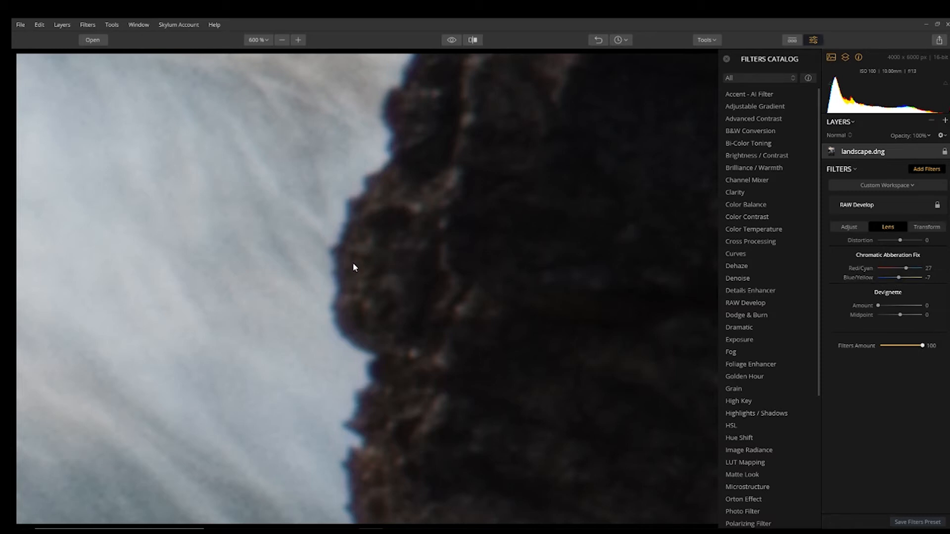
pyautogui.moveTo(385, 113)
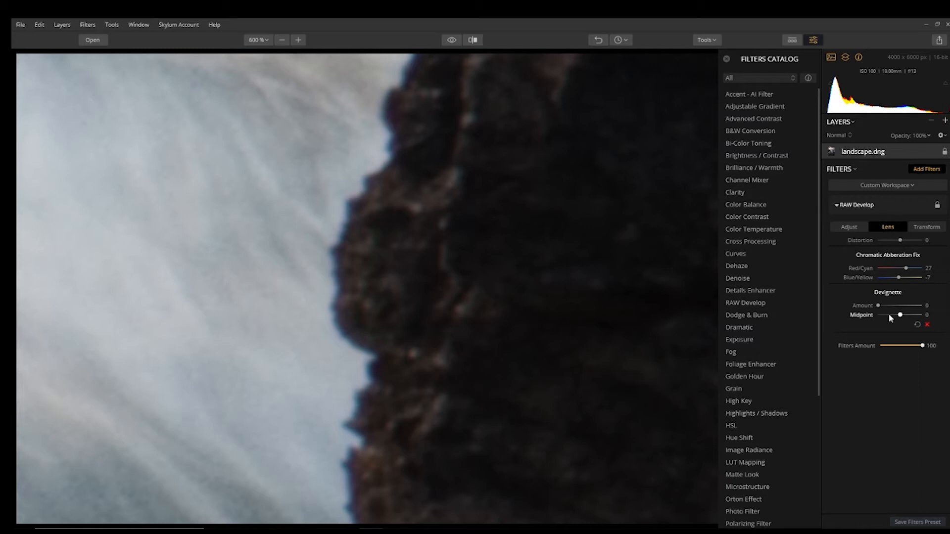
# - Test devignetting and return it to zero, settle Red/Cyan at 13, then fit the photo to screen
pyautogui.moveTo(878, 306); pyautogui.dragTo(883, 306)
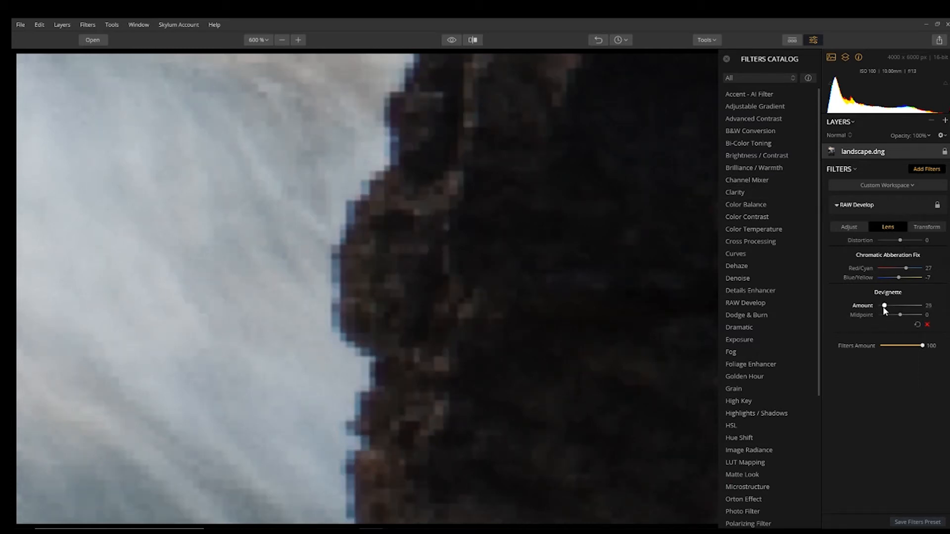
pyautogui.moveTo(899, 306); pyautogui.dragTo(877, 305)
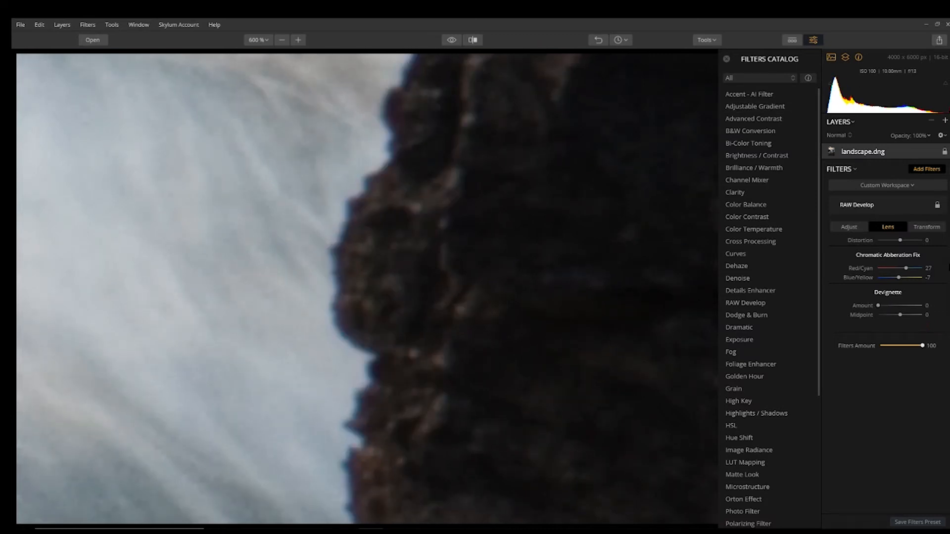
pyautogui.moveTo(899, 268); pyautogui.dragTo(908, 268)
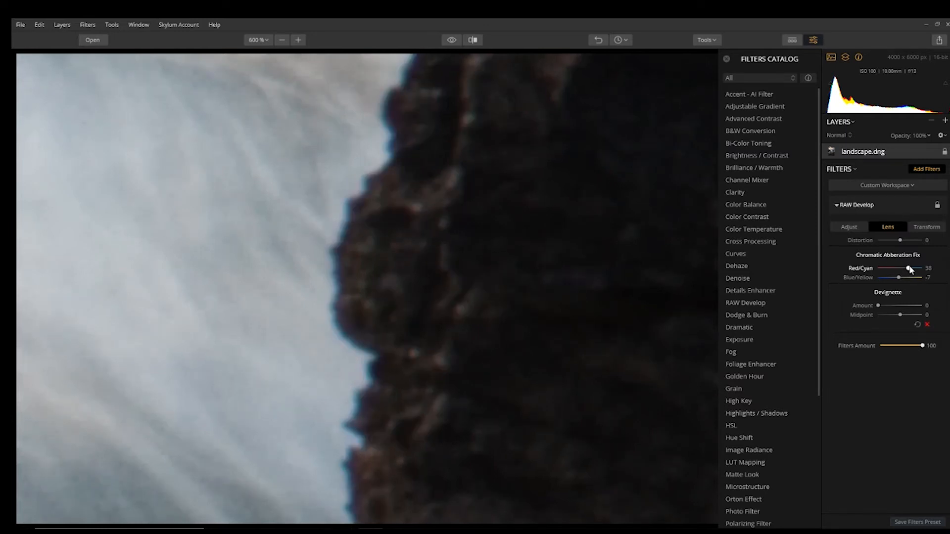
pyautogui.moveTo(916, 268); pyautogui.dragTo(904, 268)
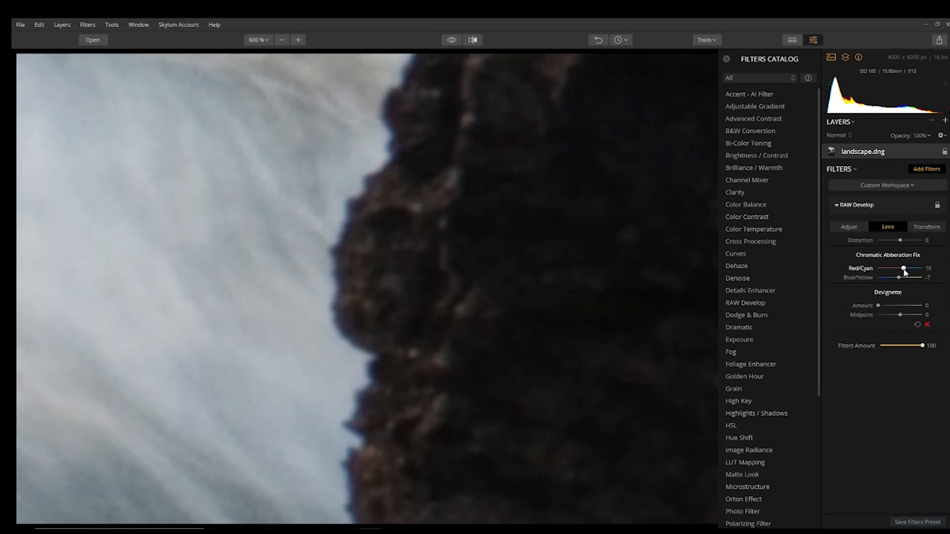
pyautogui.moveTo(906, 268); pyautogui.dragTo(902, 268)
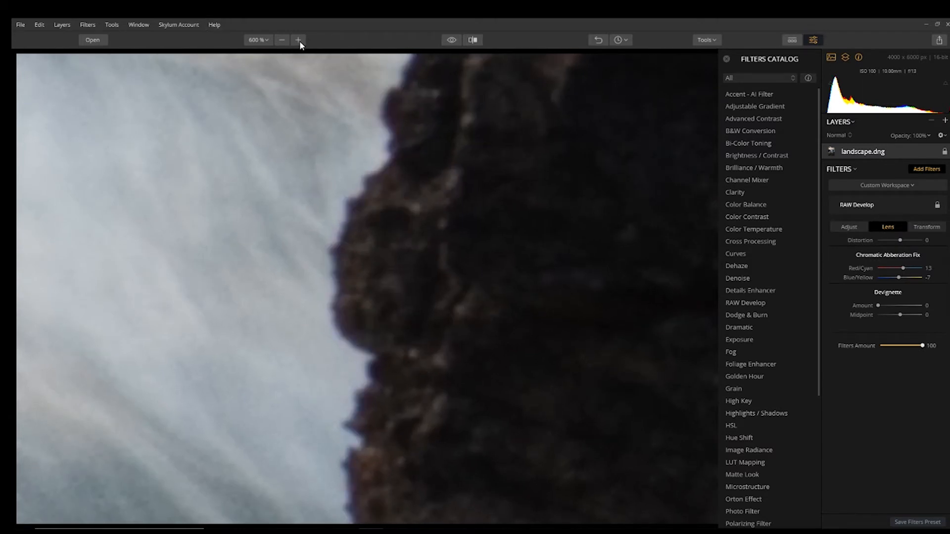
pyautogui.click(257, 41)
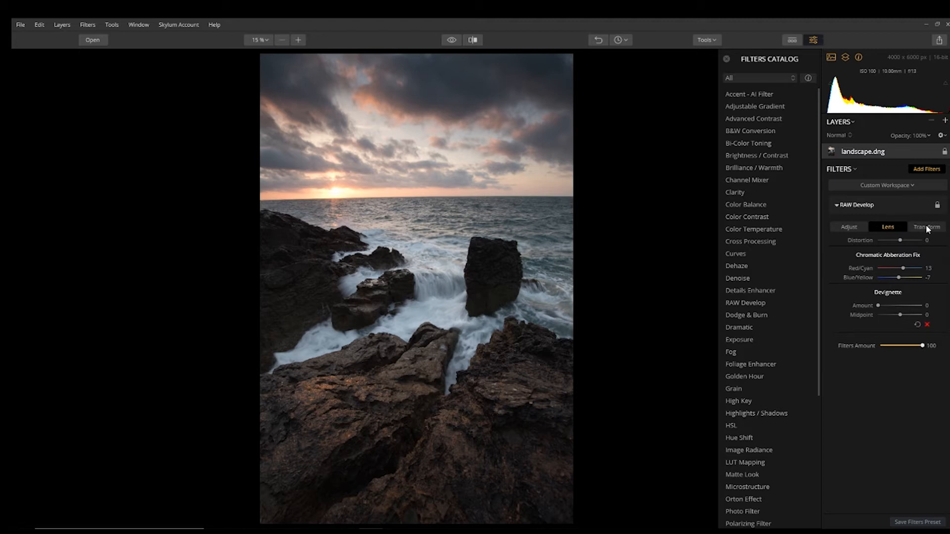
# - Straighten the seascape by 0.79° in RAW Develop's transform and apply the crop
pyautogui.click(927, 227)
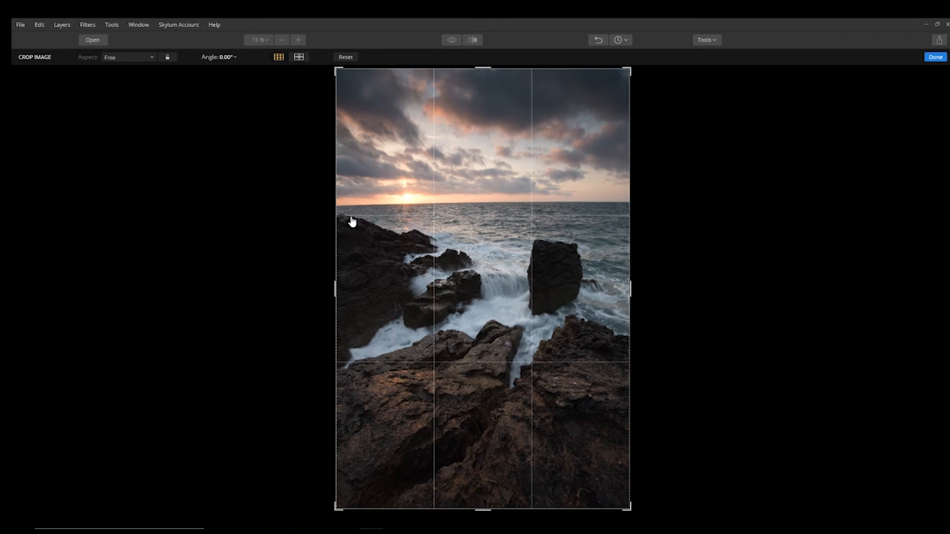
pyautogui.moveTo(622, 219)
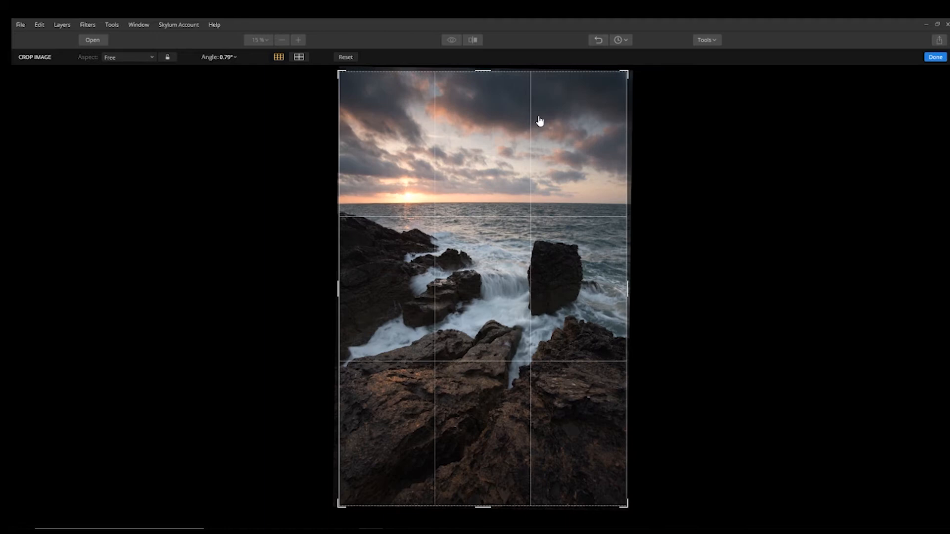
pyautogui.click(936, 57)
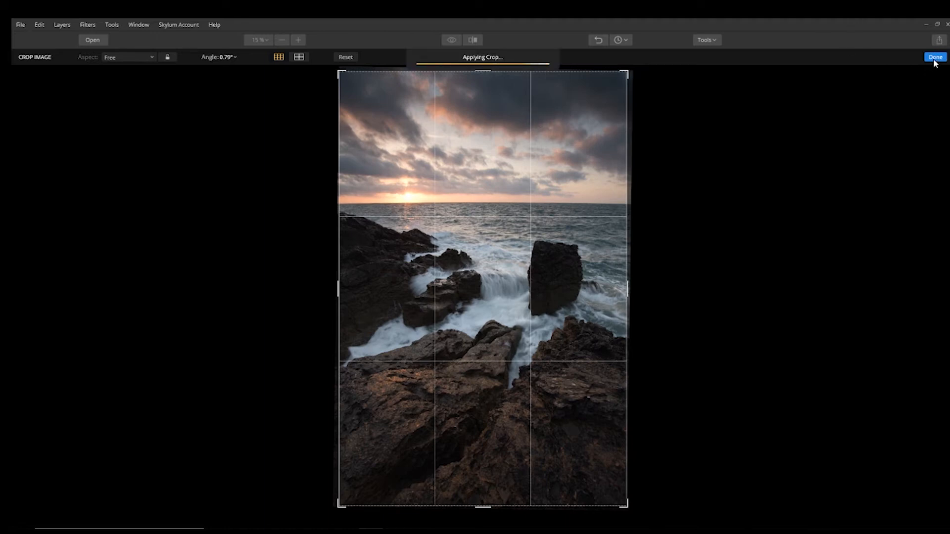
pyautogui.click(936, 57)
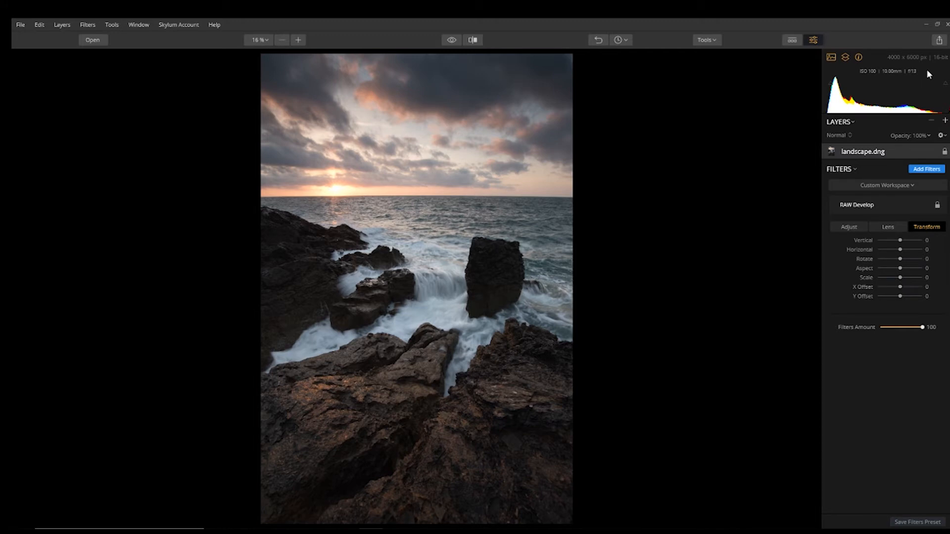
pyautogui.moveTo(901, 61)
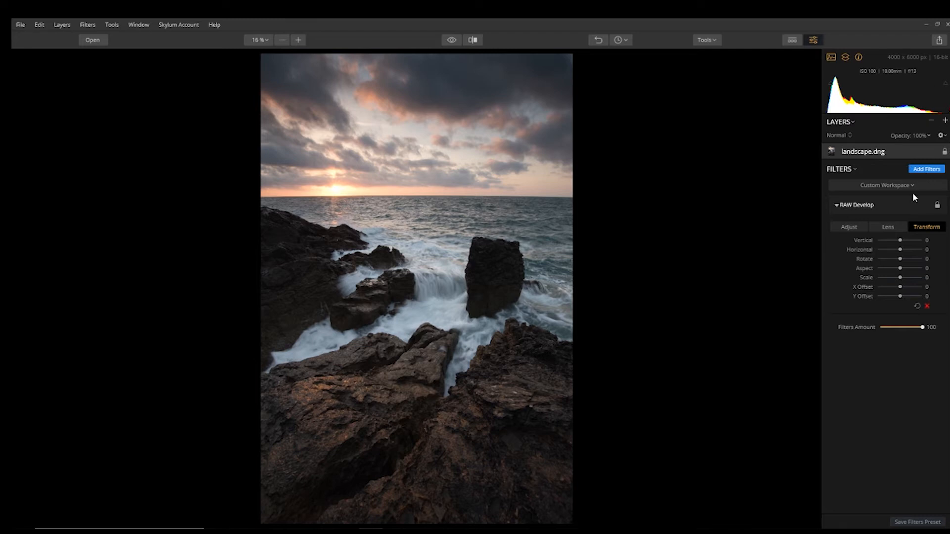
# - Add a new adjustment layer, Layer 0, above landscape.dng
pyautogui.click(944, 121)
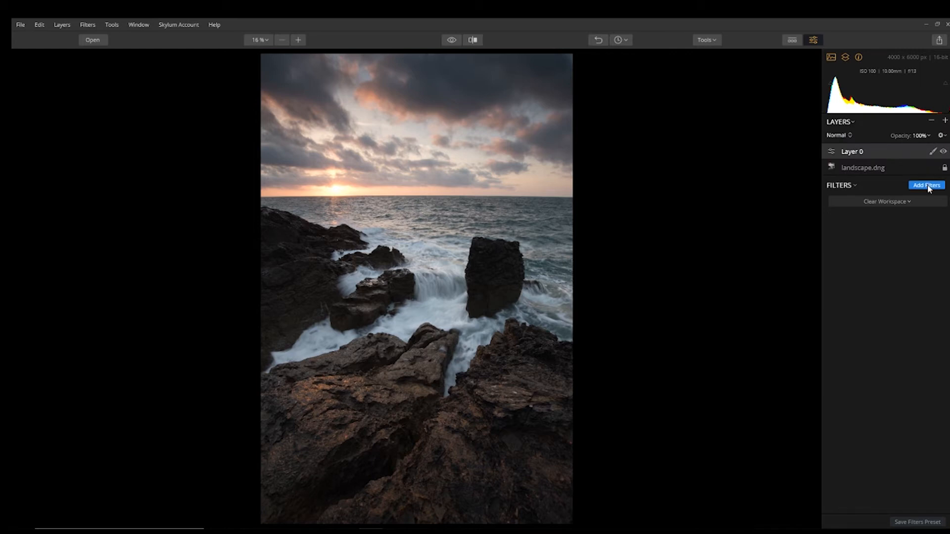
# - Show the Filters Catalog for the empty Layer 0
pyautogui.click(926, 184)
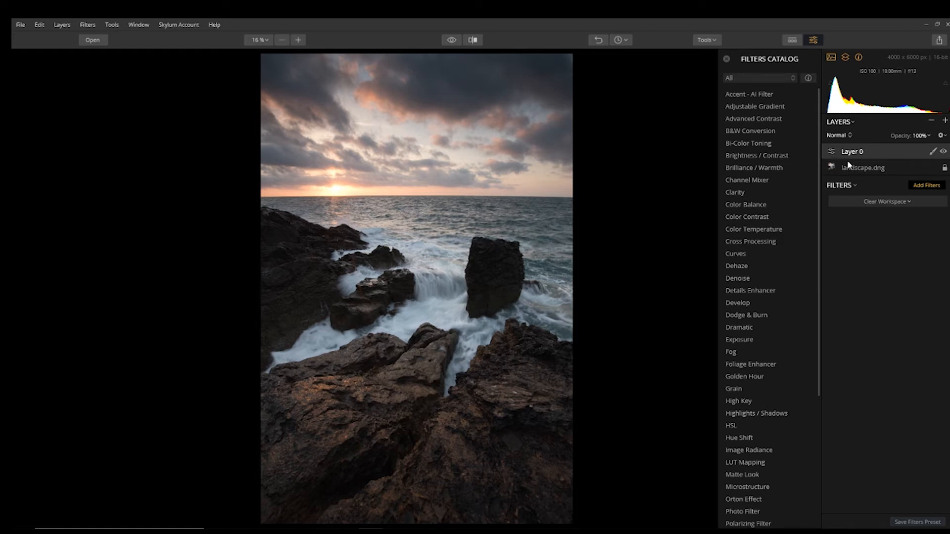
pyautogui.moveTo(934, 144)
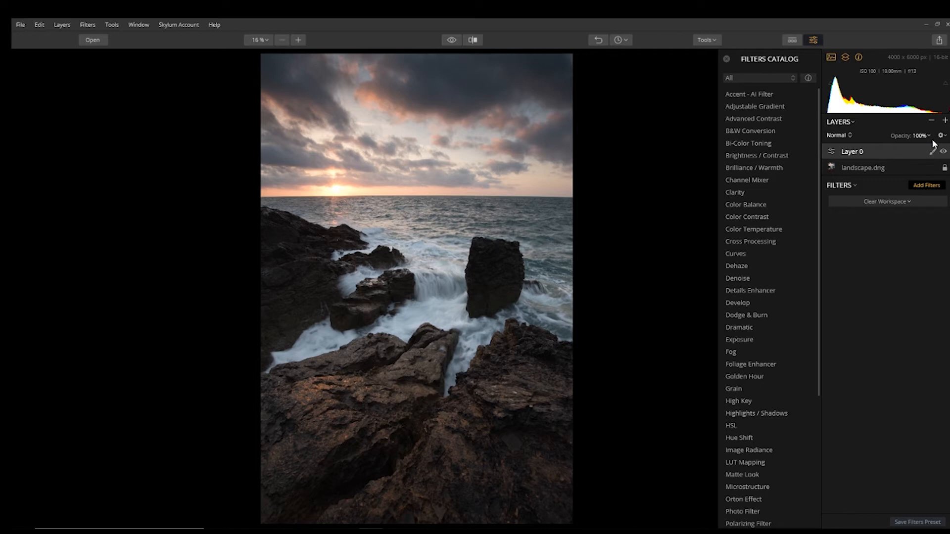
pyautogui.moveTo(935, 146)
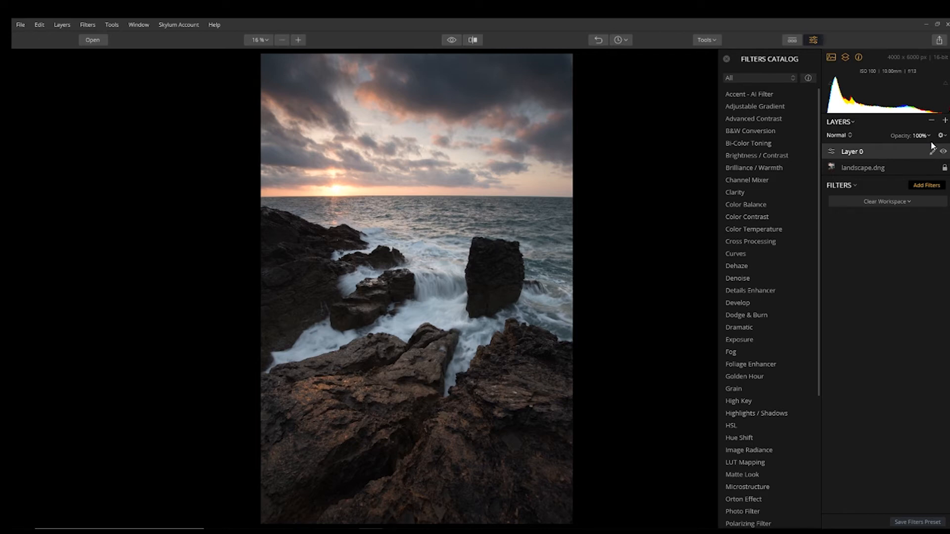
pyautogui.moveTo(412, 81)
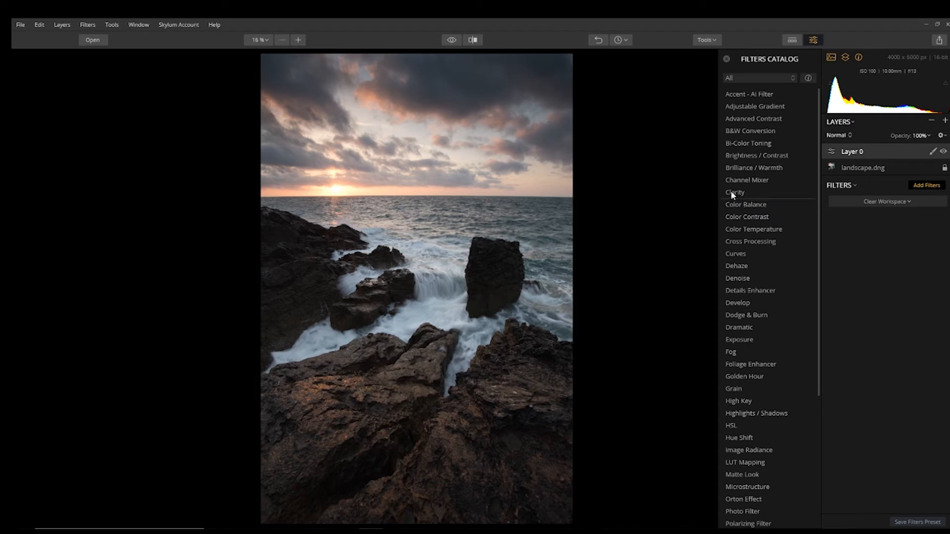
pyautogui.moveTo(429, 189)
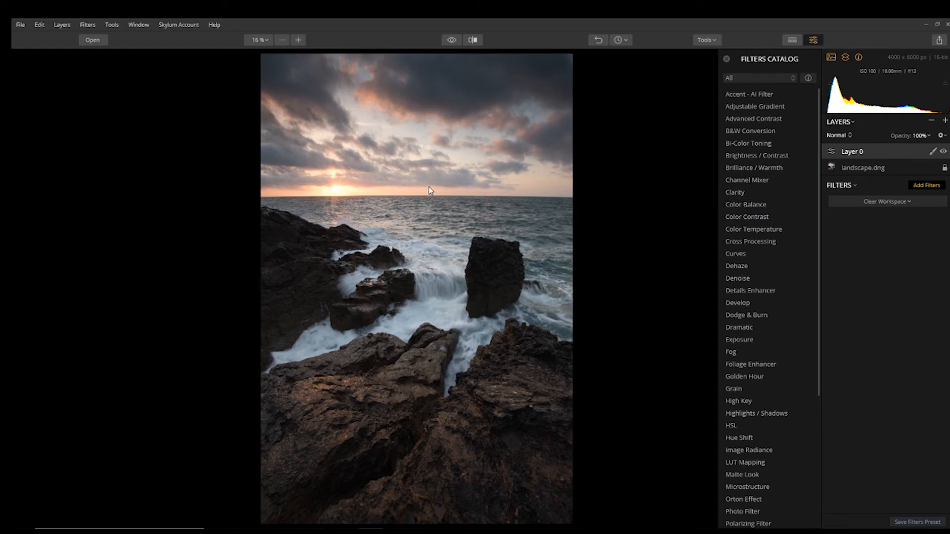
pyautogui.moveTo(410, 126)
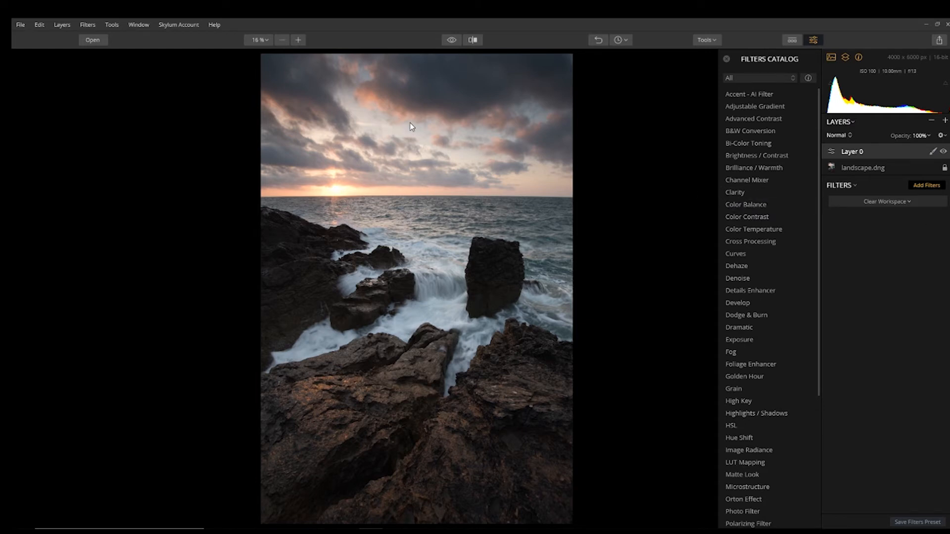
pyautogui.moveTo(943, 235)
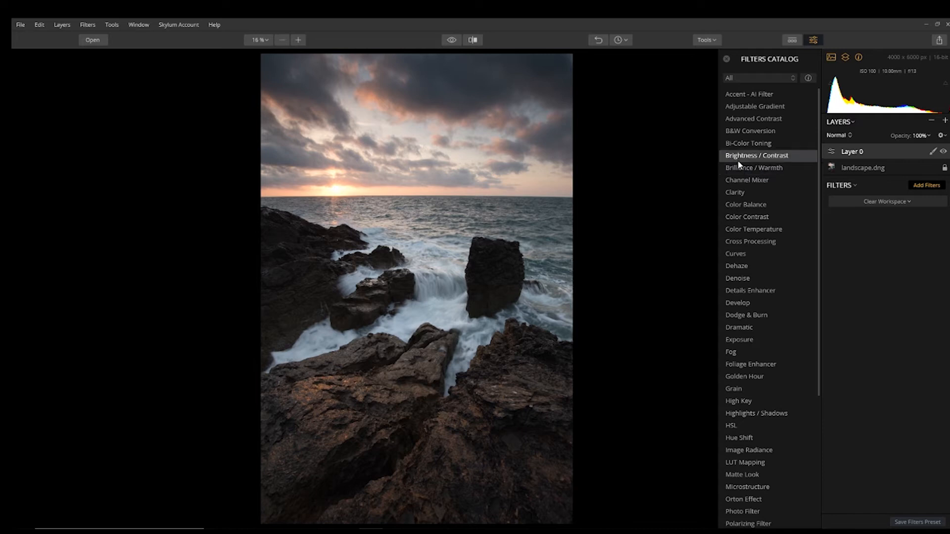
# - Add Brilliance / Warmth to Layer 0 with Vividness 24 and Warmth 9
pyautogui.click(753, 167)
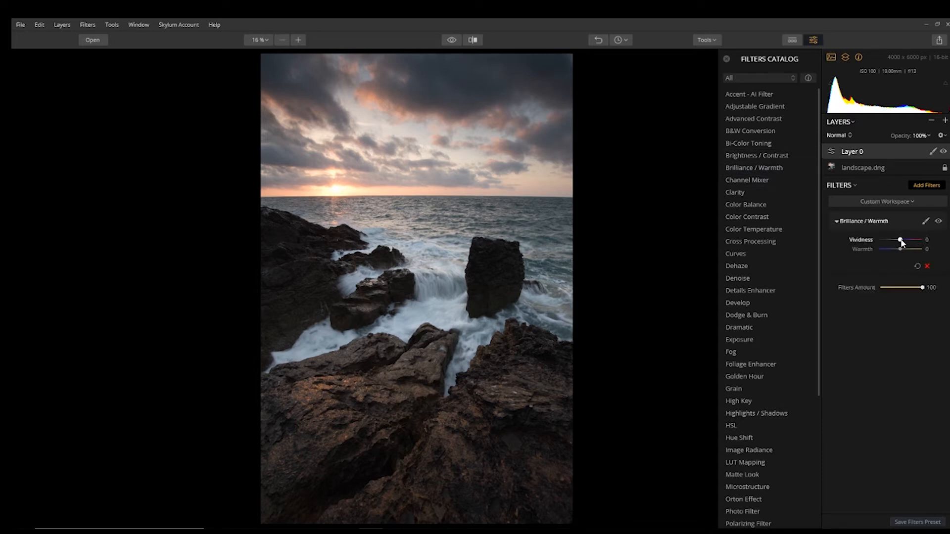
pyautogui.moveTo(899, 241); pyautogui.dragTo(904, 241)
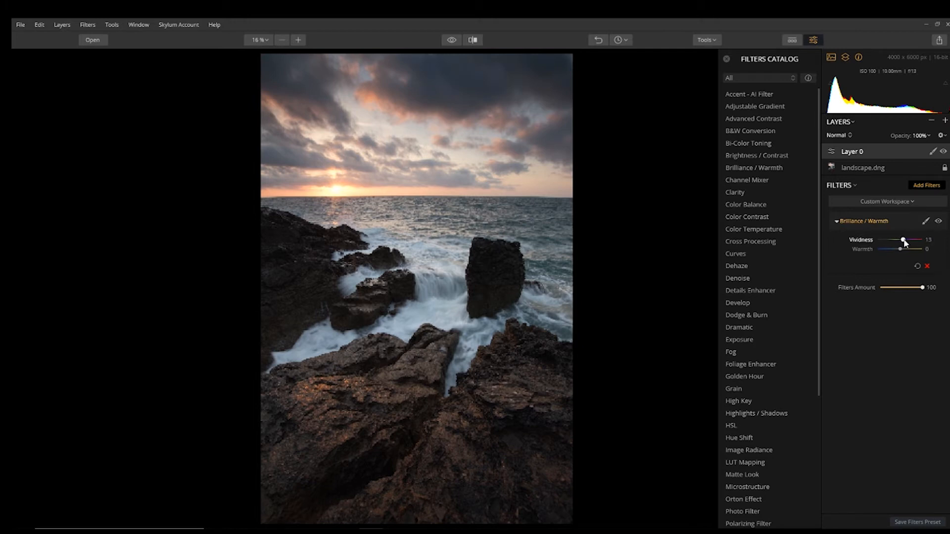
pyautogui.moveTo(902, 240); pyautogui.dragTo(907, 240)
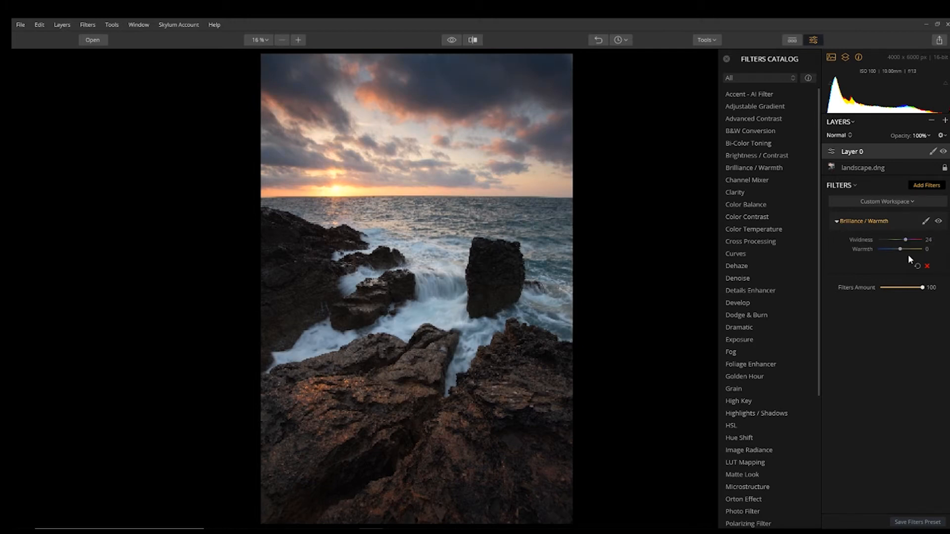
pyautogui.moveTo(896, 249); pyautogui.dragTo(902, 249)
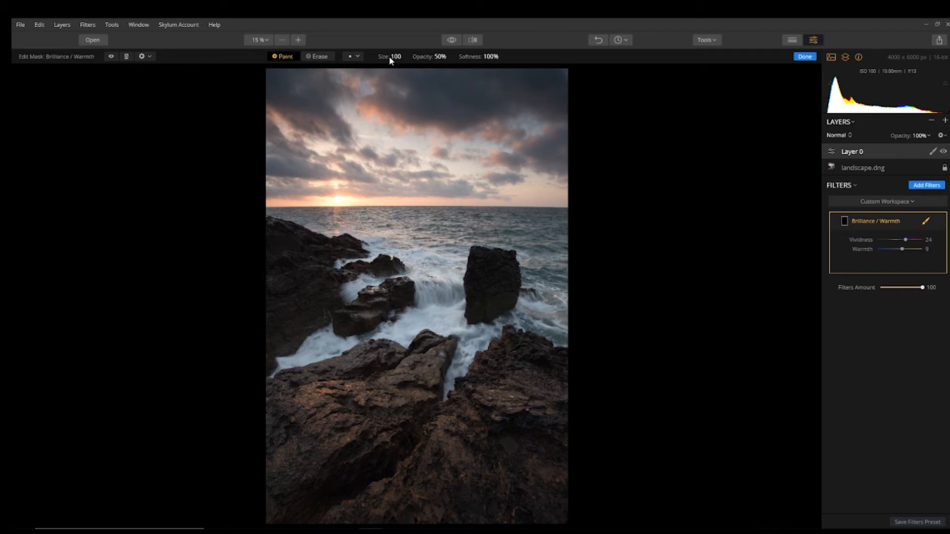
pyautogui.moveTo(448, 60)
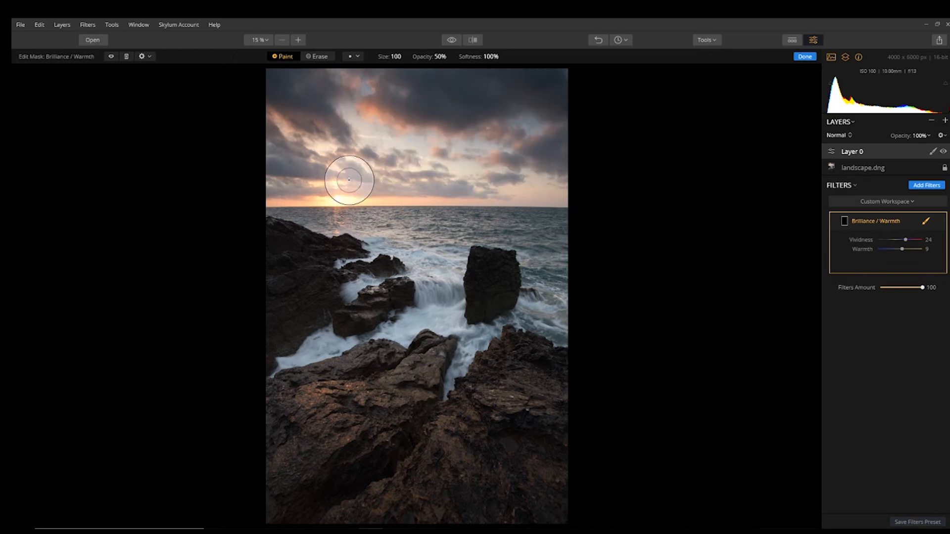
pyautogui.moveTo(257, 104)
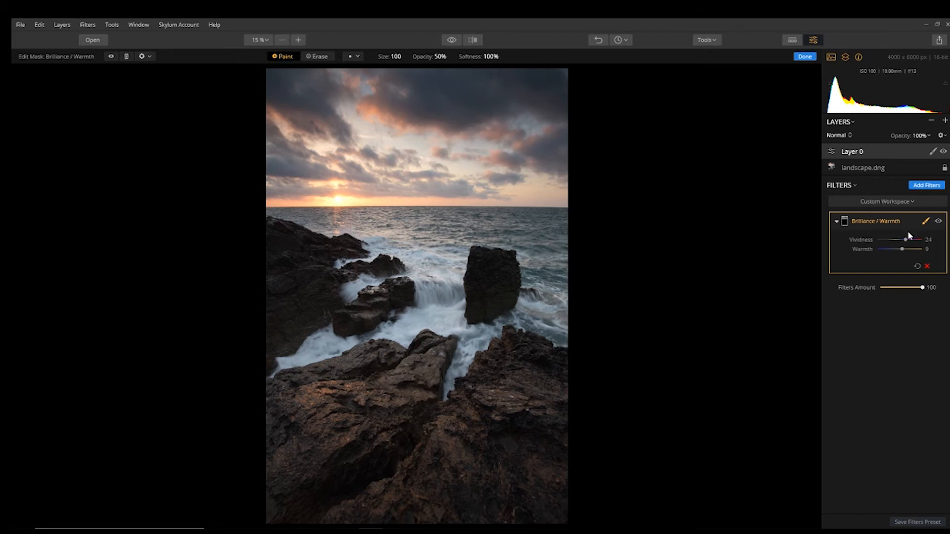
# - Raise Warmth to 42 and Vividness to 51, then finish the brushed sky mask
pyautogui.moveTo(889, 249); pyautogui.dragTo(909, 249)
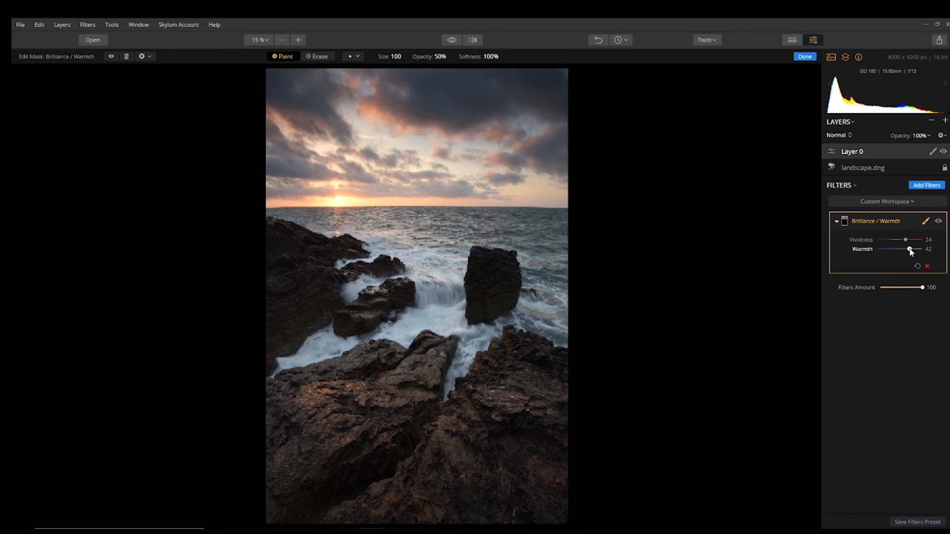
pyautogui.moveTo(905, 240); pyautogui.dragTo(907, 239)
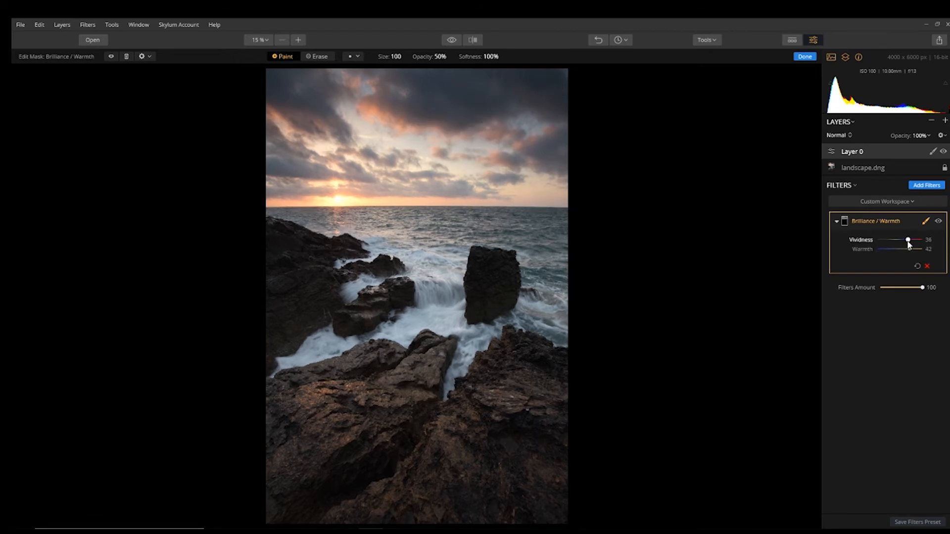
pyautogui.moveTo(907, 240); pyautogui.dragTo(912, 240)
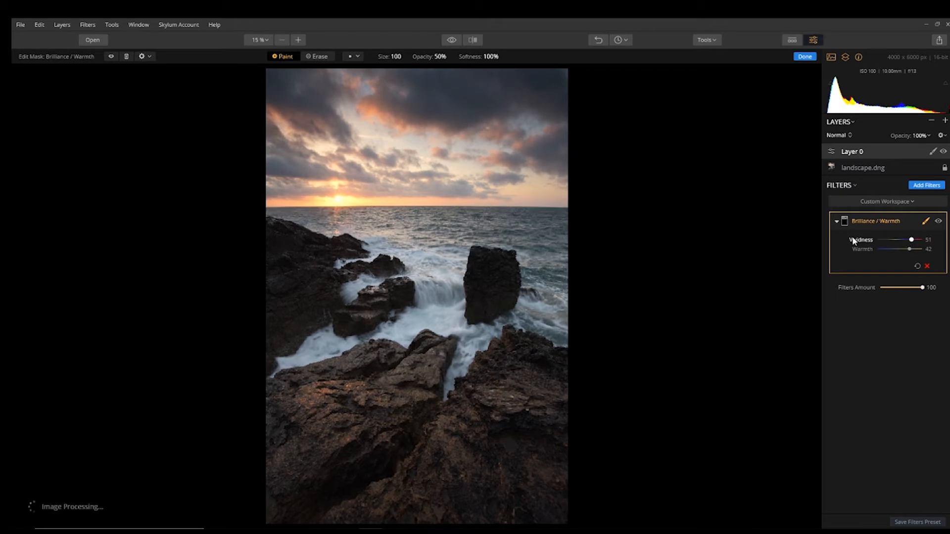
pyautogui.click(805, 56)
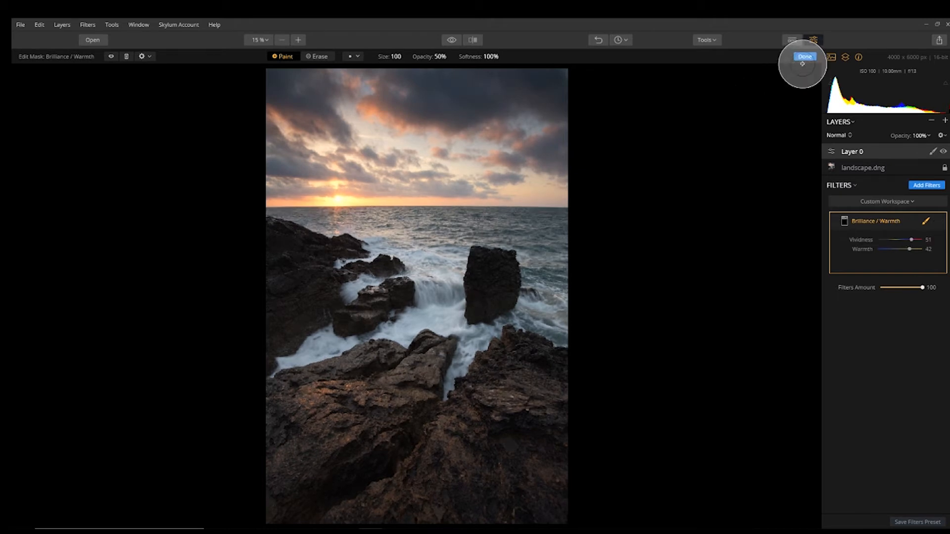
pyautogui.click(805, 57)
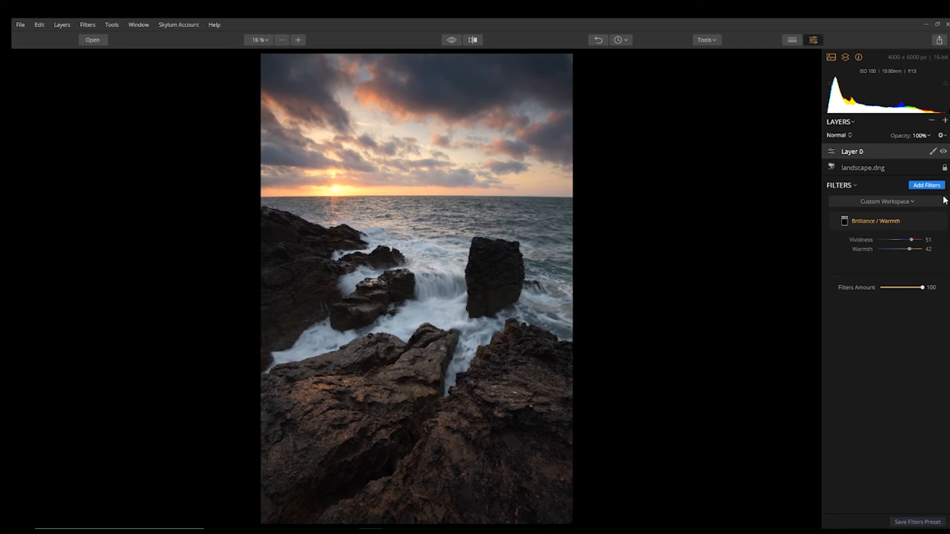
# - Add a Color Temperature filter to Layer 0 with Temperature cooled to -53
pyautogui.click(926, 186)
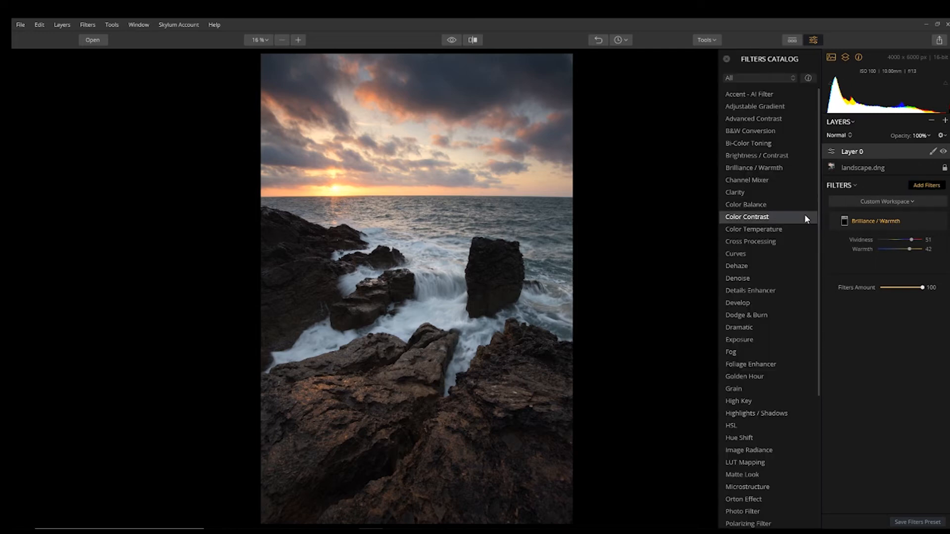
pyautogui.moveTo(753, 230)
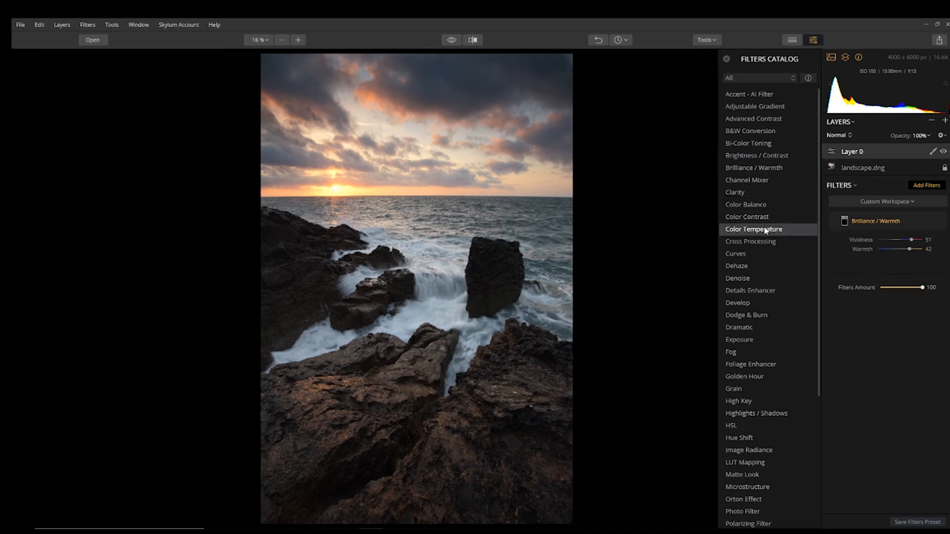
pyautogui.click(754, 229)
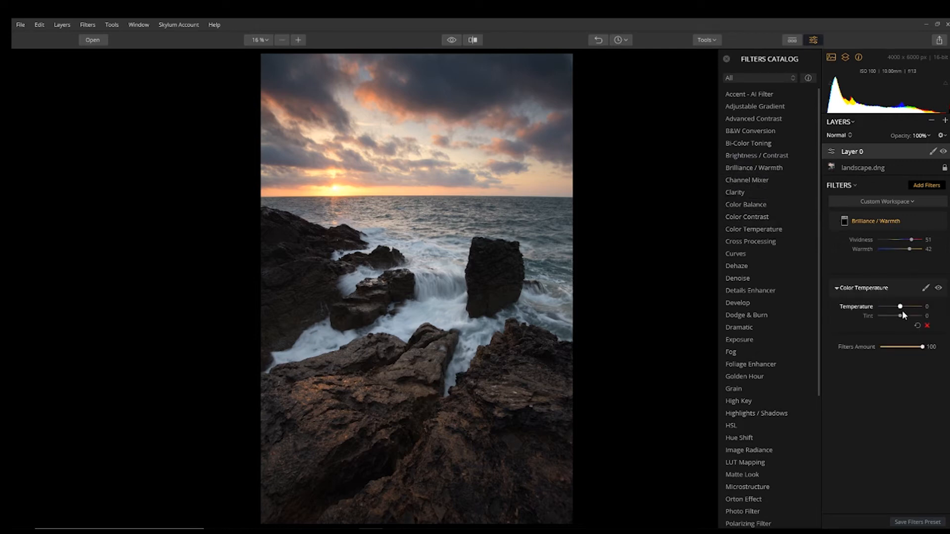
pyautogui.moveTo(904, 307); pyautogui.dragTo(900, 307)
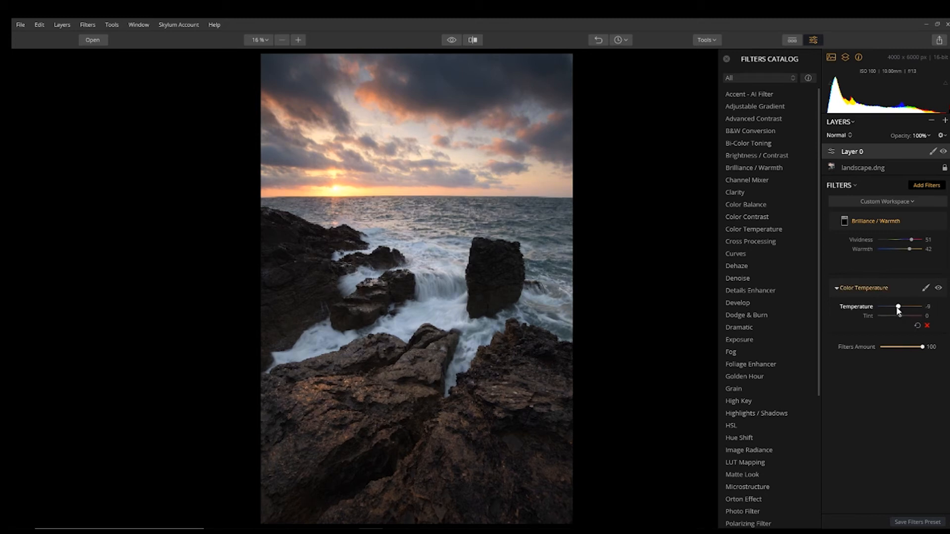
pyautogui.moveTo(898, 308); pyautogui.dragTo(888, 308)
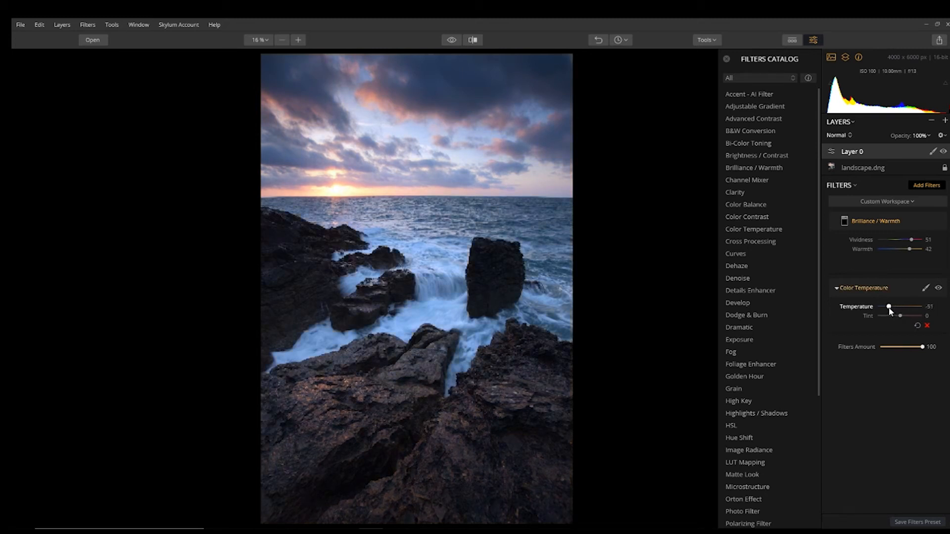
pyautogui.moveTo(889, 307); pyautogui.dragTo(888, 307)
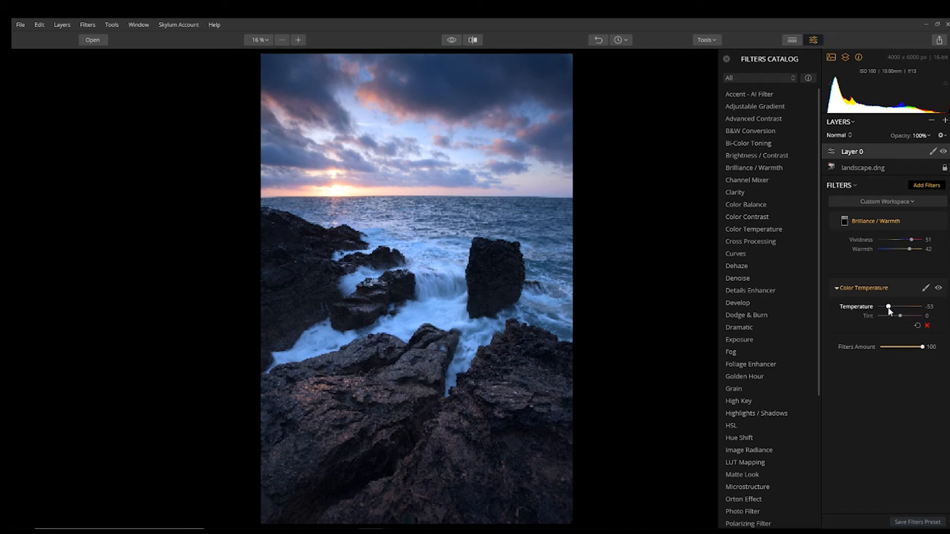
pyautogui.click(926, 288)
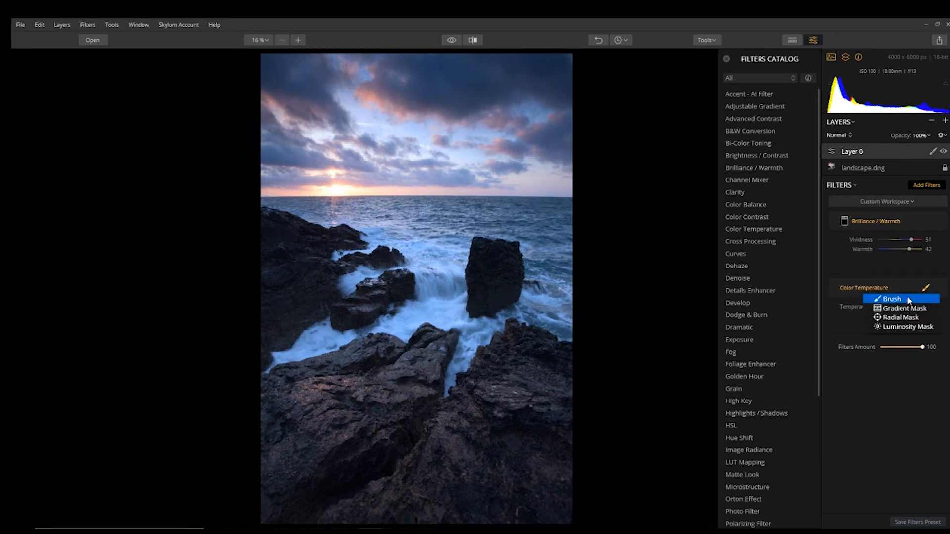
# - Brush the cooling effect onto the sky only and raise Tint to 16
pyautogui.click(890, 298)
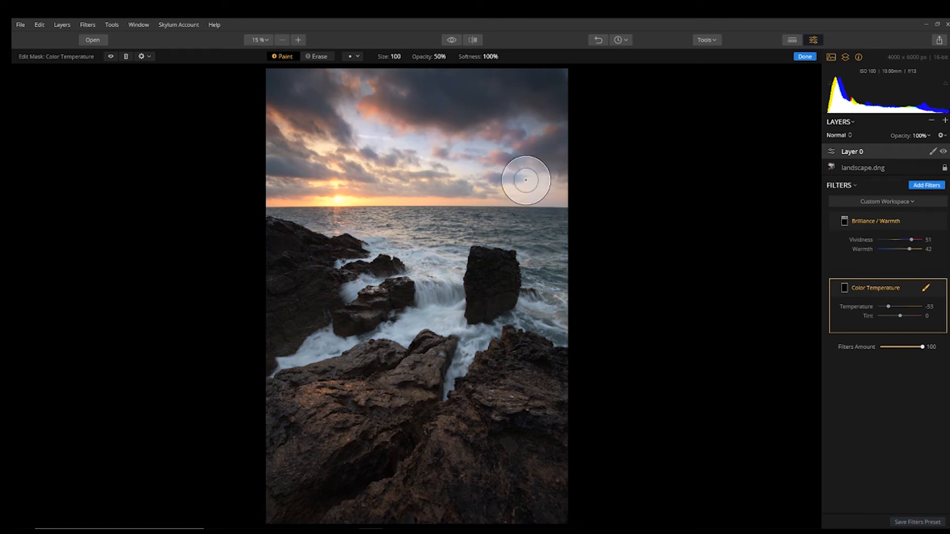
pyautogui.moveTo(353, 111)
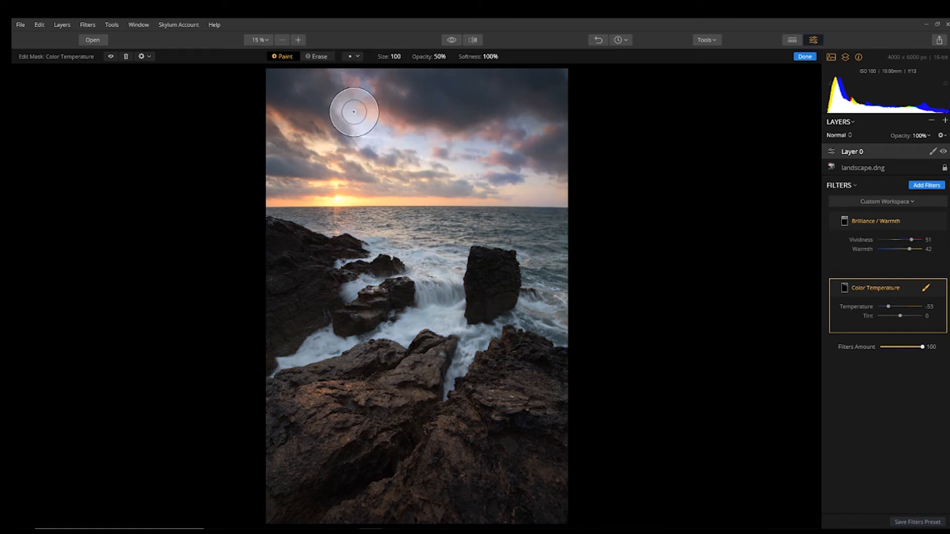
pyautogui.moveTo(354, 112); pyautogui.dragTo(513, 126)
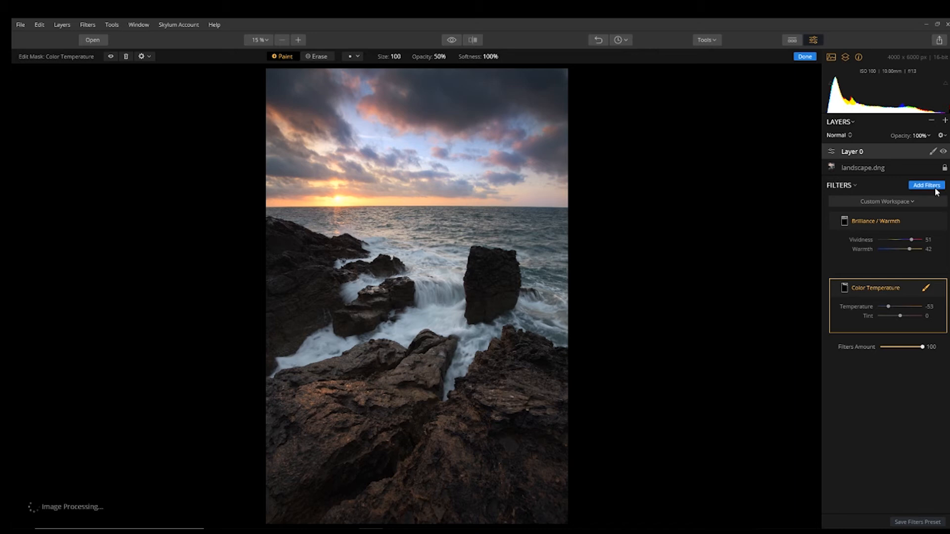
pyautogui.moveTo(726, 169)
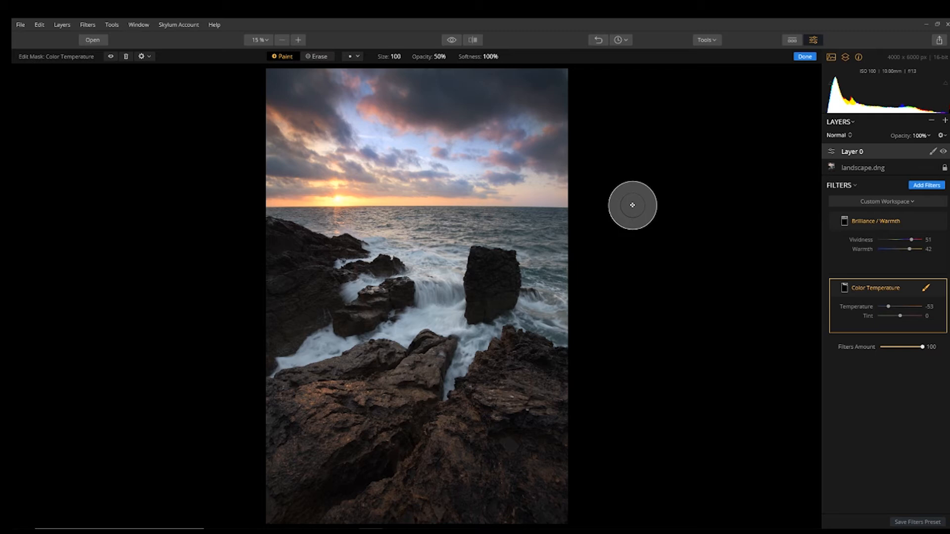
pyautogui.moveTo(806, 219)
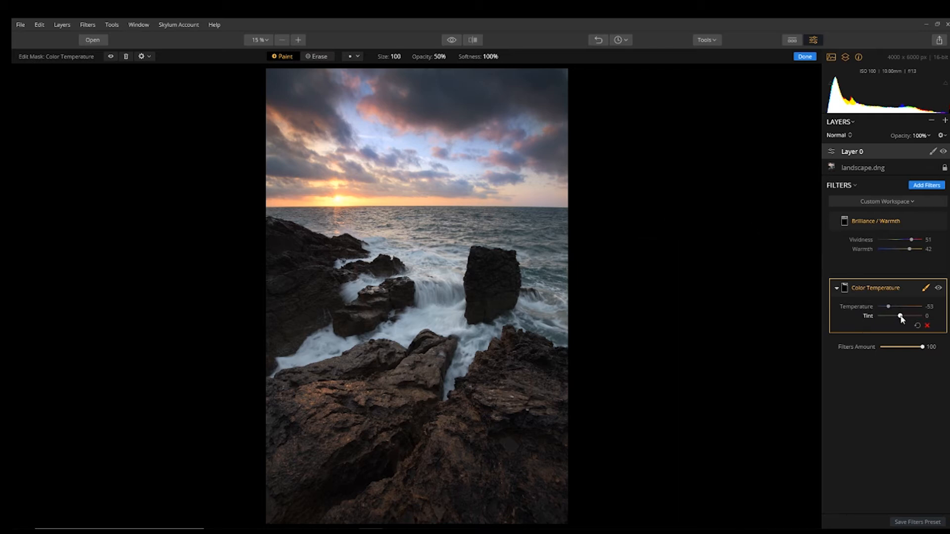
pyautogui.moveTo(899, 316); pyautogui.dragTo(907, 316)
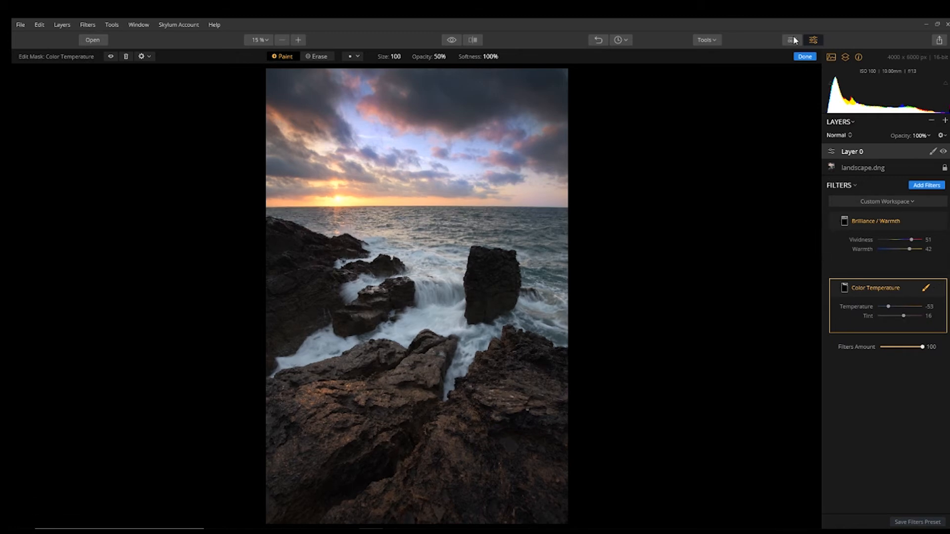
pyautogui.click(806, 56)
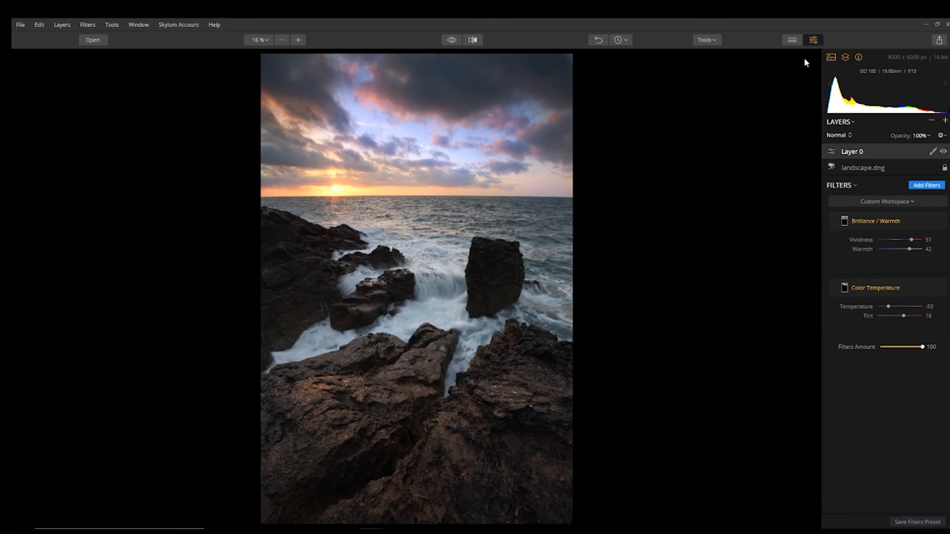
pyautogui.moveTo(803, 49)
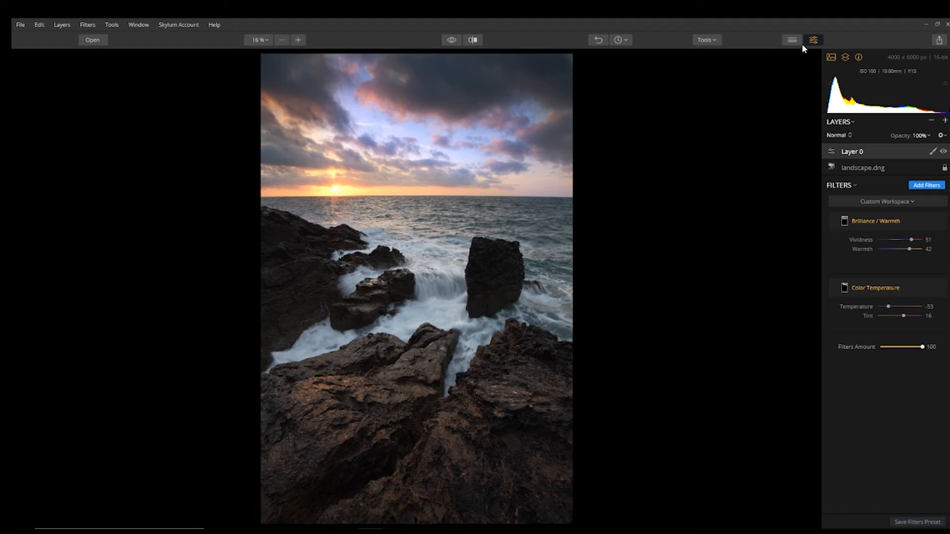
pyautogui.moveTo(416, 335)
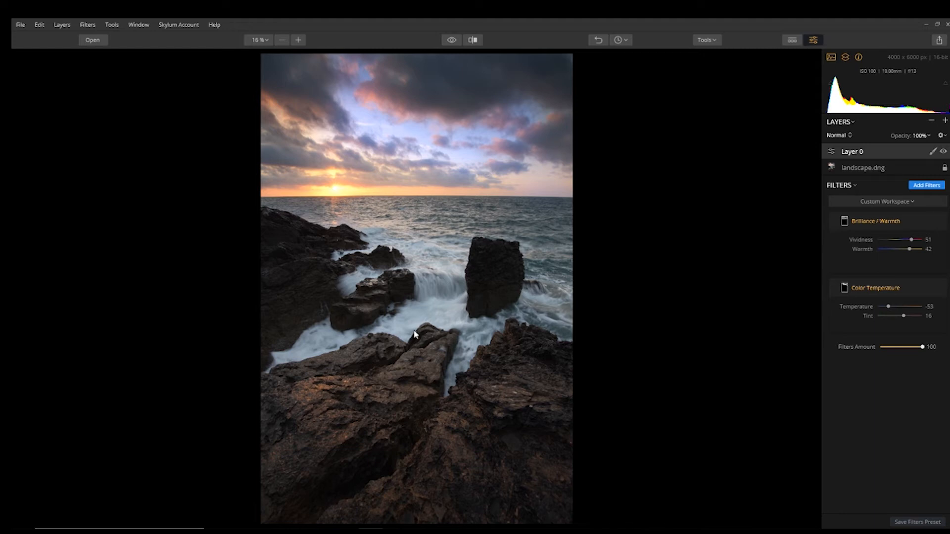
pyautogui.moveTo(333, 324)
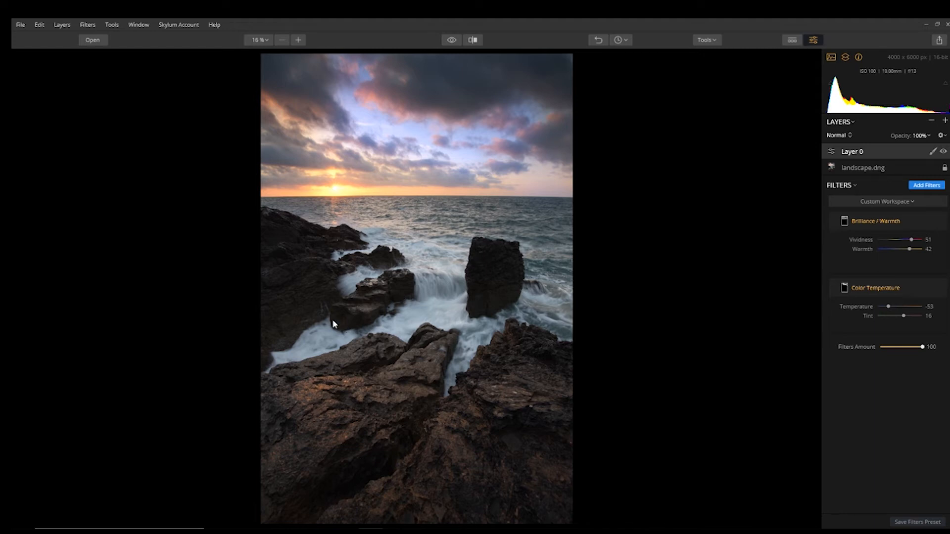
pyautogui.moveTo(321, 270)
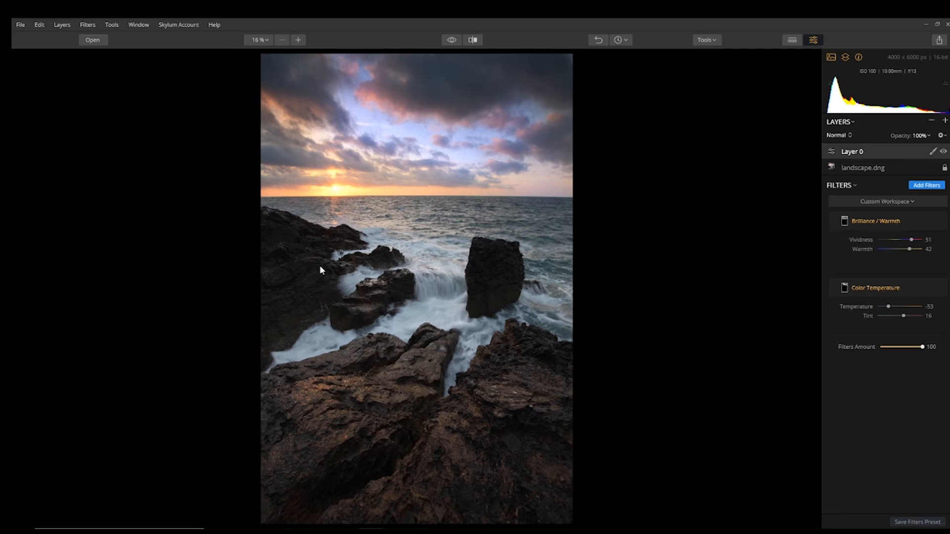
pyautogui.moveTo(294, 209)
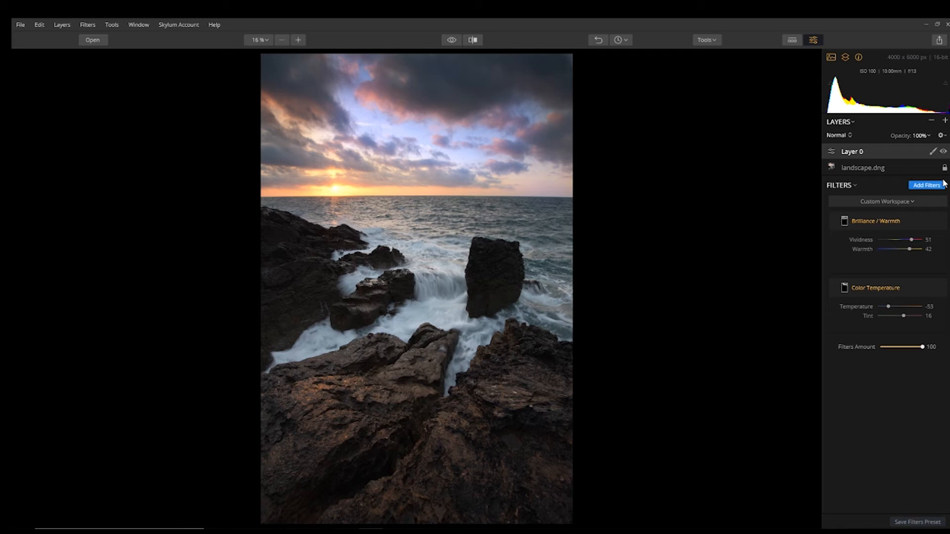
# - Add a Color Balance filter and tint the shadows toward red 18, Magenta-Green -7, Yellow-Blue about -10
pyautogui.click(925, 185)
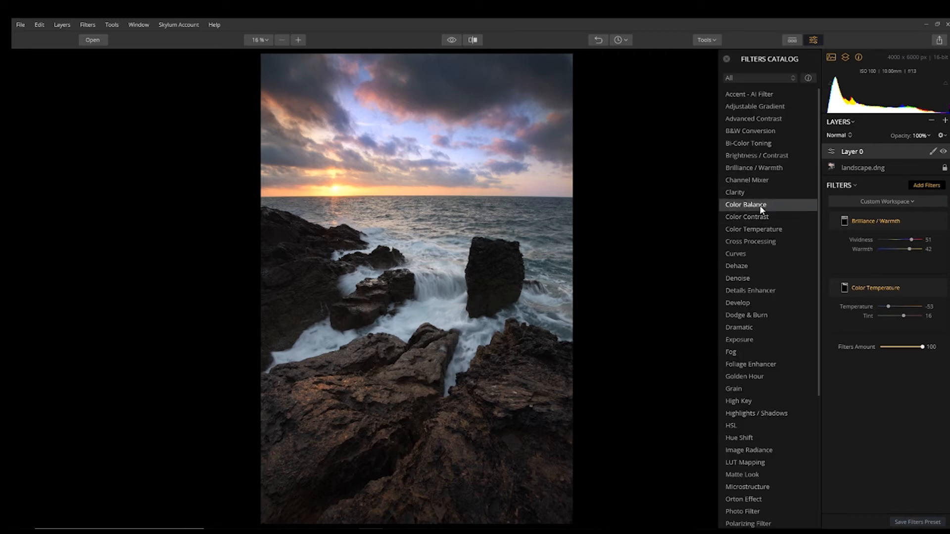
pyautogui.click(746, 204)
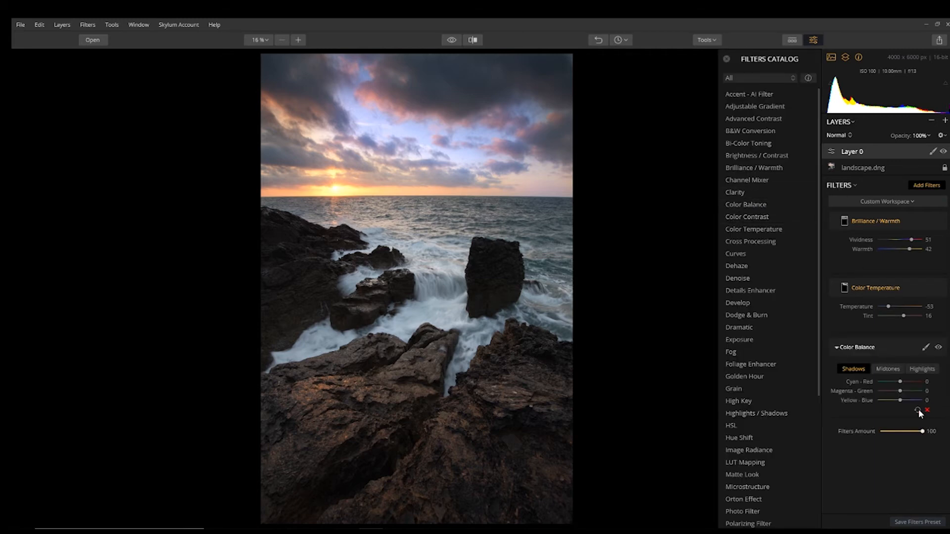
pyautogui.moveTo(899, 400); pyautogui.dragTo(910, 401)
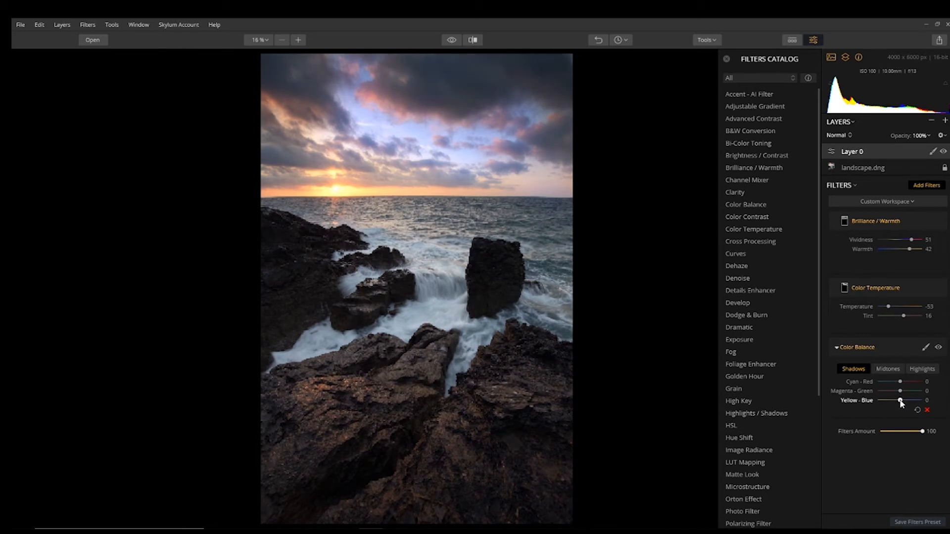
pyautogui.moveTo(912, 401); pyautogui.dragTo(894, 400)
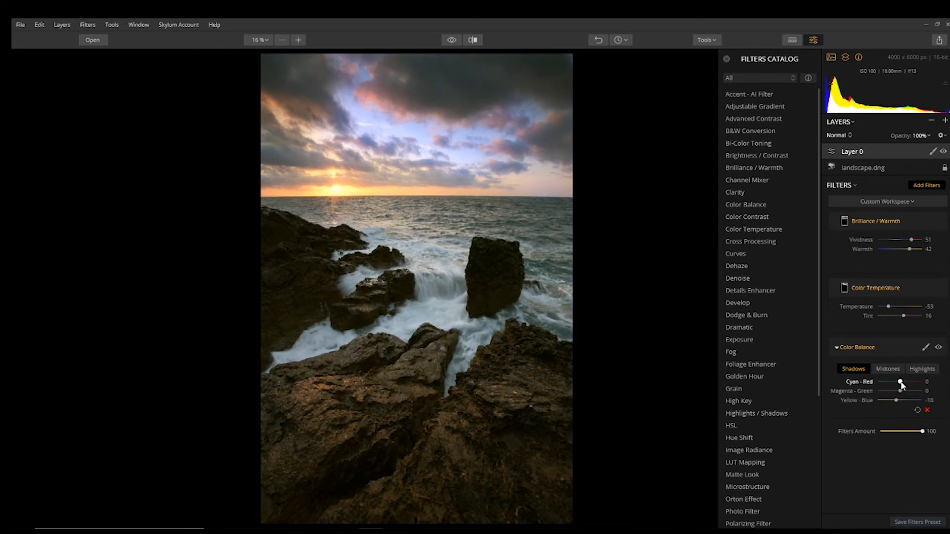
pyautogui.moveTo(901, 383); pyautogui.dragTo(915, 382)
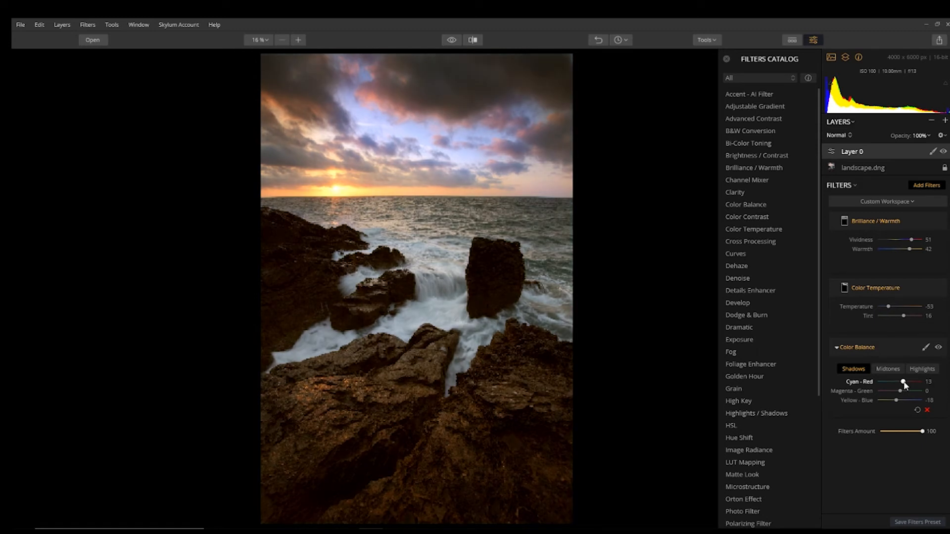
pyautogui.moveTo(901, 382); pyautogui.dragTo(905, 383)
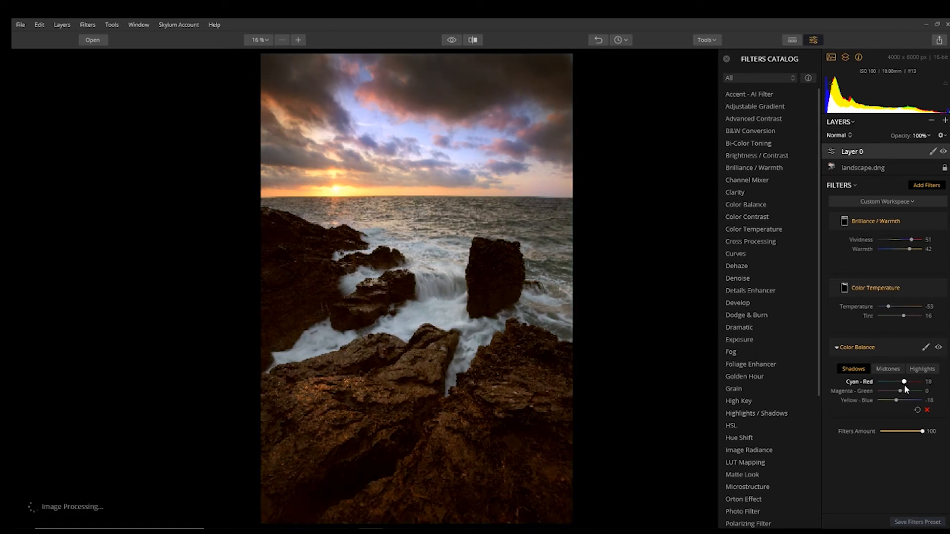
pyautogui.moveTo(897, 391); pyautogui.dragTo(900, 392)
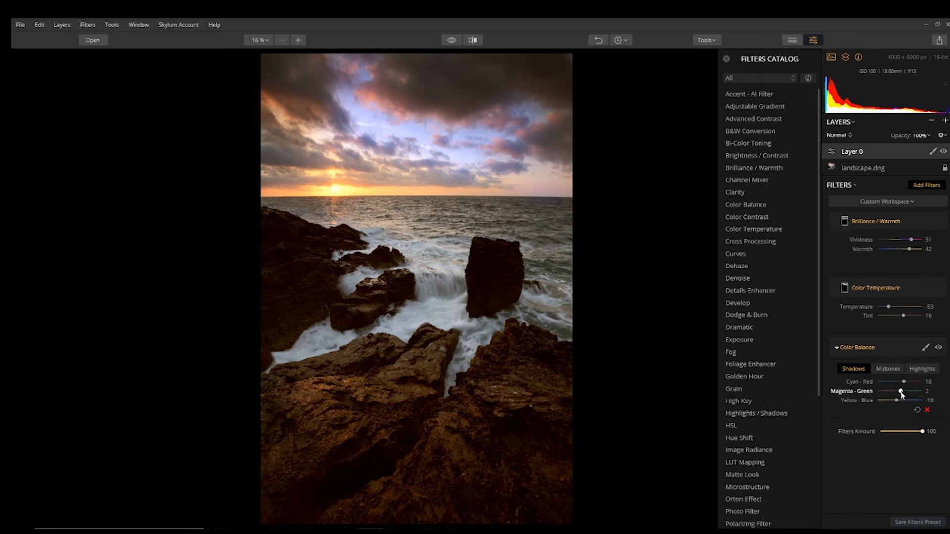
pyautogui.moveTo(902, 392); pyautogui.dragTo(899, 392)
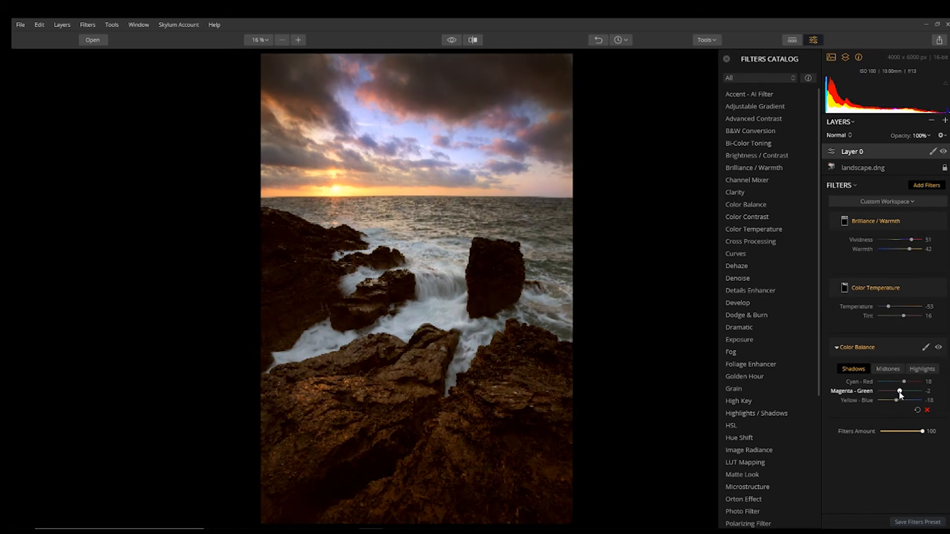
pyautogui.moveTo(912, 391); pyautogui.dragTo(899, 391)
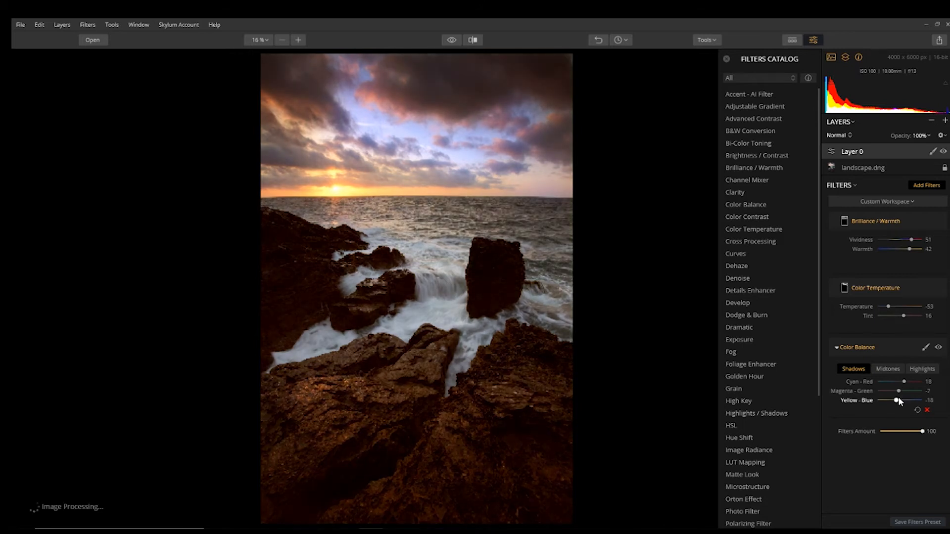
pyautogui.moveTo(894, 400); pyautogui.dragTo(897, 400)
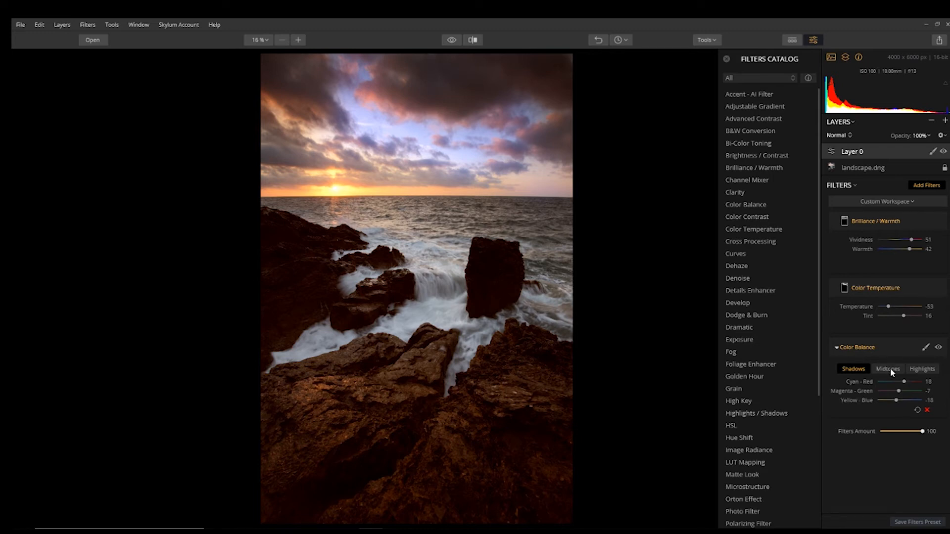
# - Tint the highlights (Yellow-Blue -9, more red), then pull the shadows' Cyan-Red back to 4
pyautogui.click(887, 369)
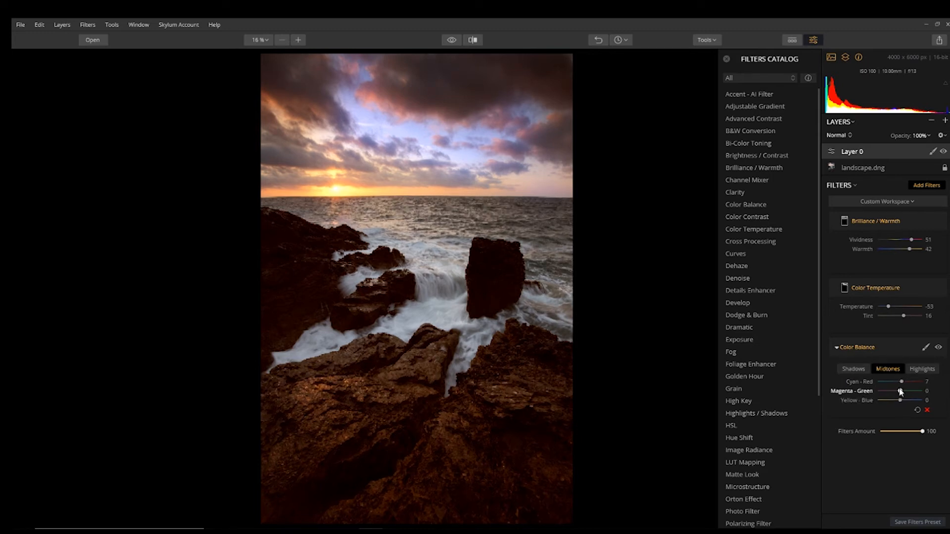
pyautogui.click(920, 368)
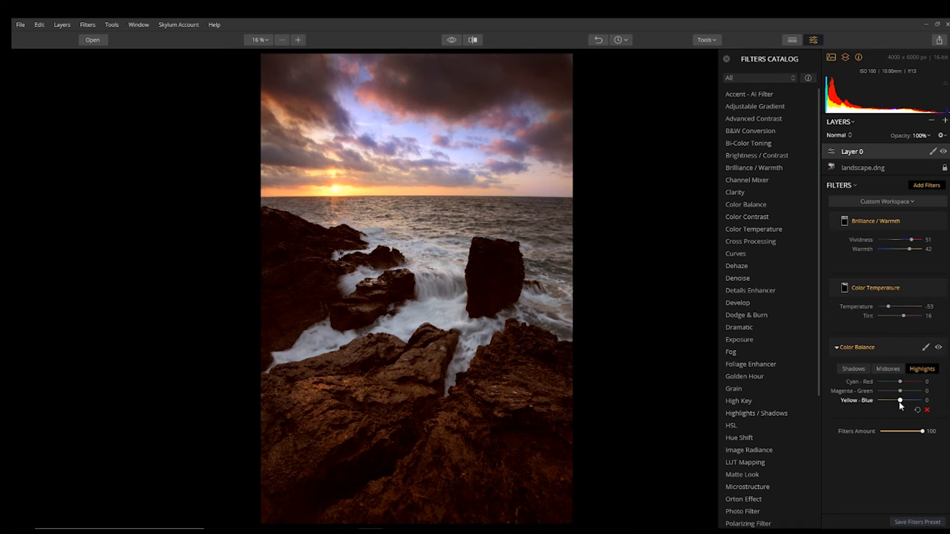
pyautogui.moveTo(902, 400); pyautogui.dragTo(898, 400)
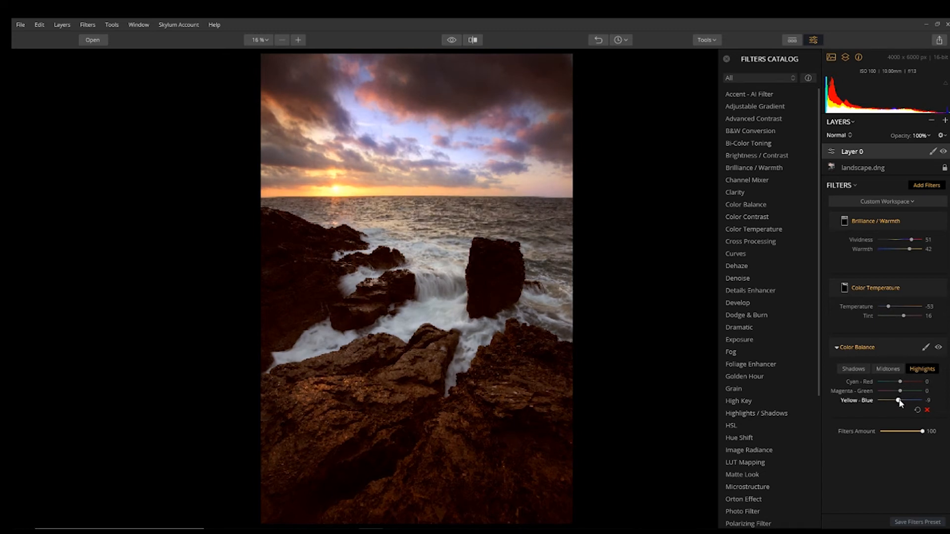
pyautogui.moveTo(901, 381); pyautogui.dragTo(920, 381)
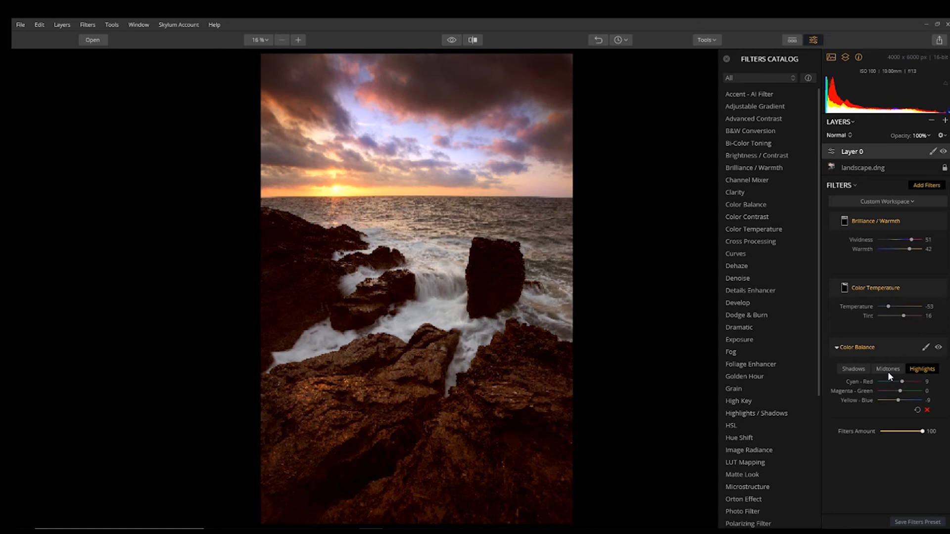
pyautogui.click(852, 369)
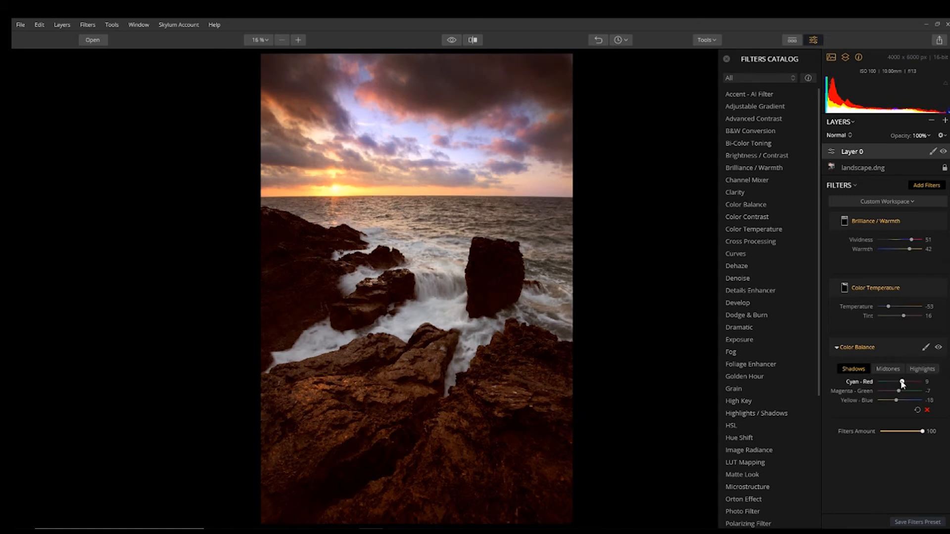
pyautogui.moveTo(904, 382); pyautogui.dragTo(898, 382)
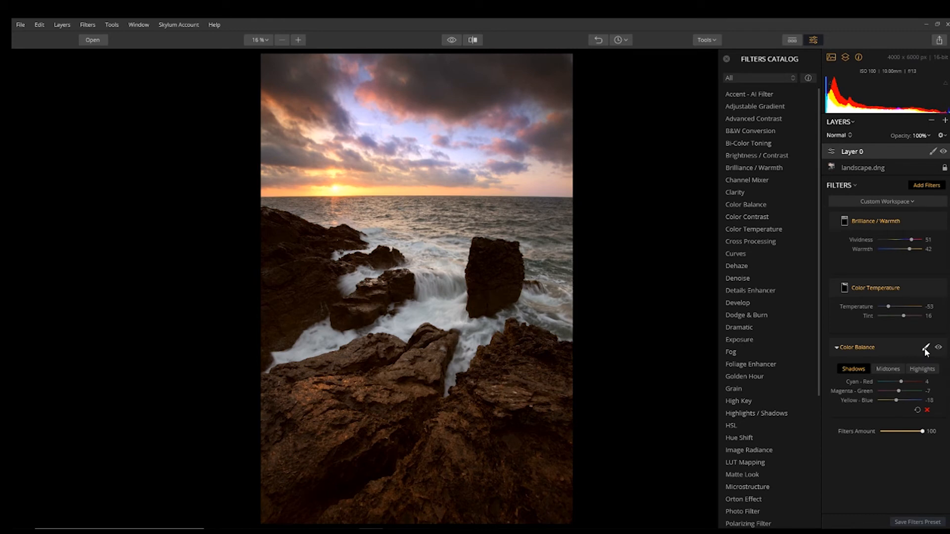
# - Limit the Color Balance filter to the sky with a gradient mask dragged down to the horizon
pyautogui.click(925, 347)
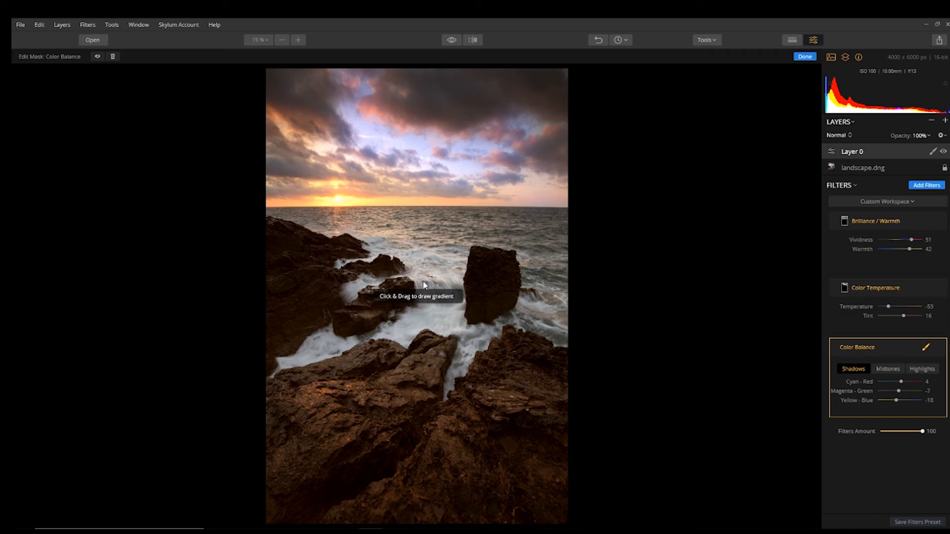
pyautogui.moveTo(399, 74)
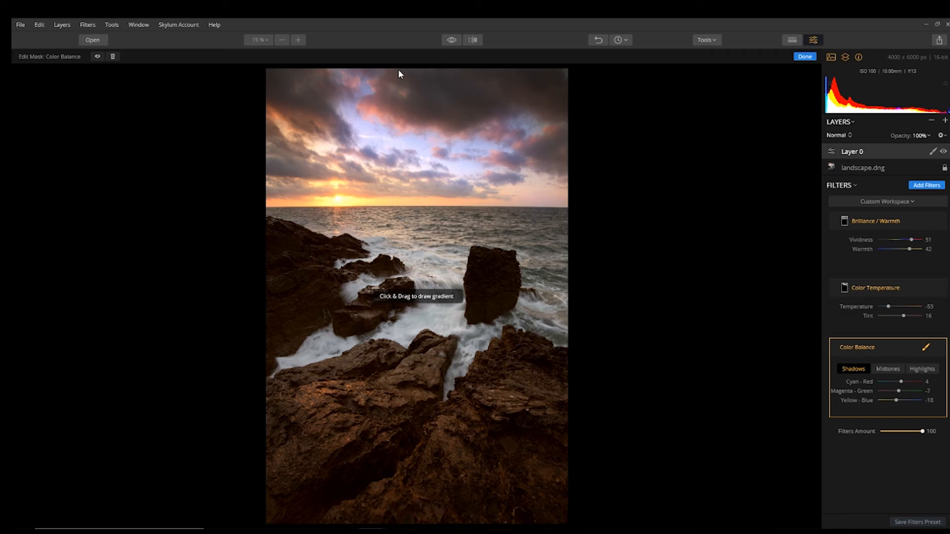
pyautogui.moveTo(413, 73); pyautogui.dragTo(414, 100)
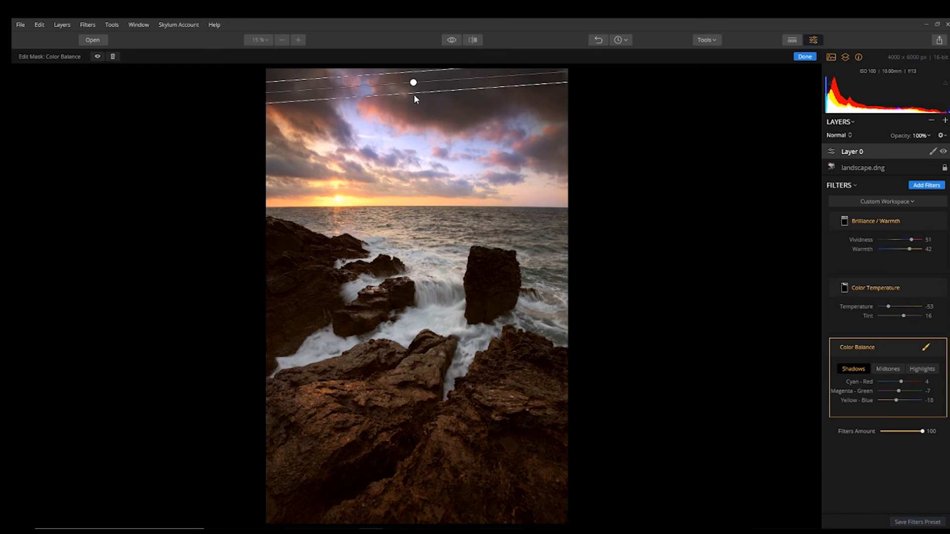
pyautogui.moveTo(414, 82); pyautogui.dragTo(411, 144)
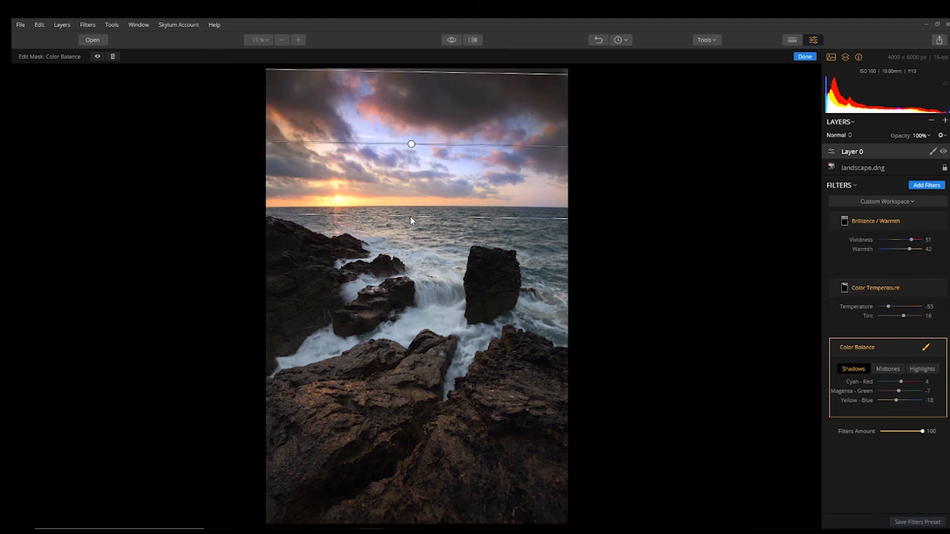
pyautogui.moveTo(411, 144); pyautogui.dragTo(412, 157)
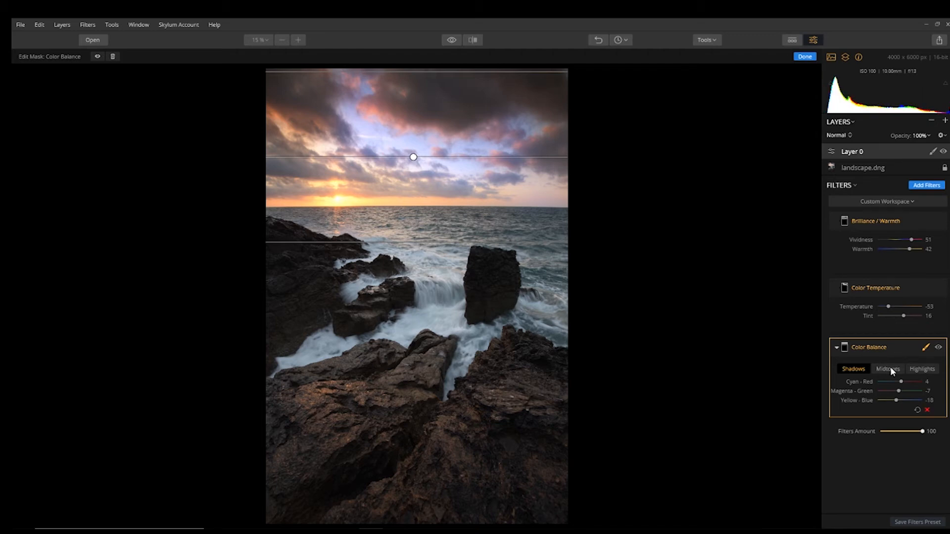
# - Set the midtones to Yellow-Blue -53 and Cyan-Red 20
pyautogui.click(888, 368)
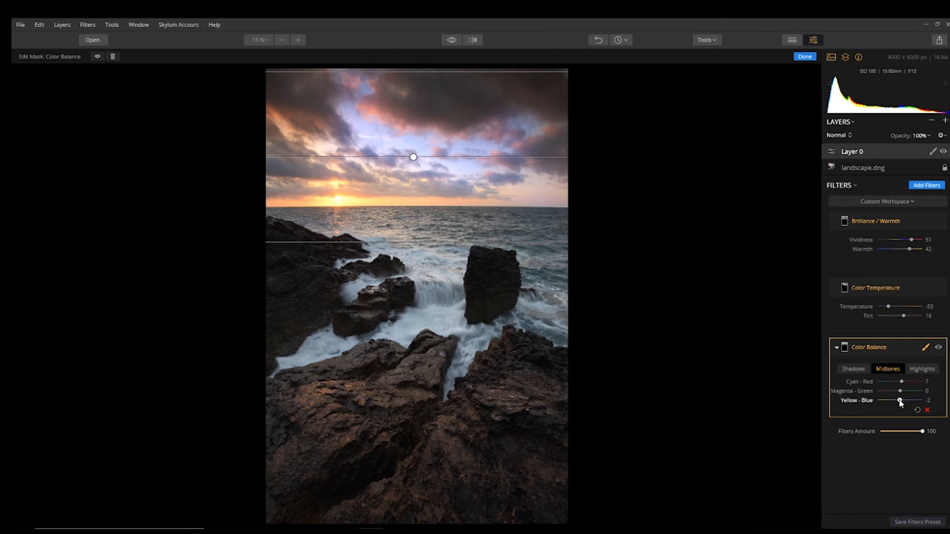
pyautogui.moveTo(909, 402); pyautogui.dragTo(886, 401)
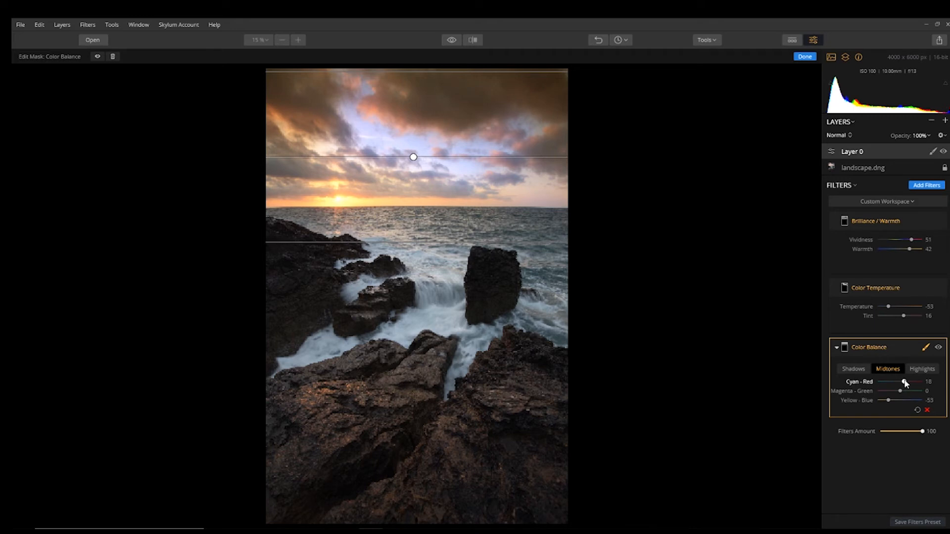
pyautogui.moveTo(902, 382); pyautogui.dragTo(906, 382)
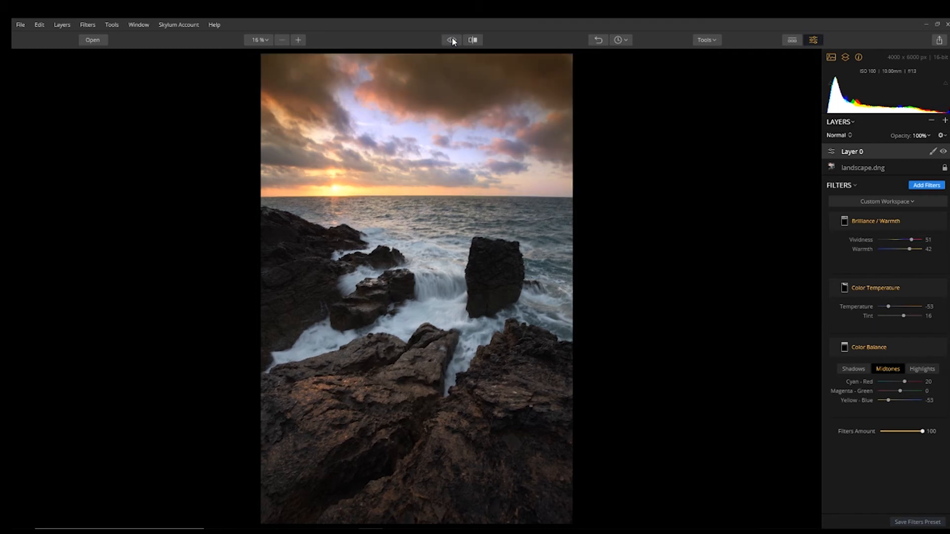
pyautogui.click(452, 40)
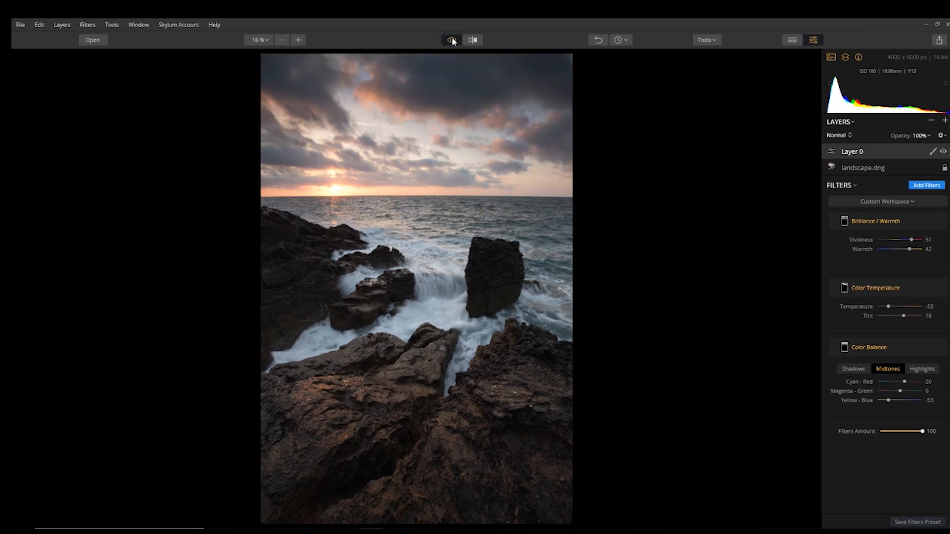
pyautogui.click(451, 40)
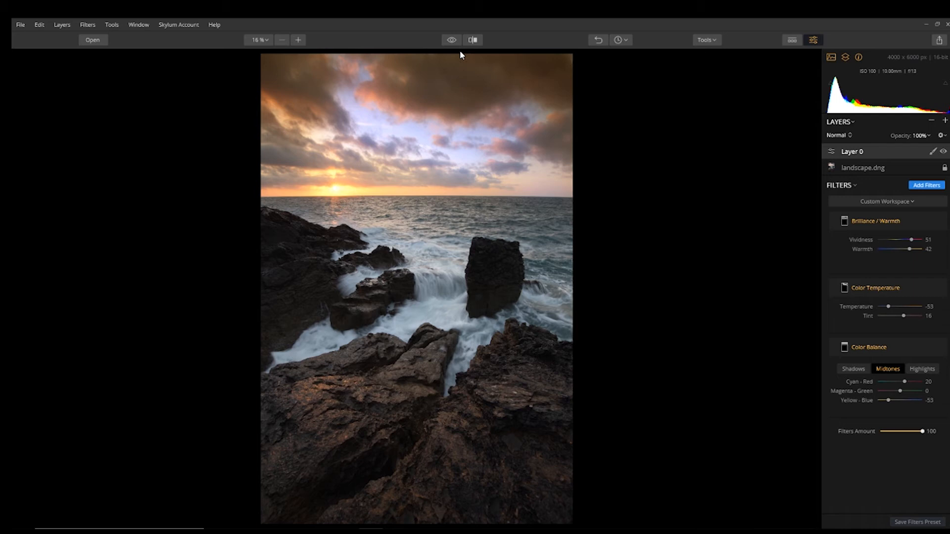
pyautogui.moveTo(451, 38)
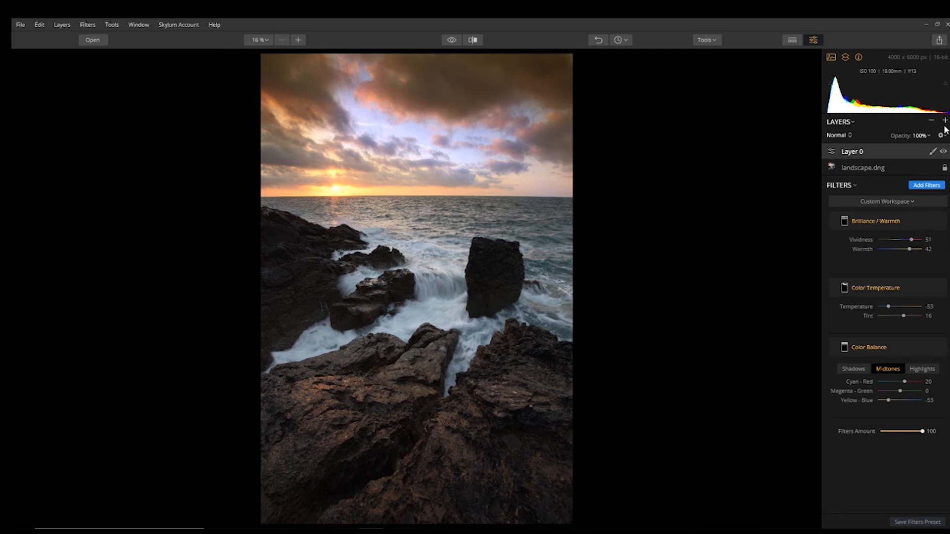
# - Add a new adjustment Layer 1 with an Exposure filter raised to 0.67
pyautogui.click(944, 121)
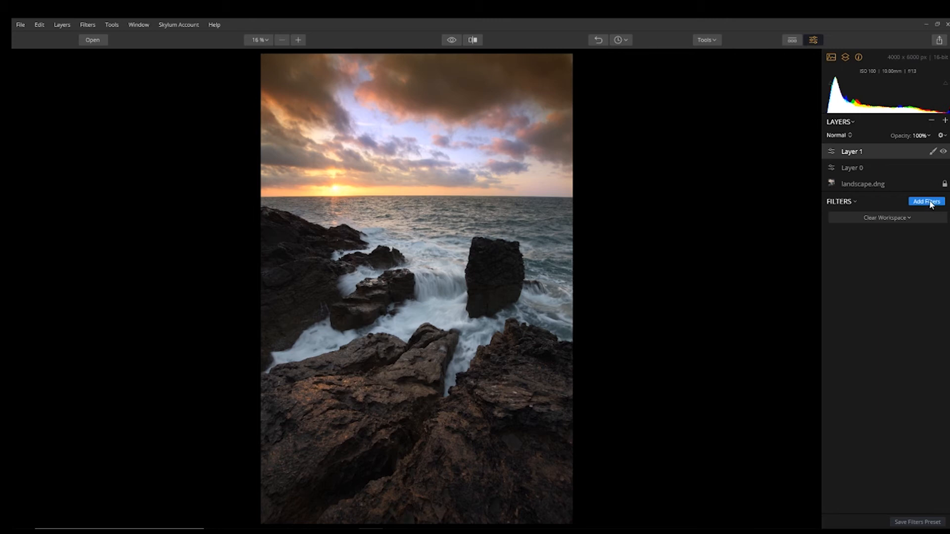
pyautogui.click(927, 201)
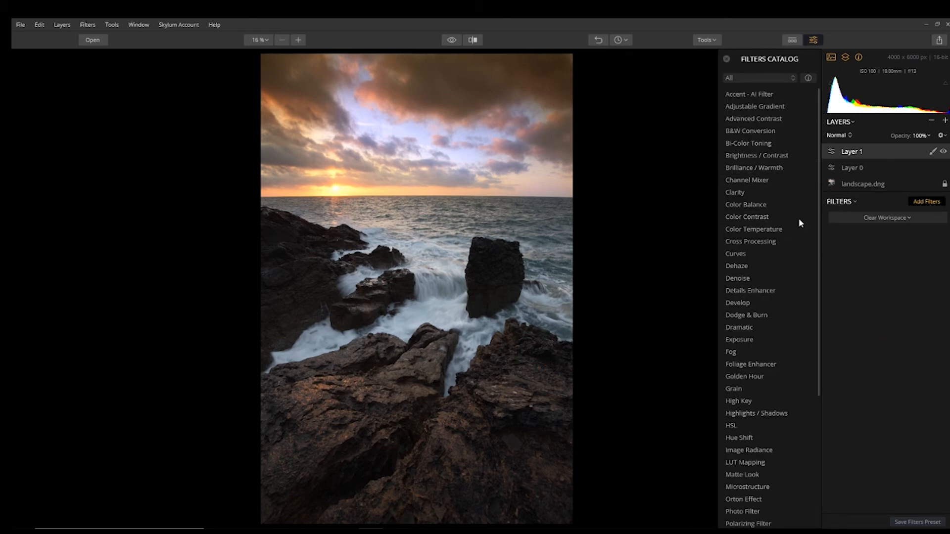
pyautogui.moveTo(738, 327)
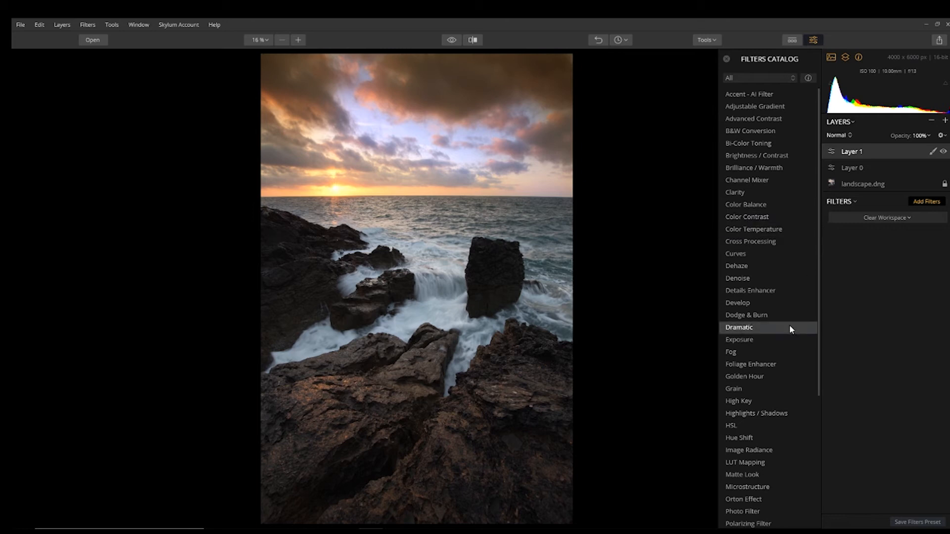
pyautogui.moveTo(806, 216)
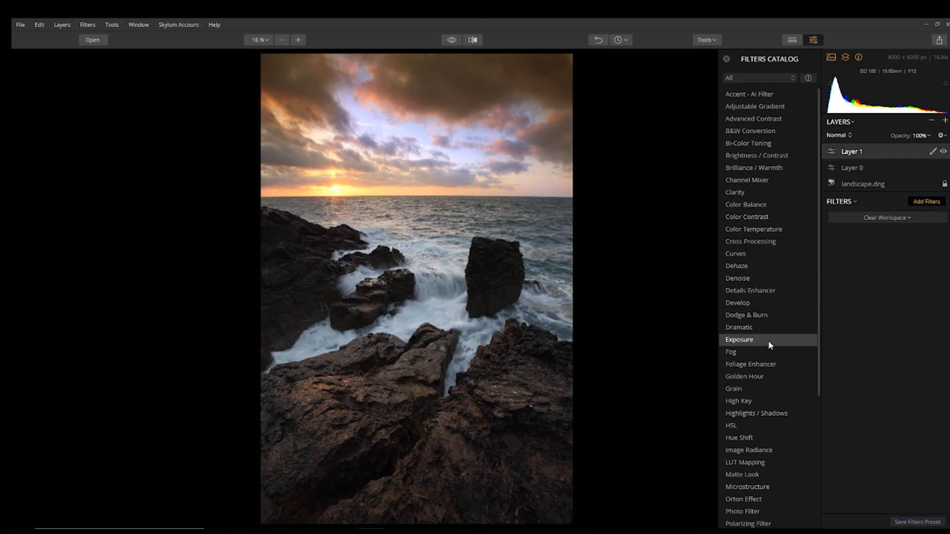
pyautogui.click(739, 340)
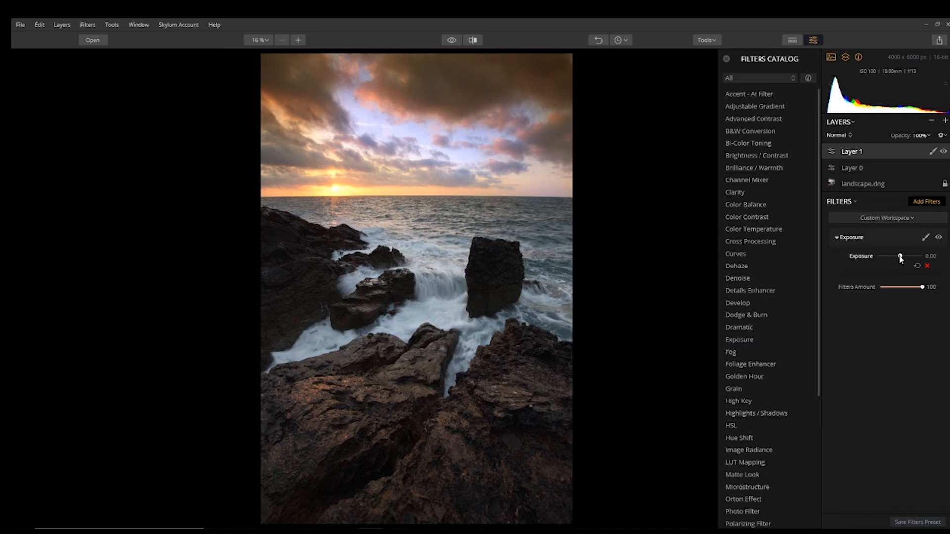
pyautogui.moveTo(898, 257); pyautogui.dragTo(901, 256)
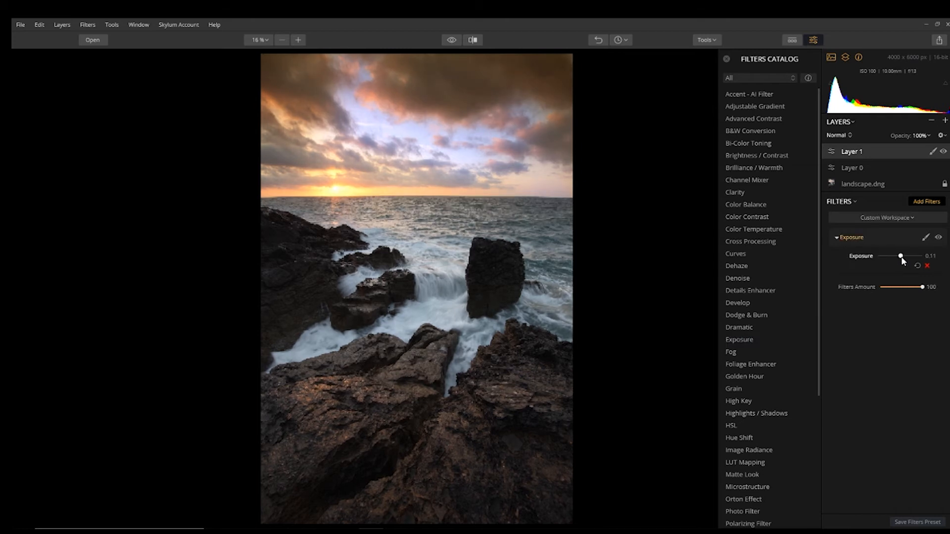
pyautogui.moveTo(899, 256); pyautogui.dragTo(903, 256)
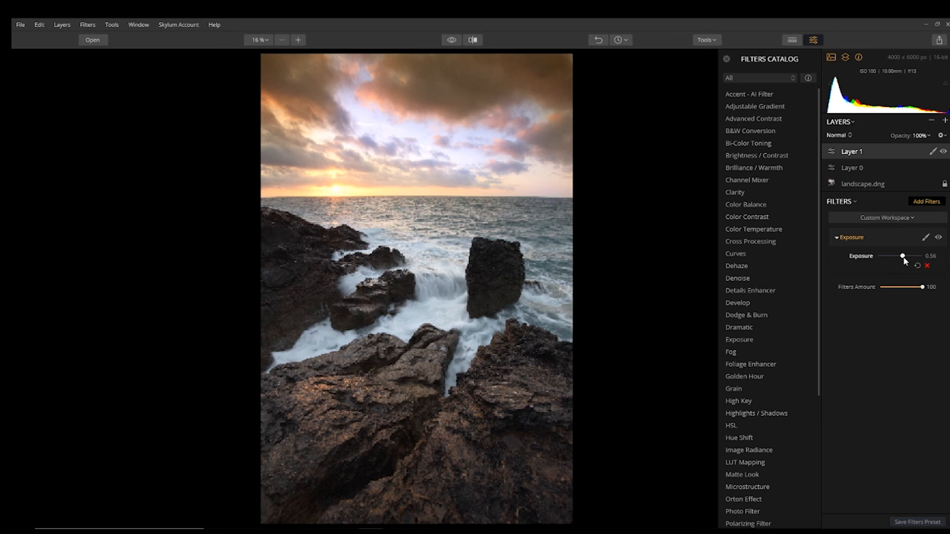
pyautogui.moveTo(902, 256); pyautogui.dragTo(903, 257)
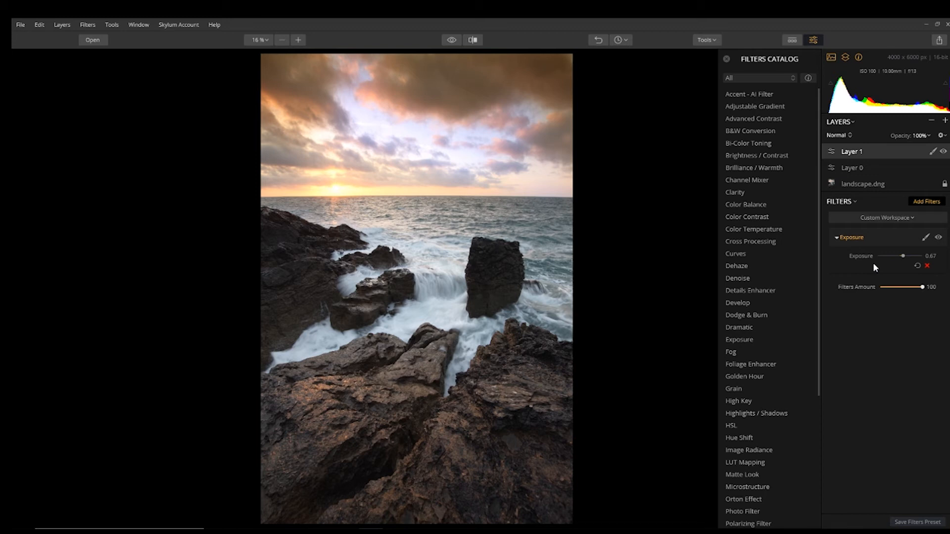
pyautogui.click(837, 237)
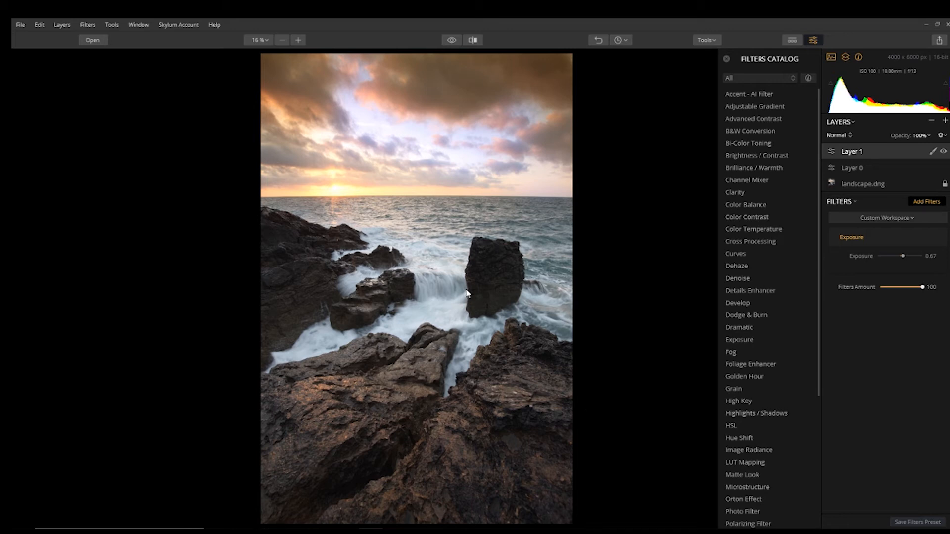
pyautogui.moveTo(288, 127)
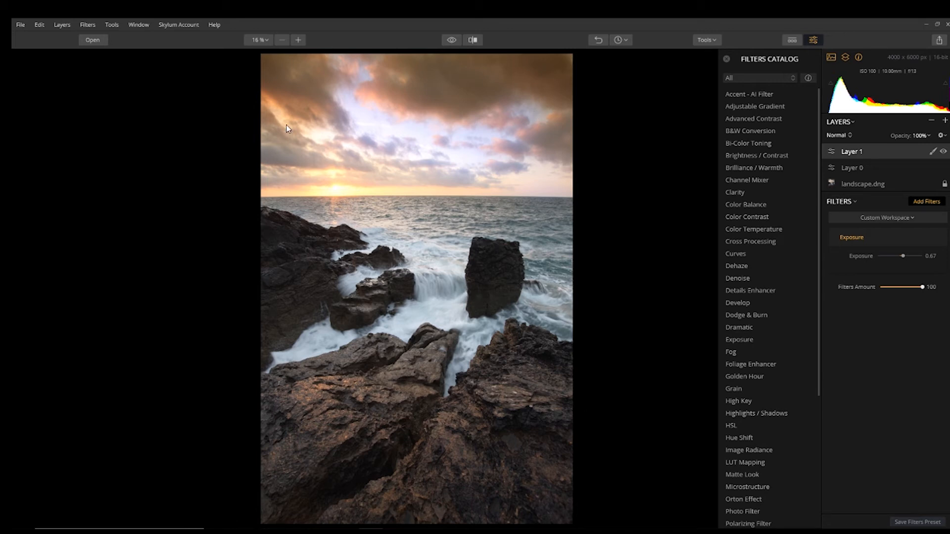
# - Brush the Exposure mask over the left and foreground rocks with a larger brush, raise Exposure to 1.22 and finish masking
pyautogui.click(926, 238)
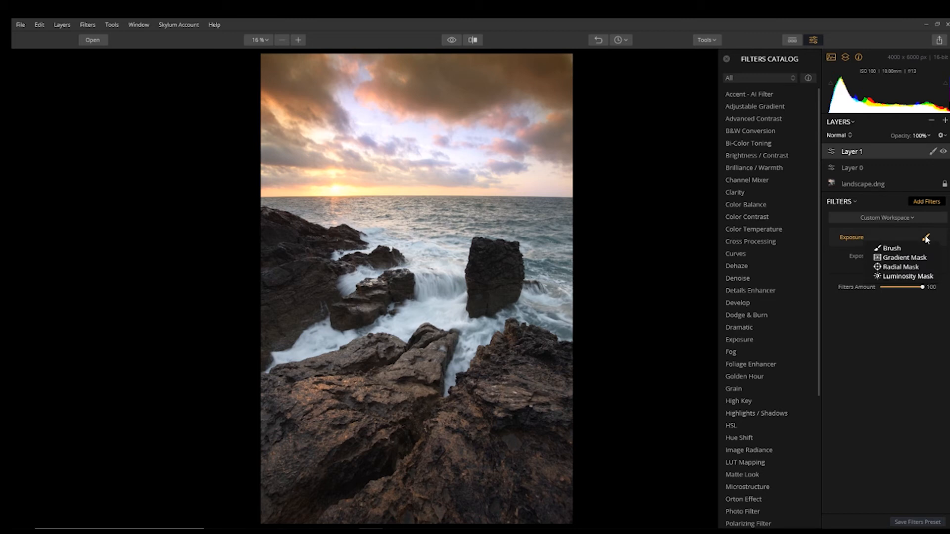
pyautogui.moveTo(891, 248)
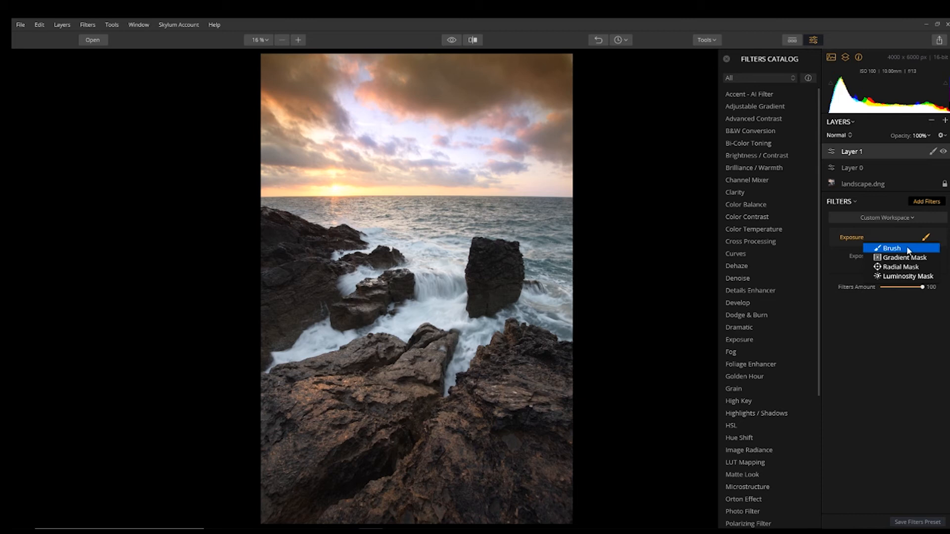
pyautogui.click(891, 248)
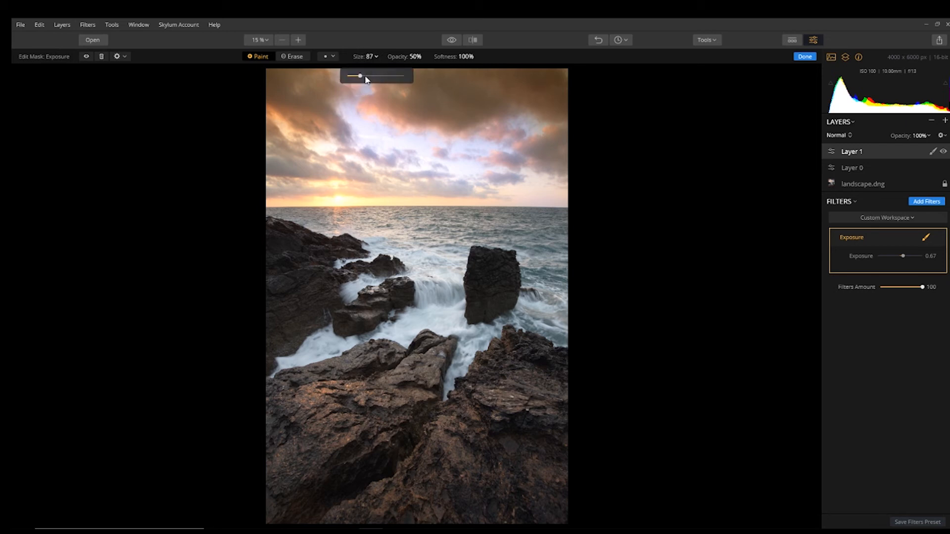
pyautogui.moveTo(360, 76); pyautogui.dragTo(391, 76)
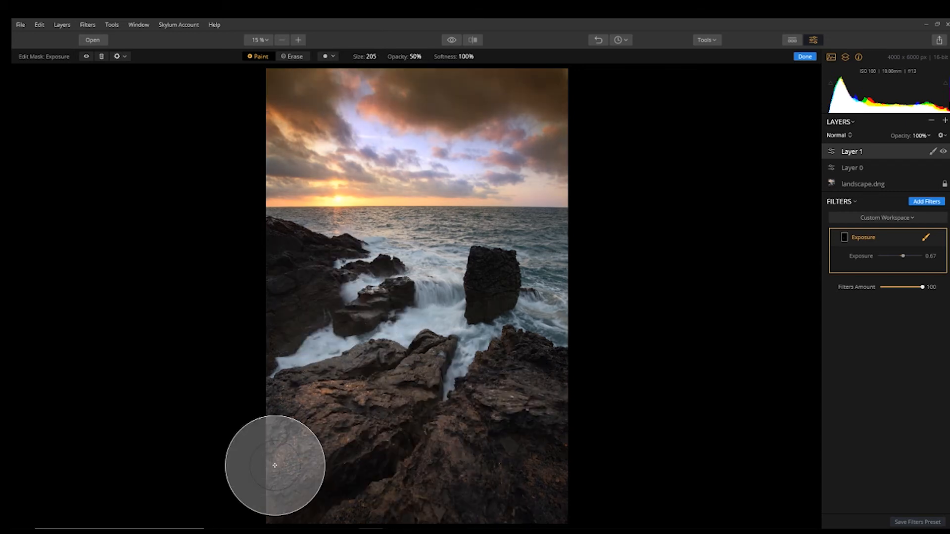
pyautogui.moveTo(275, 465); pyautogui.dragTo(324, 312)
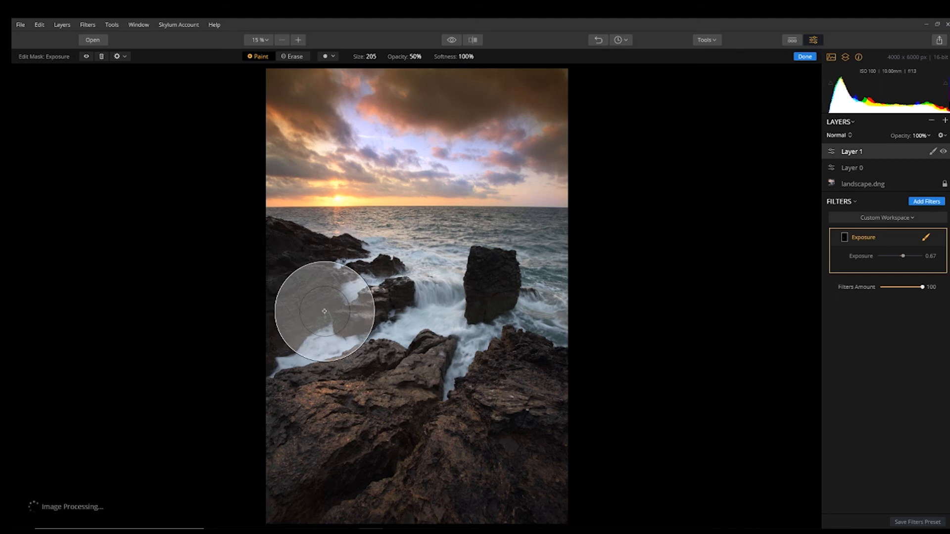
pyautogui.moveTo(324, 312); pyautogui.dragTo(467, 326)
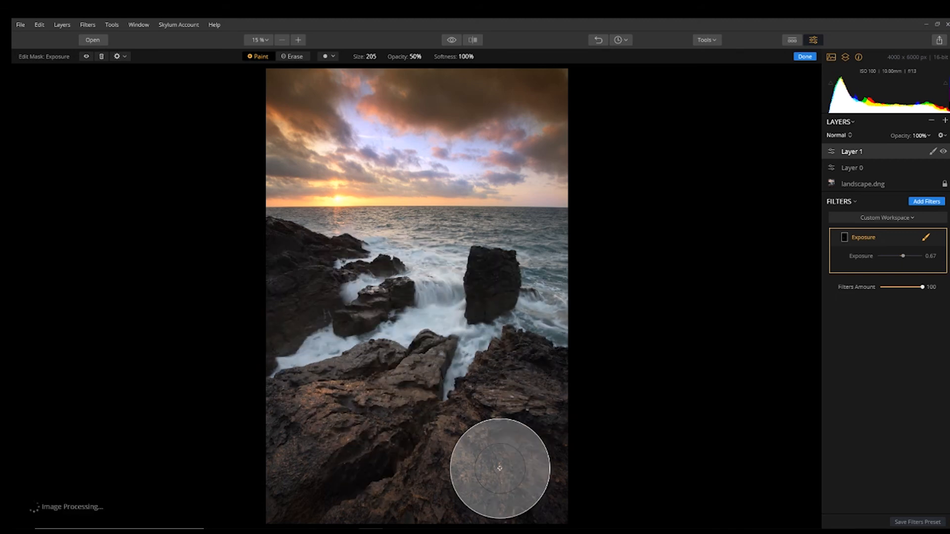
pyautogui.moveTo(421, 293)
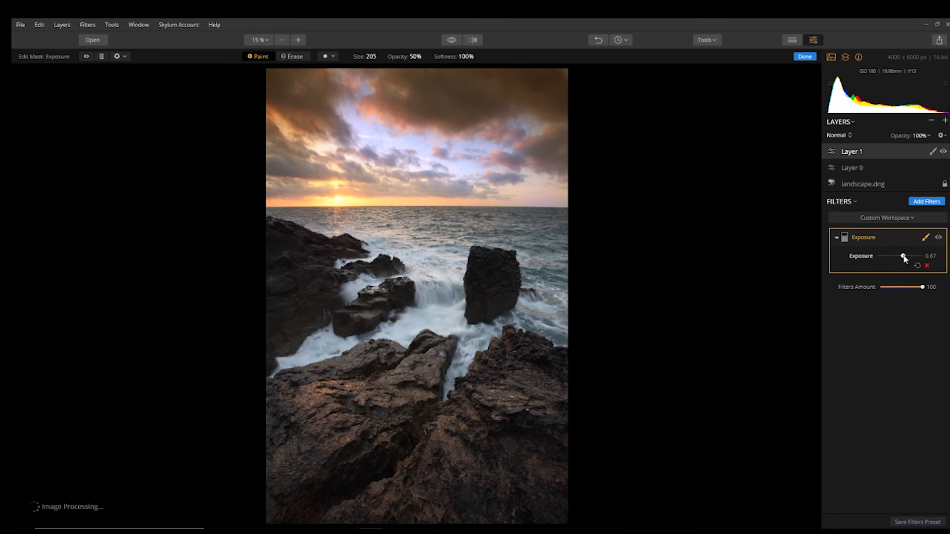
pyautogui.moveTo(903, 256); pyautogui.dragTo(906, 256)
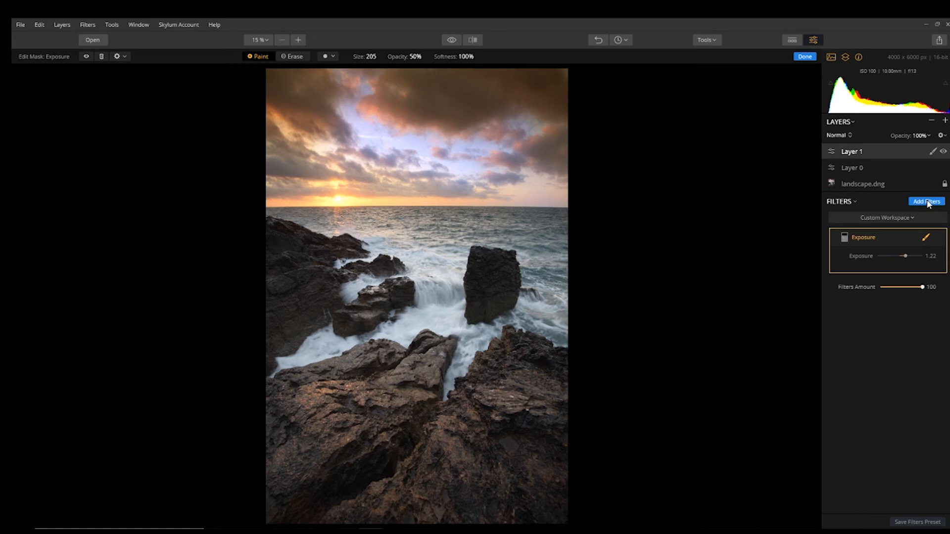
pyautogui.click(804, 57)
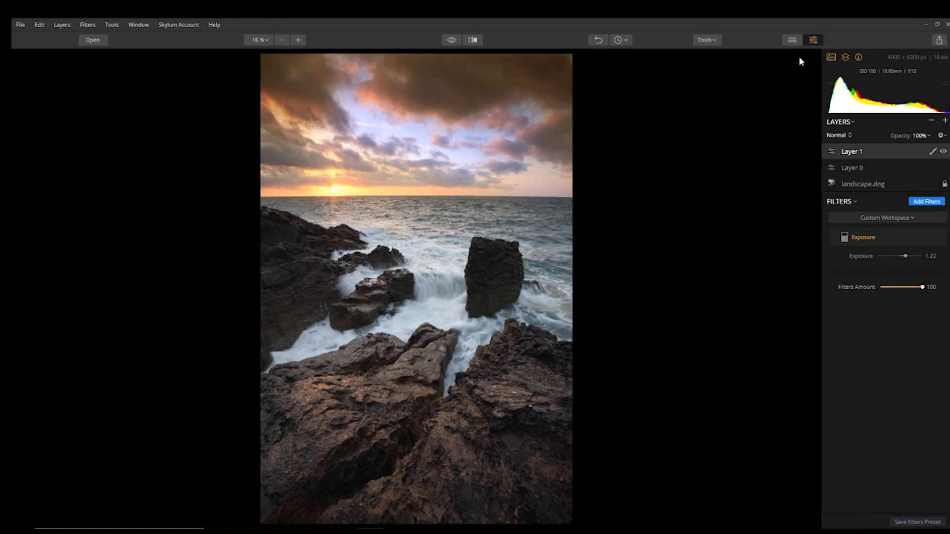
# - Add a Dodge & Burn filter to Layer 1 and start painting with the Darken brush, zoomed to 50%
pyautogui.click(926, 201)
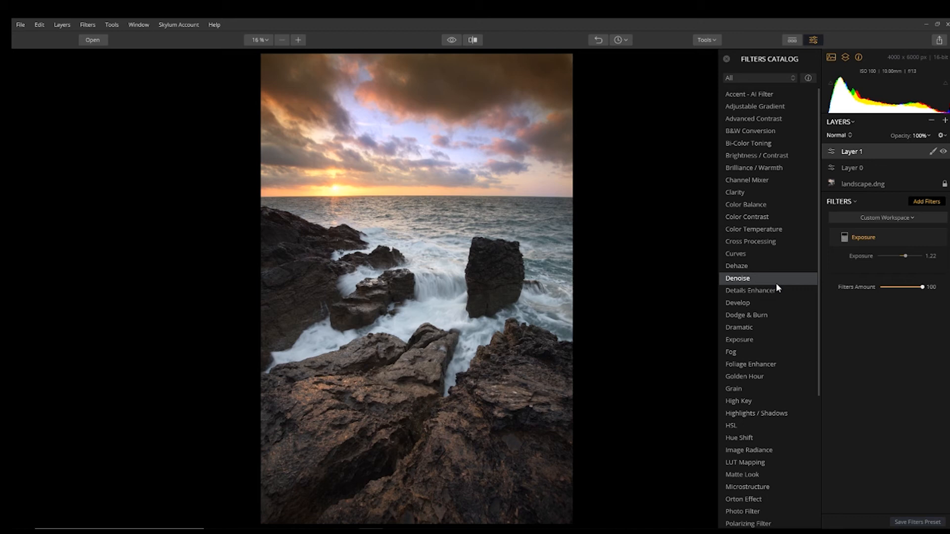
pyautogui.moveTo(783, 289)
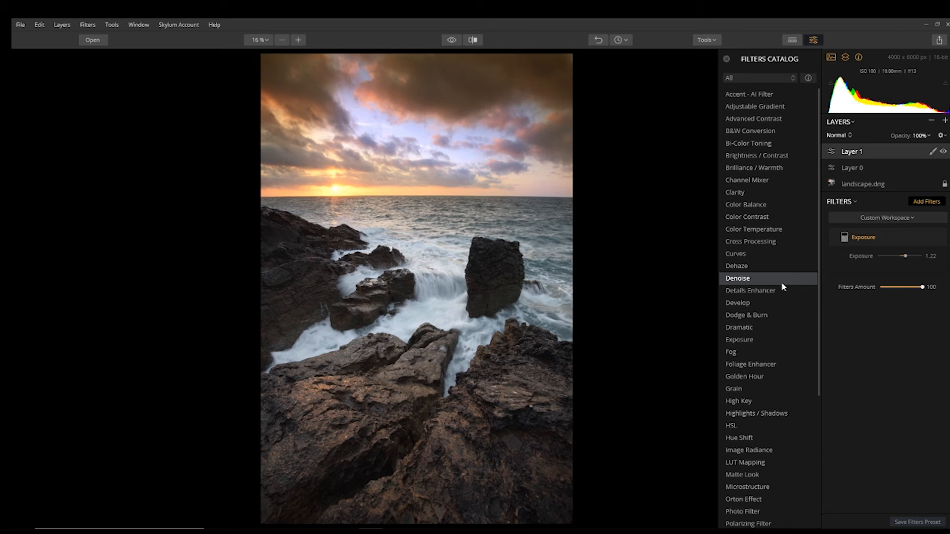
pyautogui.moveTo(773, 316)
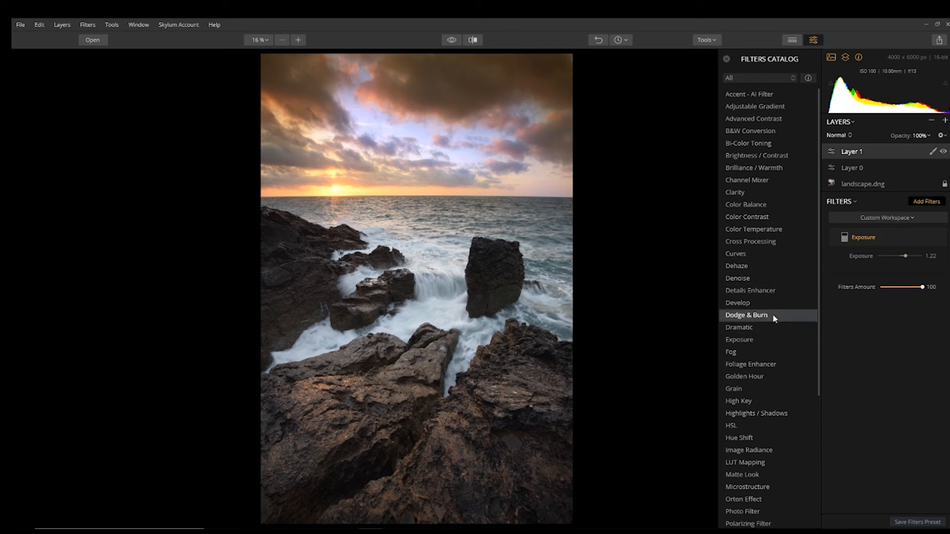
pyautogui.click(747, 315)
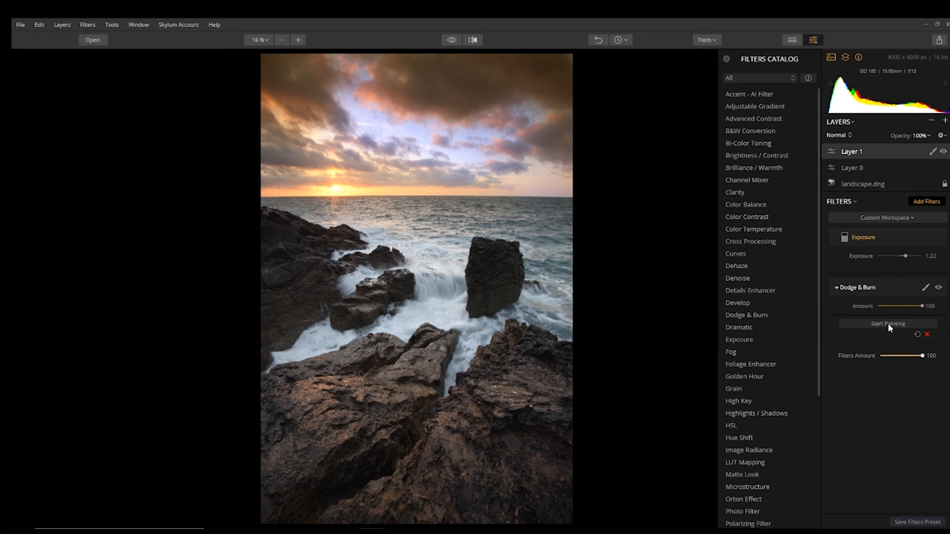
pyautogui.click(887, 323)
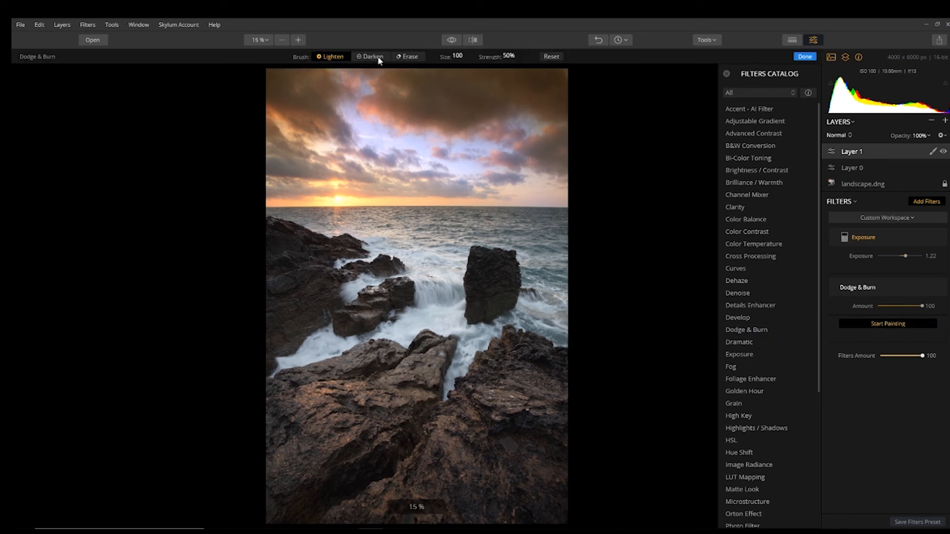
pyautogui.click(297, 41)
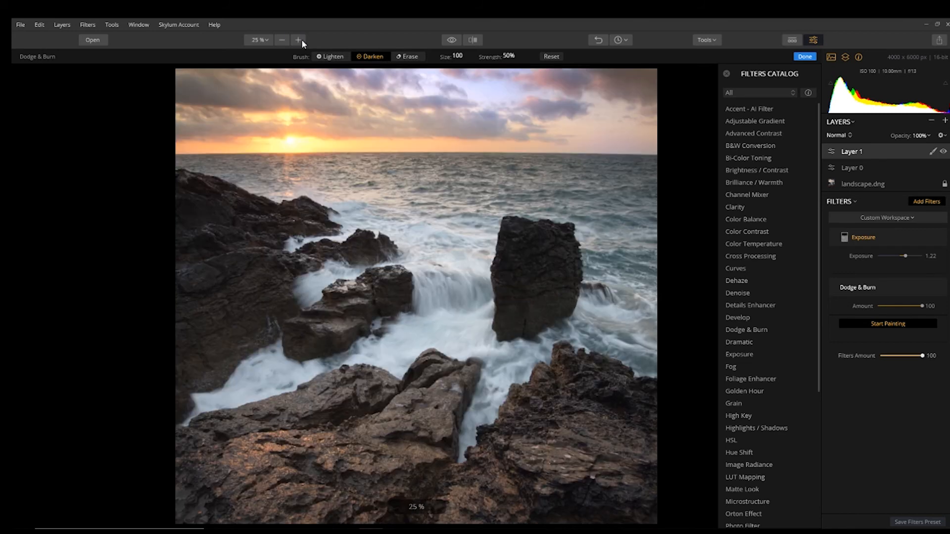
pyautogui.click(298, 40)
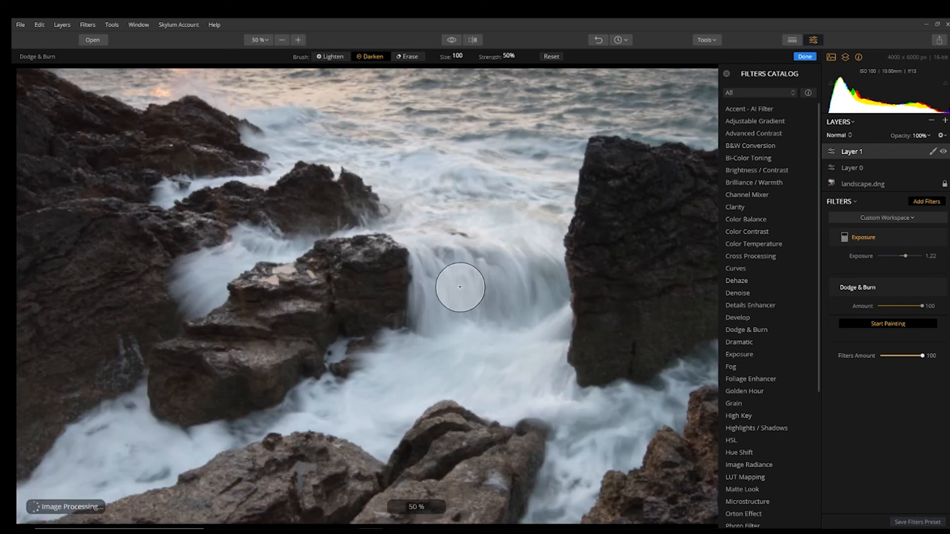
# - Darken the bright surf between the rocks, below the tall rock and across the lower foreground water
pyautogui.moveTo(460, 286); pyautogui.dragTo(462, 311)
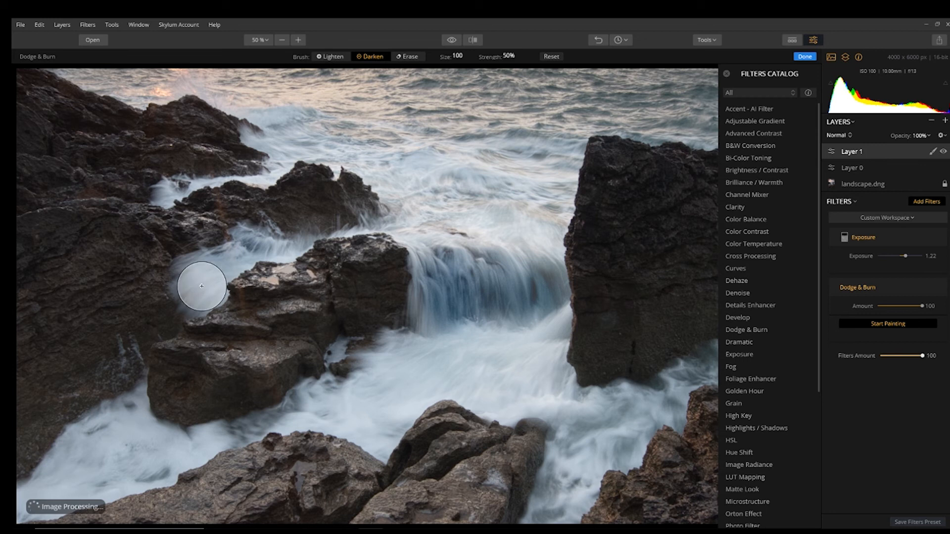
pyautogui.moveTo(201, 285); pyautogui.dragTo(240, 188)
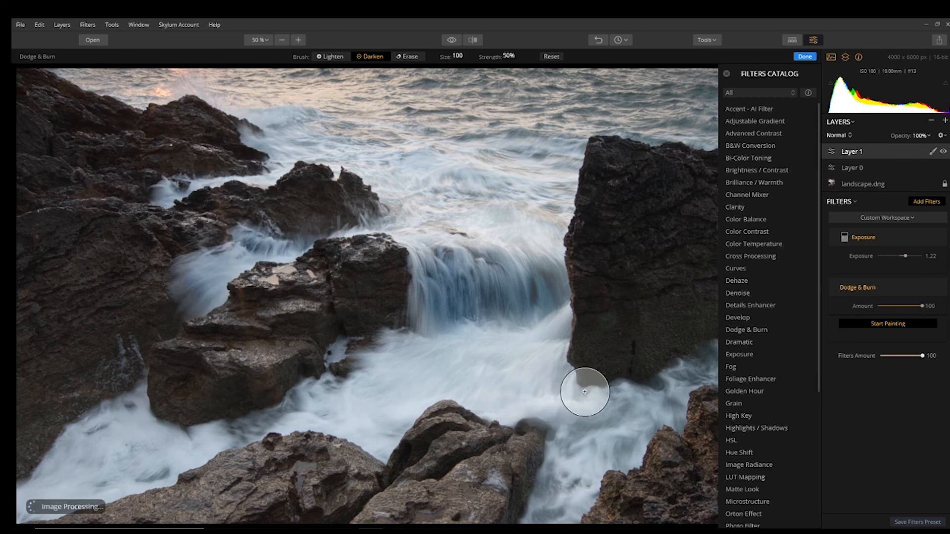
pyautogui.moveTo(585, 392); pyautogui.dragTo(618, 397)
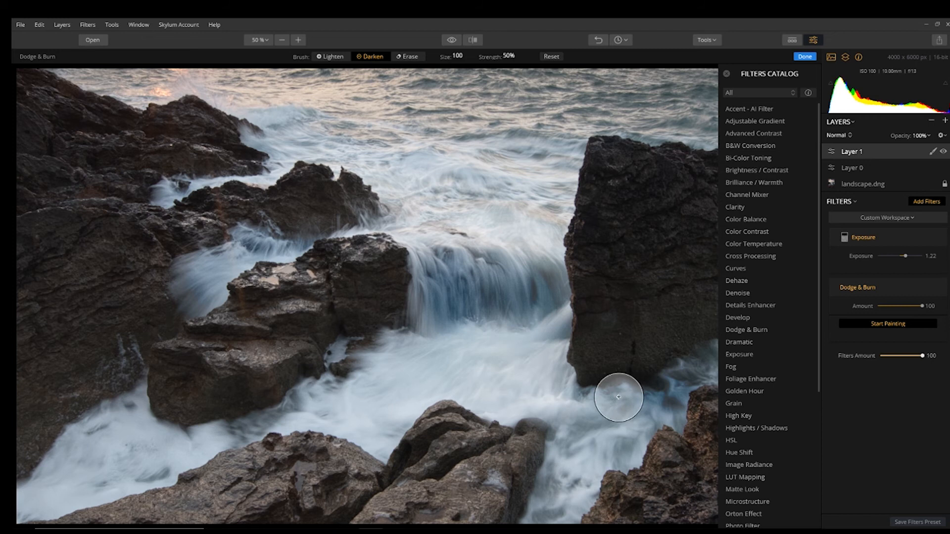
pyautogui.moveTo(619, 397); pyautogui.dragTo(179, 435)
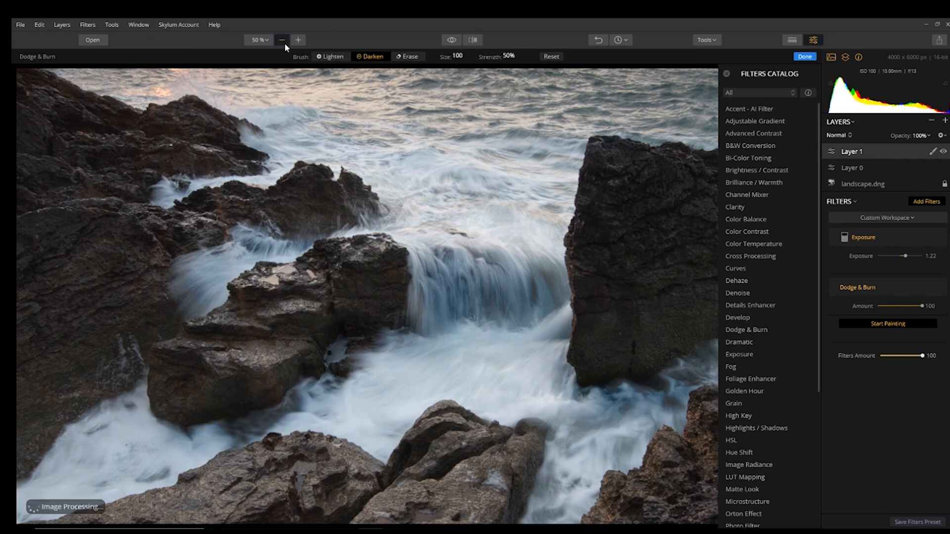
pyautogui.click(281, 40)
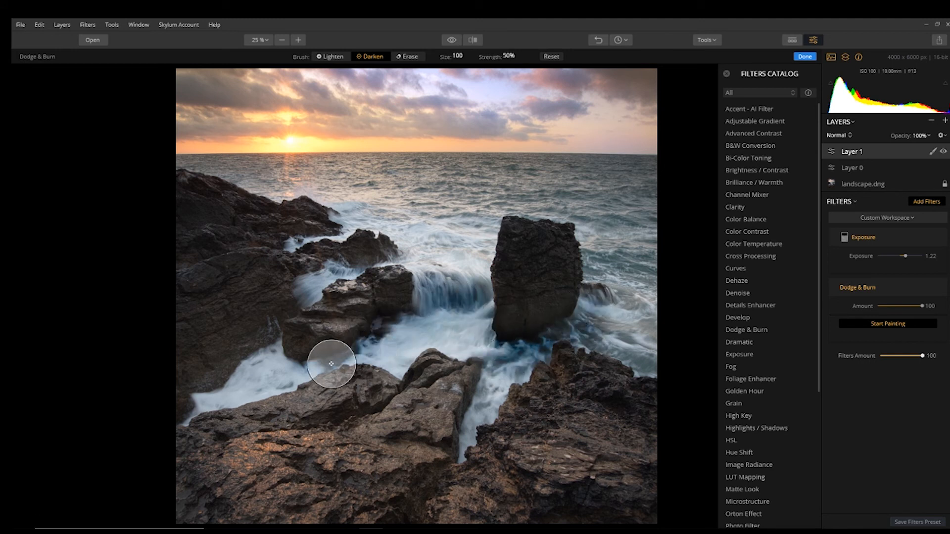
pyautogui.moveTo(332, 363); pyautogui.dragTo(481, 419)
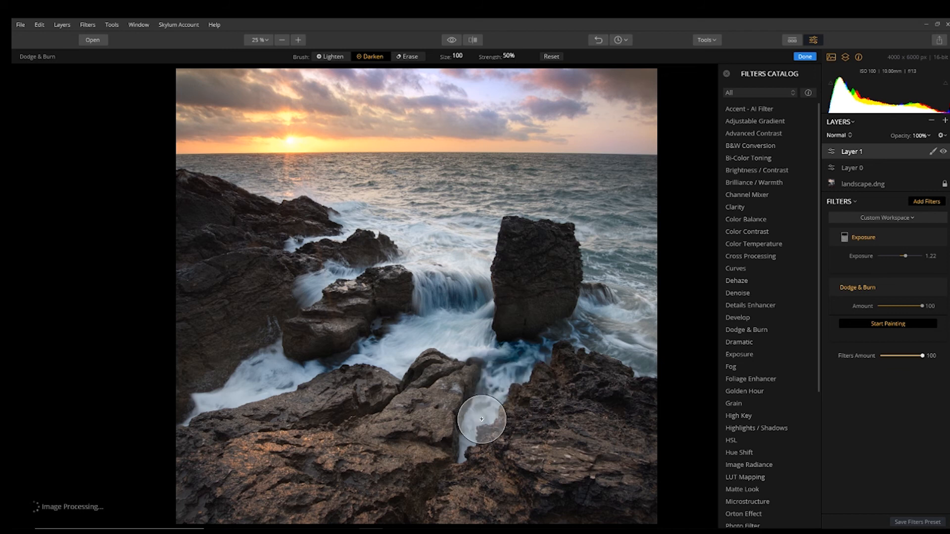
pyautogui.moveTo(482, 420); pyautogui.dragTo(658, 310)
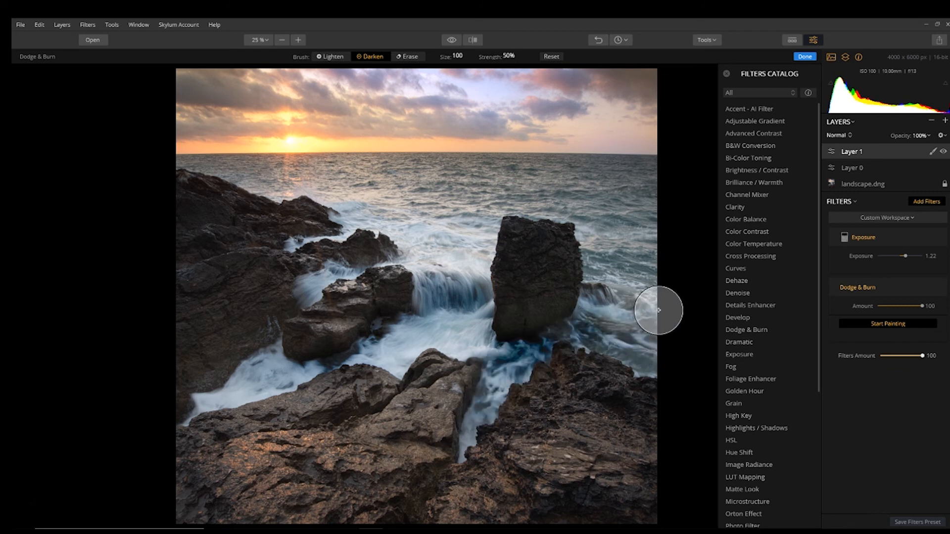
pyautogui.moveTo(419, 310)
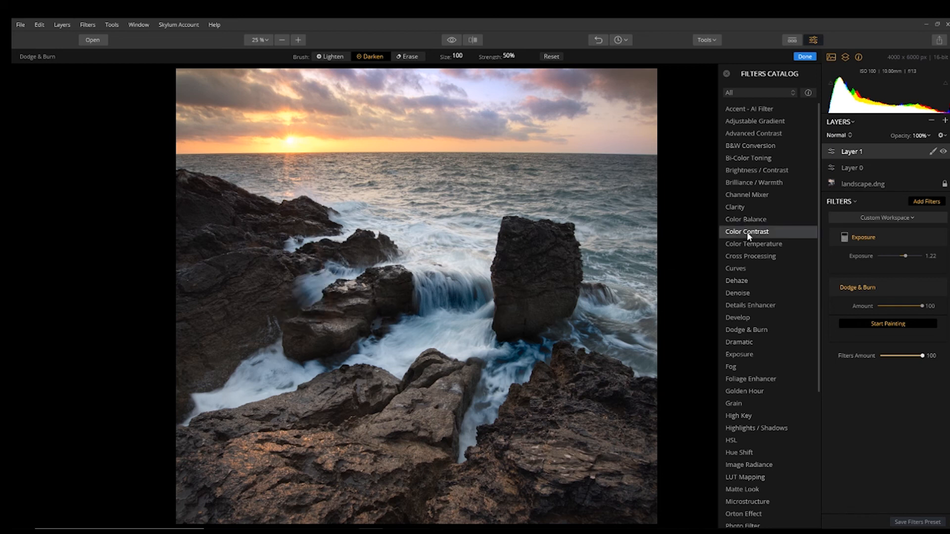
pyautogui.moveTo(745, 219)
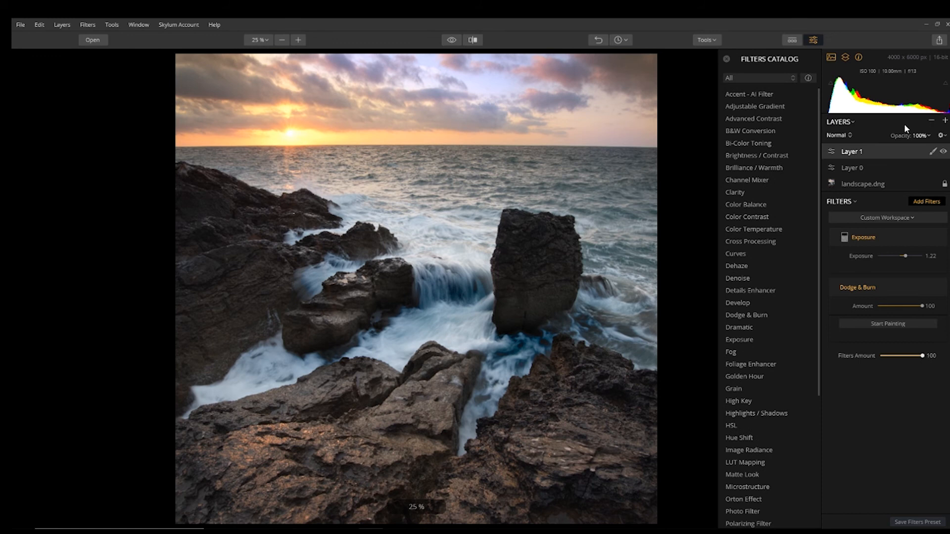
pyautogui.click(259, 40)
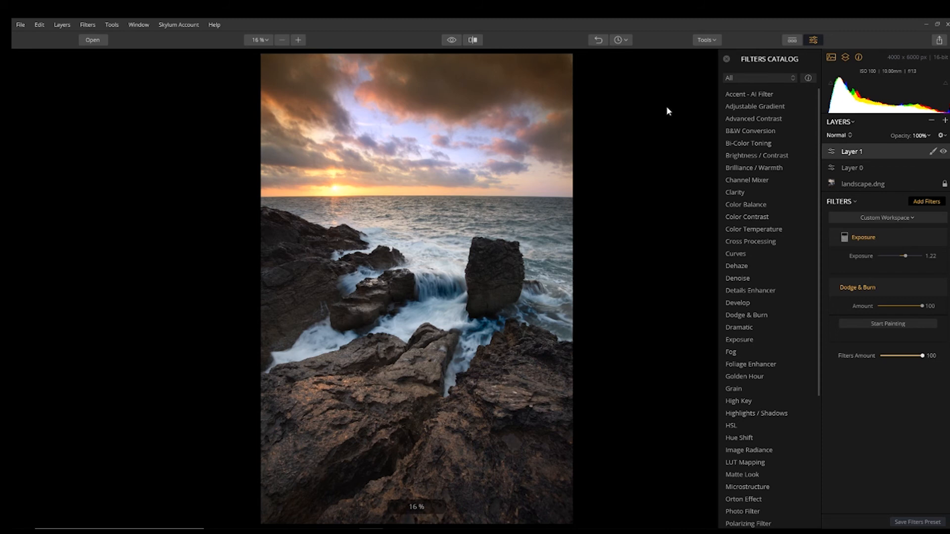
pyautogui.moveTo(649, 104)
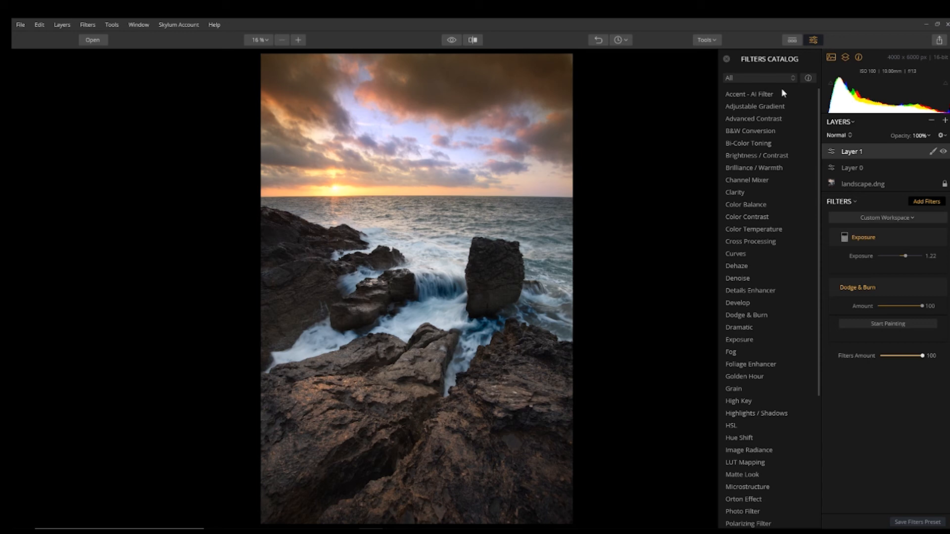
pyautogui.moveTo(945, 145)
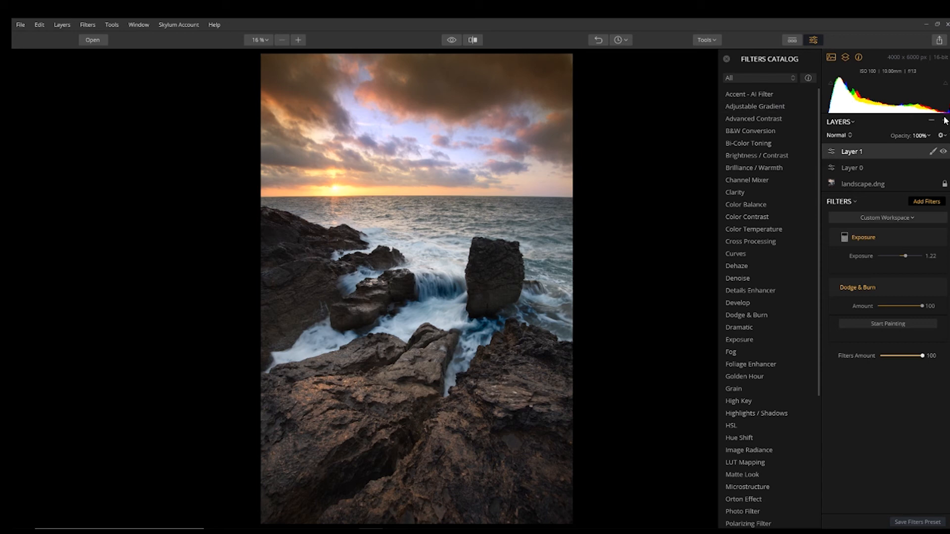
# - Add Layer 2 with a Develop filter at Exposure 0.22, Highlights -36 and Shadows 13
pyautogui.click(944, 121)
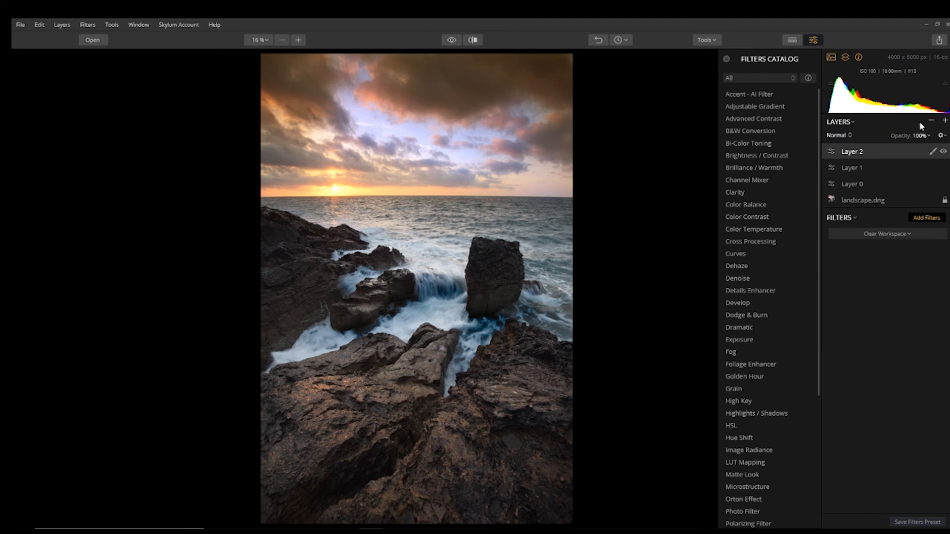
pyautogui.moveTo(923, 168)
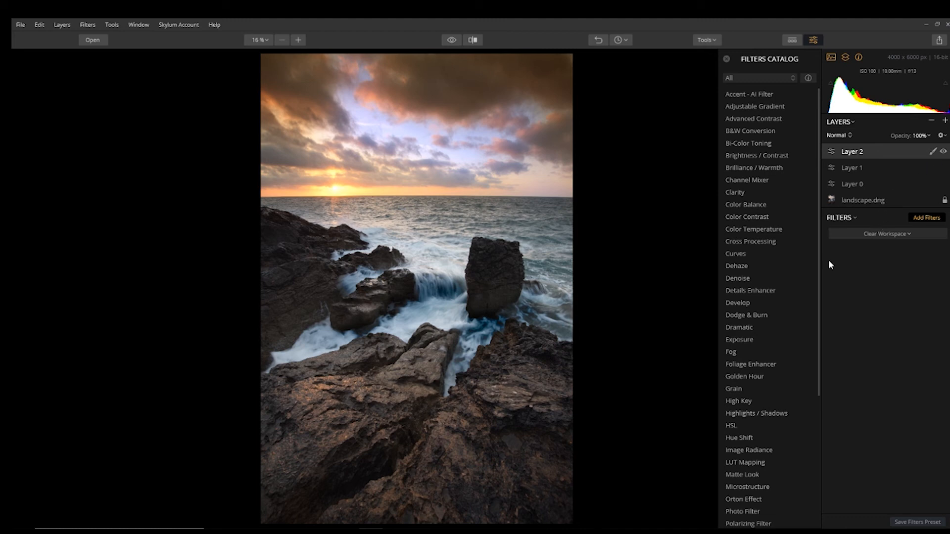
pyautogui.moveTo(767, 229)
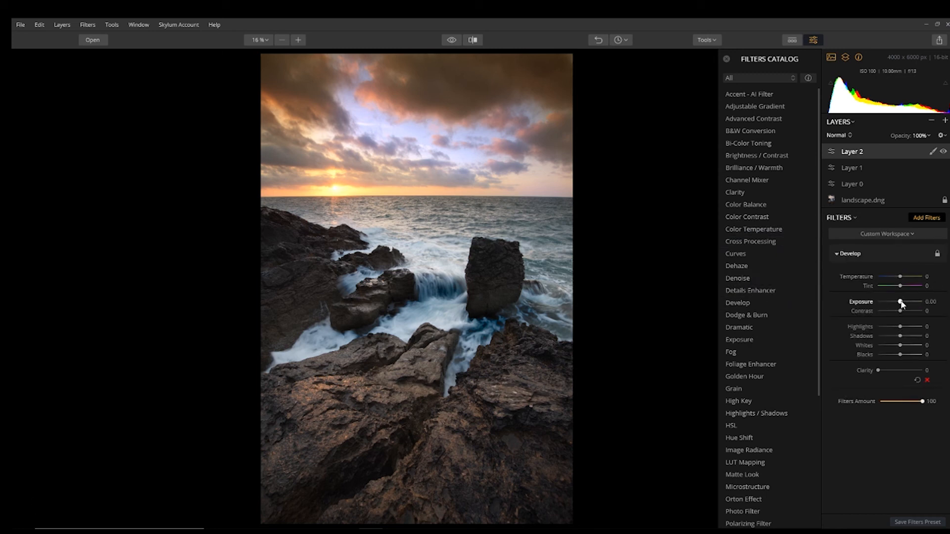
pyautogui.moveTo(901, 302); pyautogui.dragTo(906, 303)
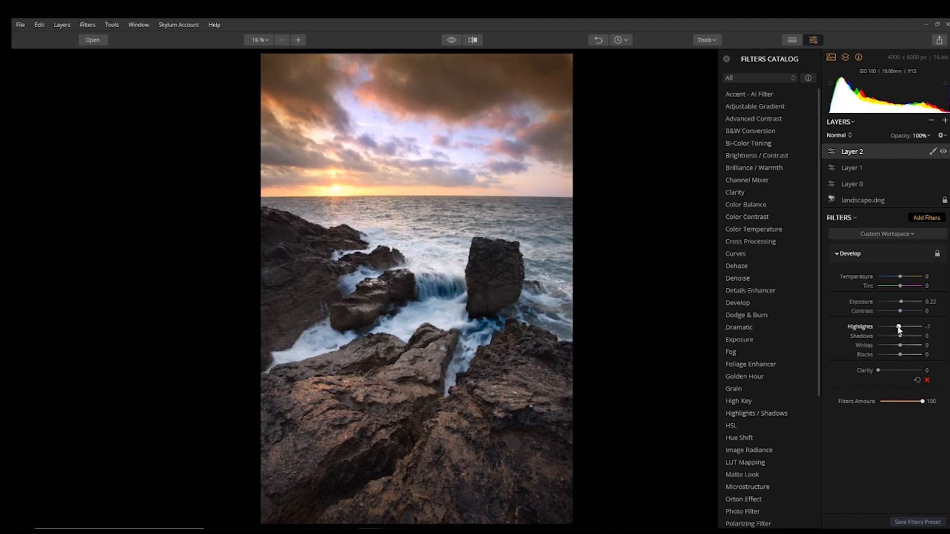
pyautogui.moveTo(898, 327); pyautogui.dragTo(890, 327)
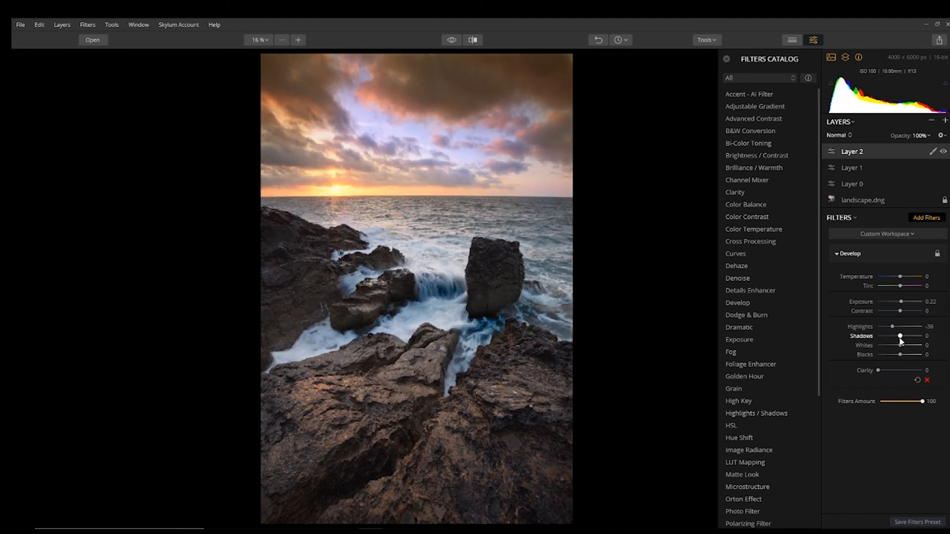
pyautogui.moveTo(900, 336); pyautogui.dragTo(902, 336)
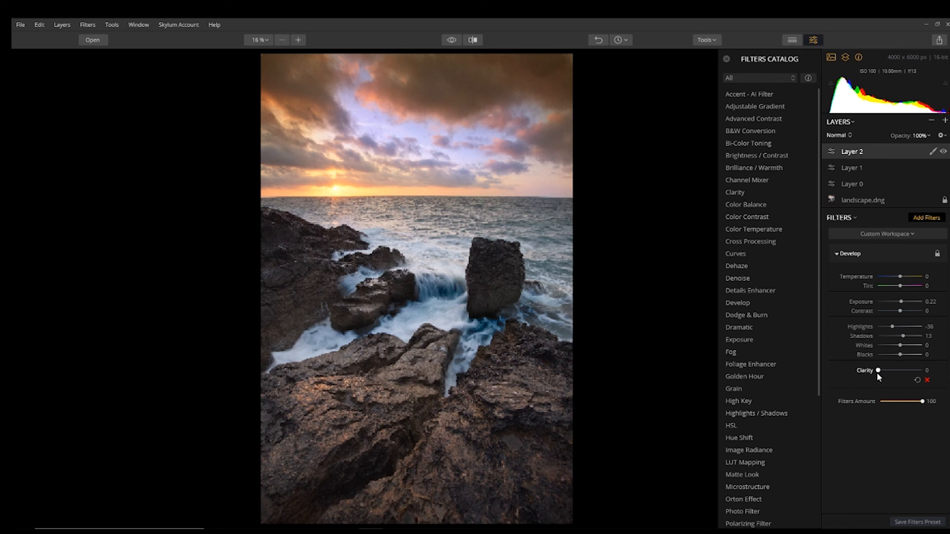
# - Set Develop Whites to -20, Blacks to 18 and Clarity to 32
pyautogui.moveTo(877, 370); pyautogui.dragTo(888, 370)
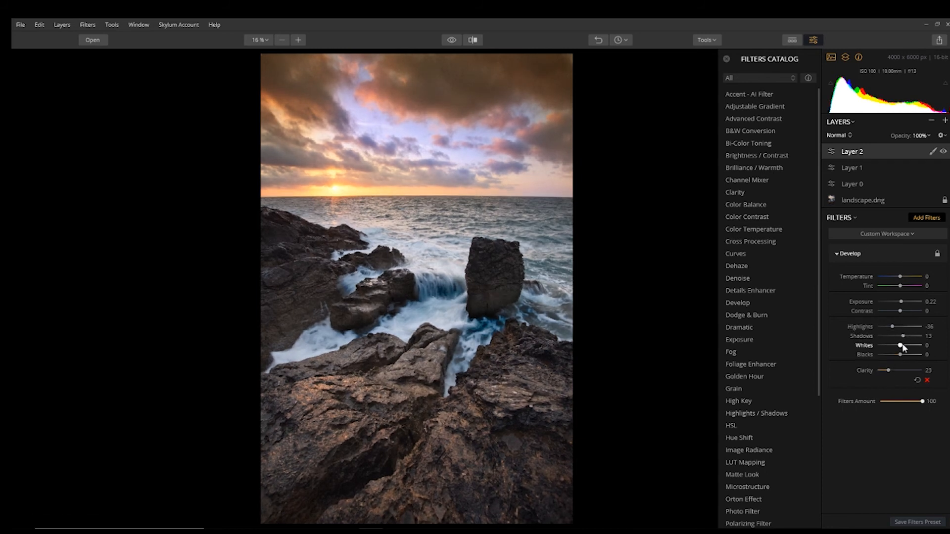
pyautogui.moveTo(902, 345); pyautogui.dragTo(898, 345)
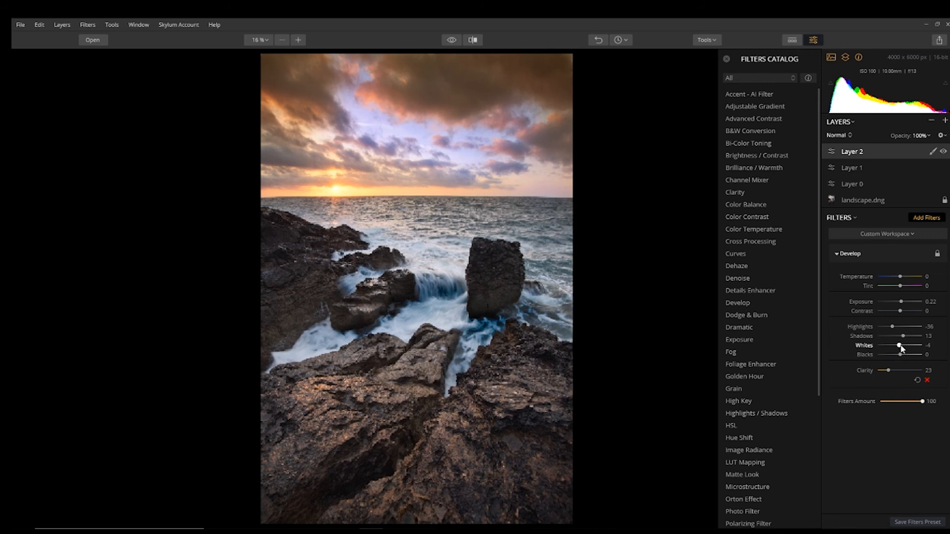
pyautogui.moveTo(885, 354); pyautogui.dragTo(903, 355)
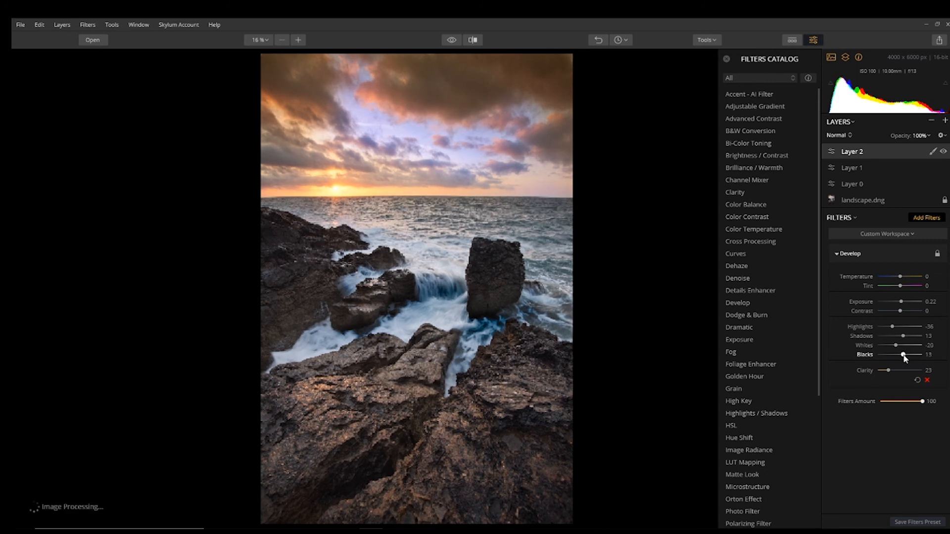
pyautogui.moveTo(902, 354); pyautogui.dragTo(909, 355)
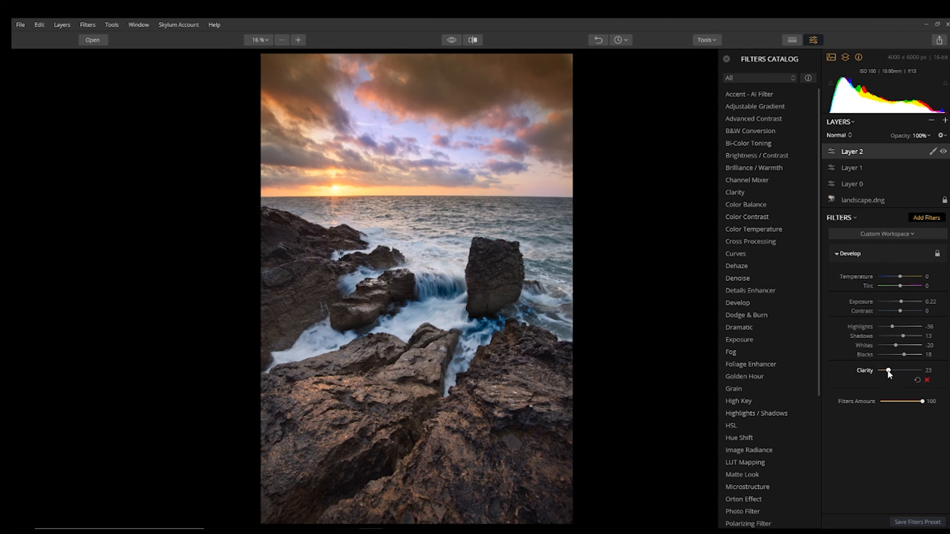
pyautogui.moveTo(888, 371); pyautogui.dragTo(893, 370)
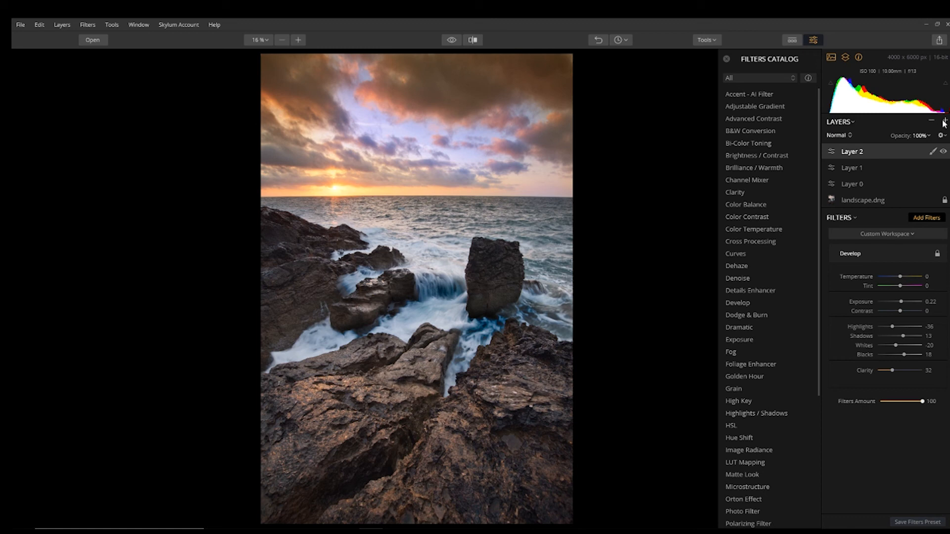
# - Add Layer 3, swap a Details Enhancer for a Clarity filter and raise its Amount to 27
pyautogui.click(945, 121)
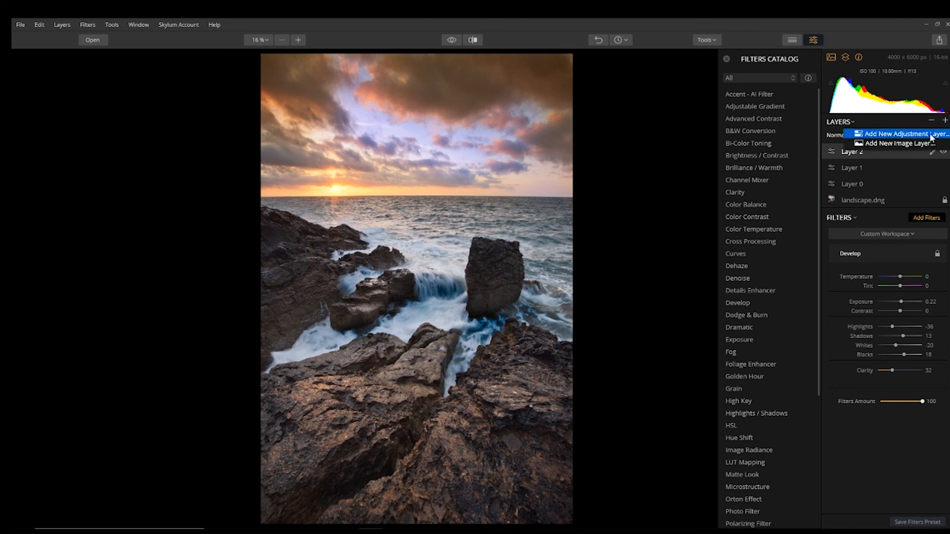
pyautogui.click(902, 133)
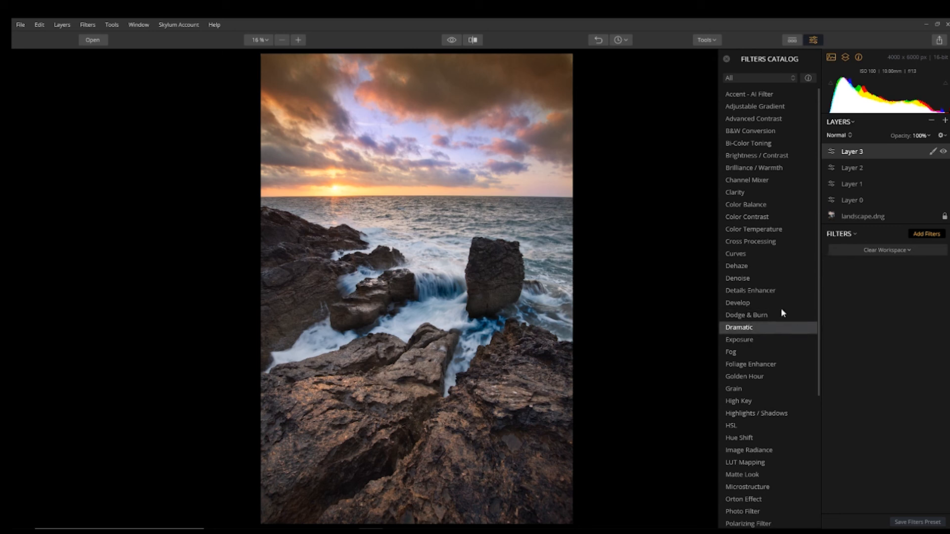
pyautogui.moveTo(750, 291)
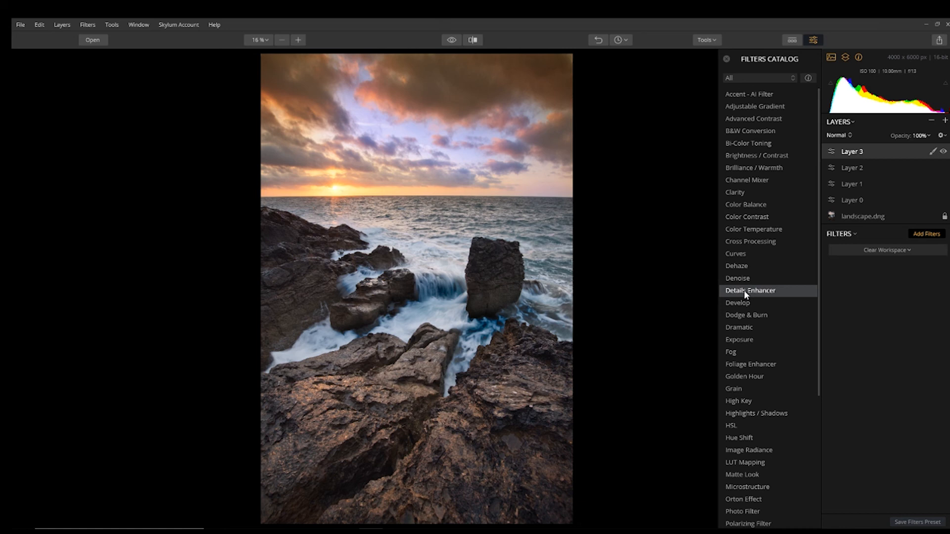
pyautogui.click(750, 291)
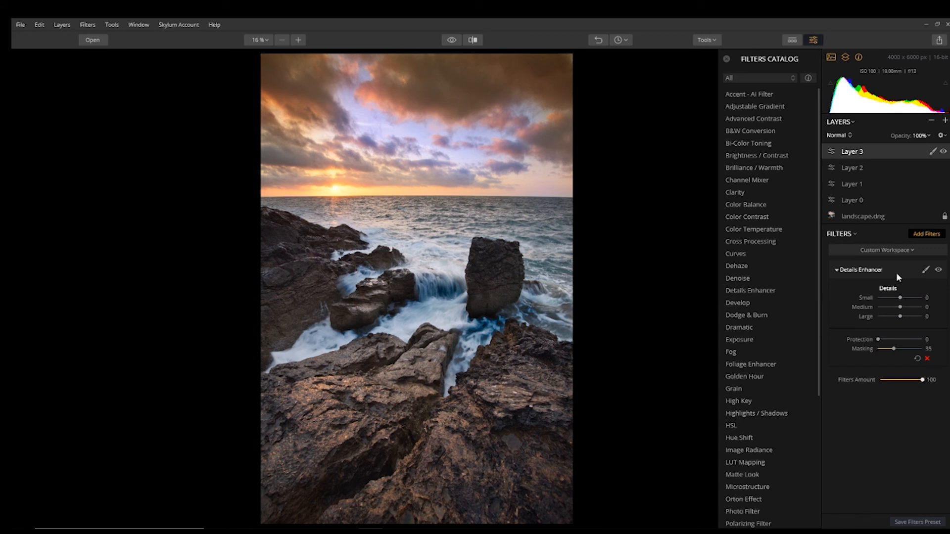
pyautogui.click(886, 250)
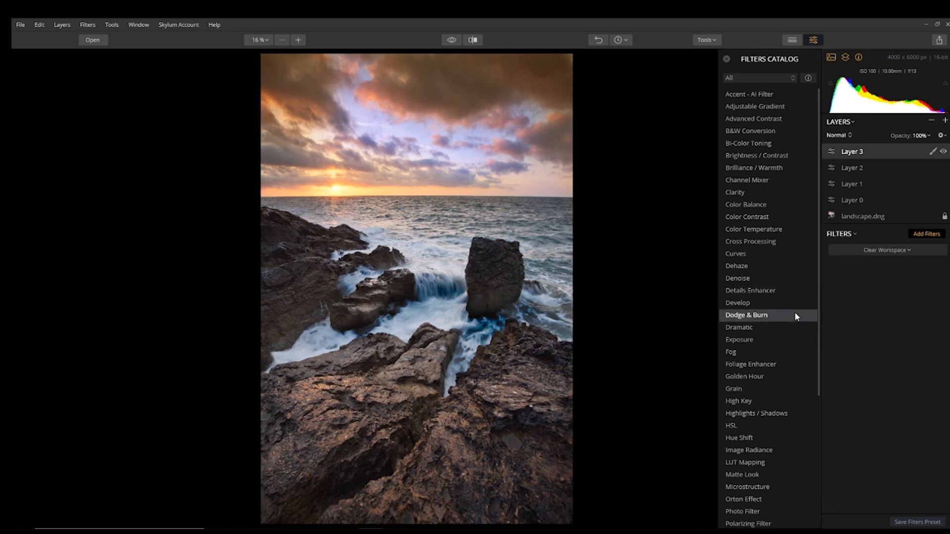
pyautogui.click(734, 192)
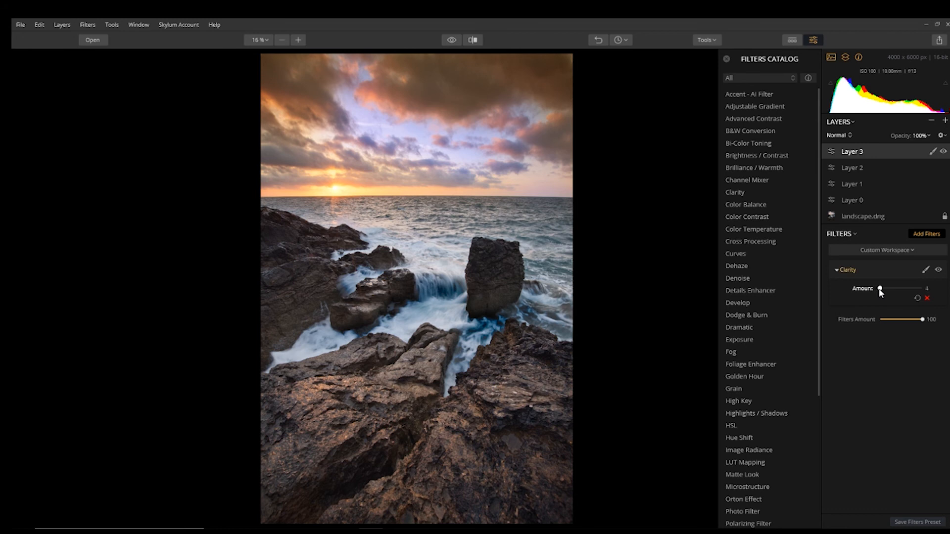
pyautogui.moveTo(880, 288); pyautogui.dragTo(889, 289)
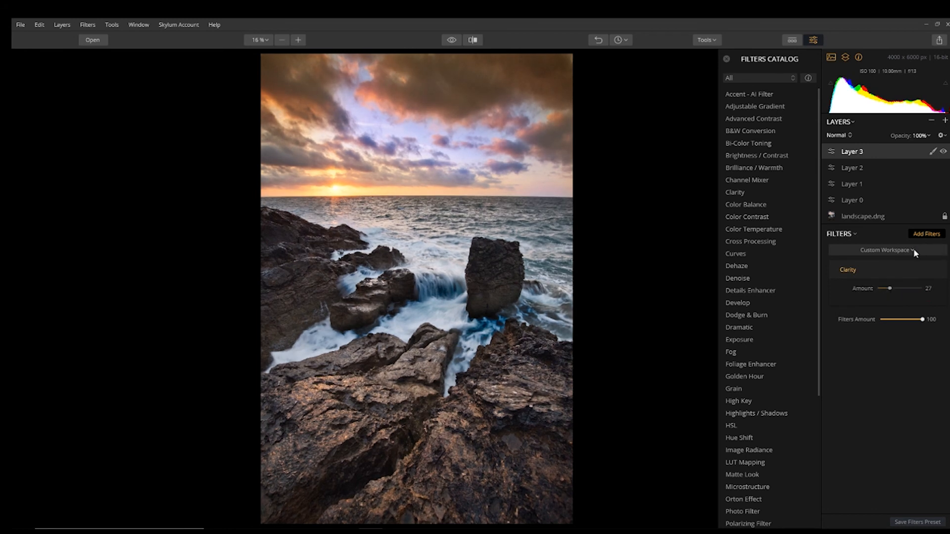
pyautogui.click(934, 270)
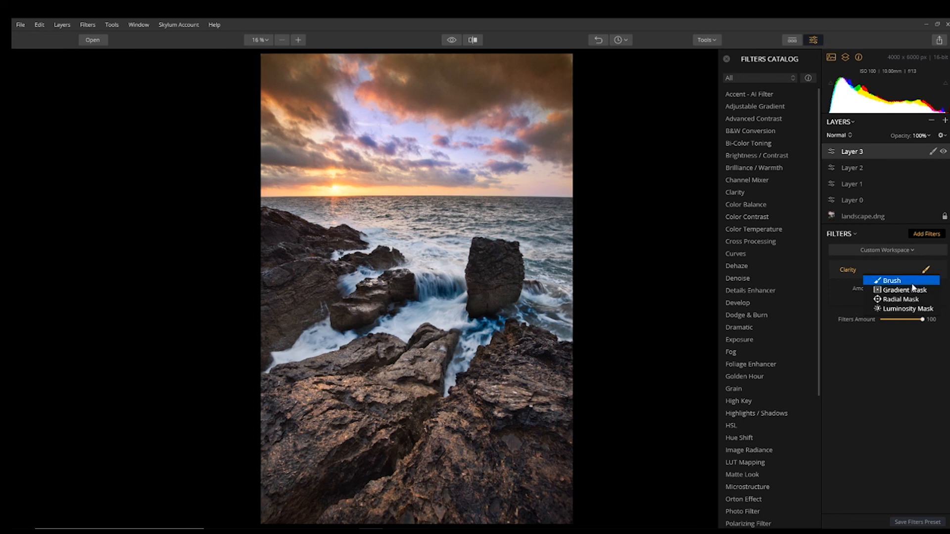
# - Start a brush mask for the Clarity filter with the brush size reduced to about 90
pyautogui.click(890, 280)
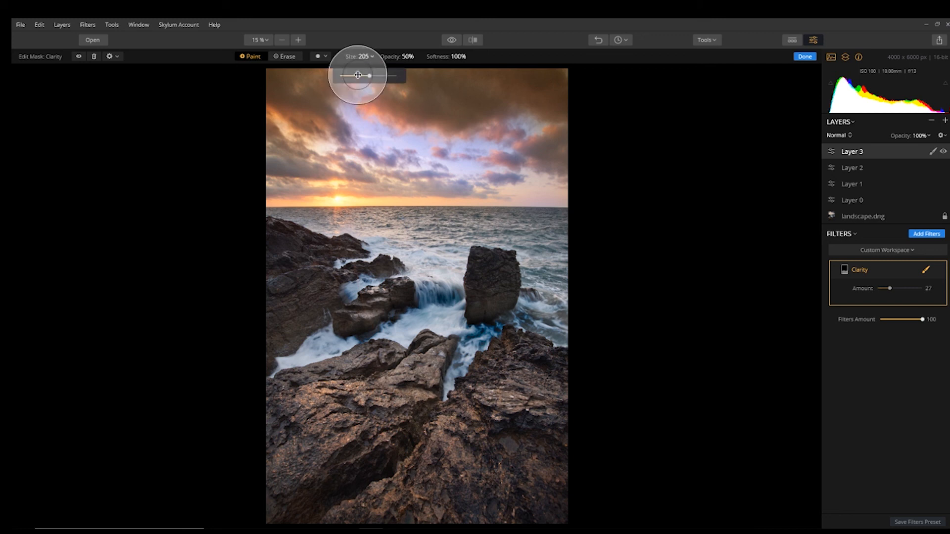
pyautogui.moveTo(369, 75); pyautogui.dragTo(343, 76)
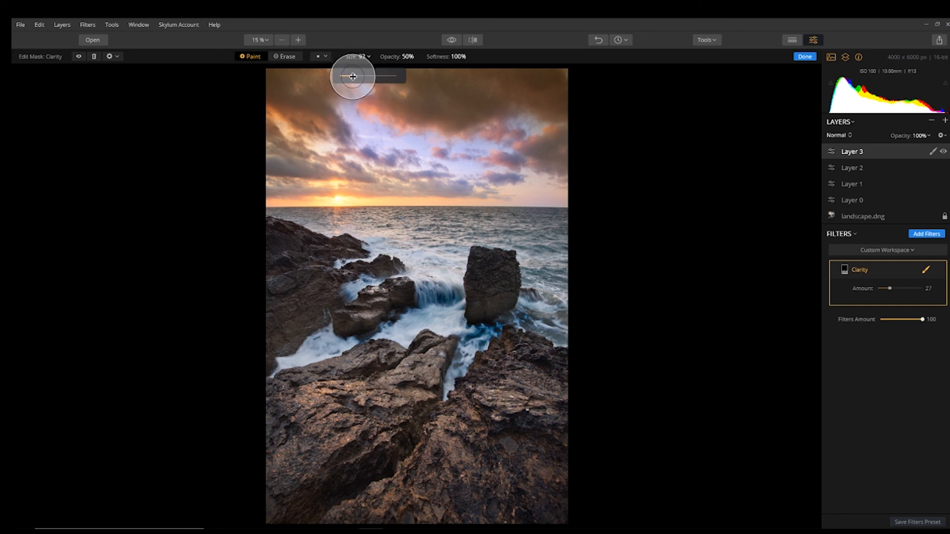
pyautogui.moveTo(494, 270)
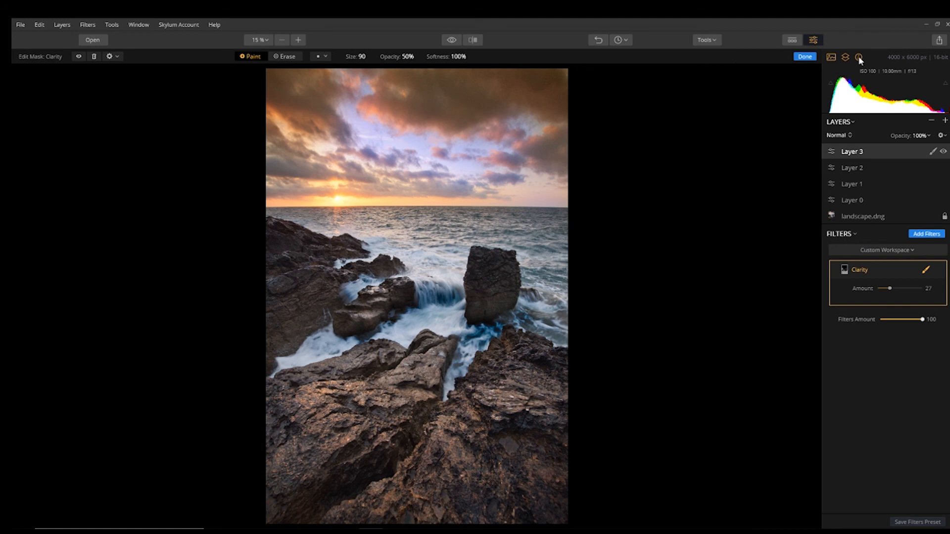
pyautogui.moveTo(923, 240)
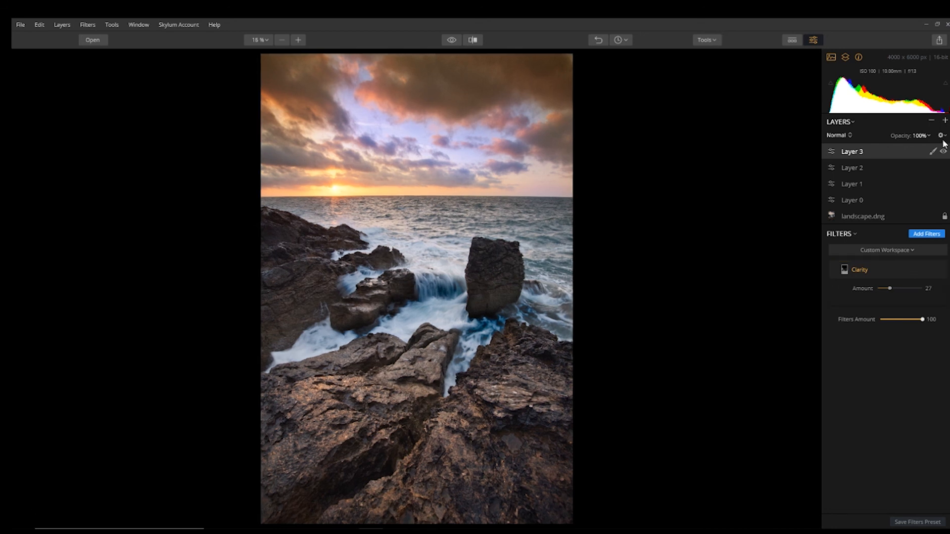
# - Add a Saturation / Vibrance filter with Saturation 11 and compare against the unedited original
pyautogui.click(925, 234)
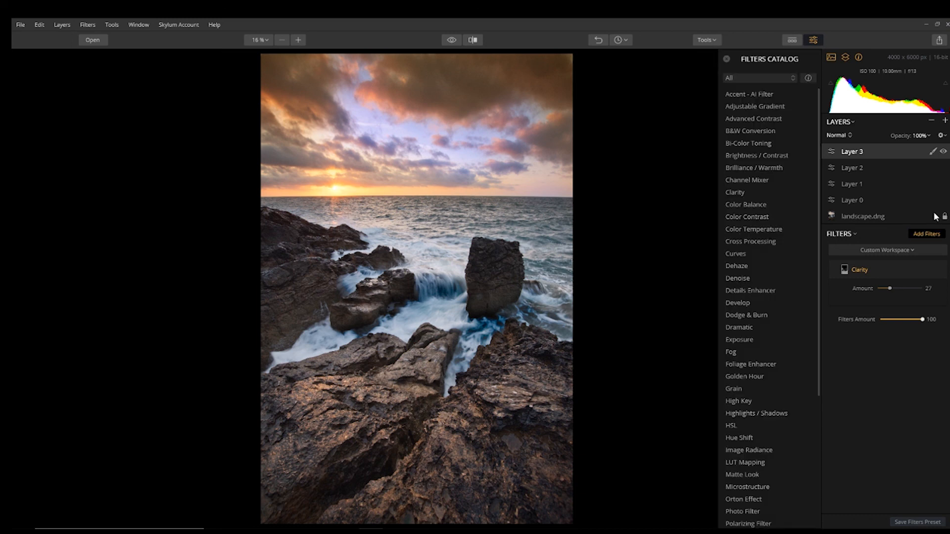
pyautogui.moveTo(784, 292)
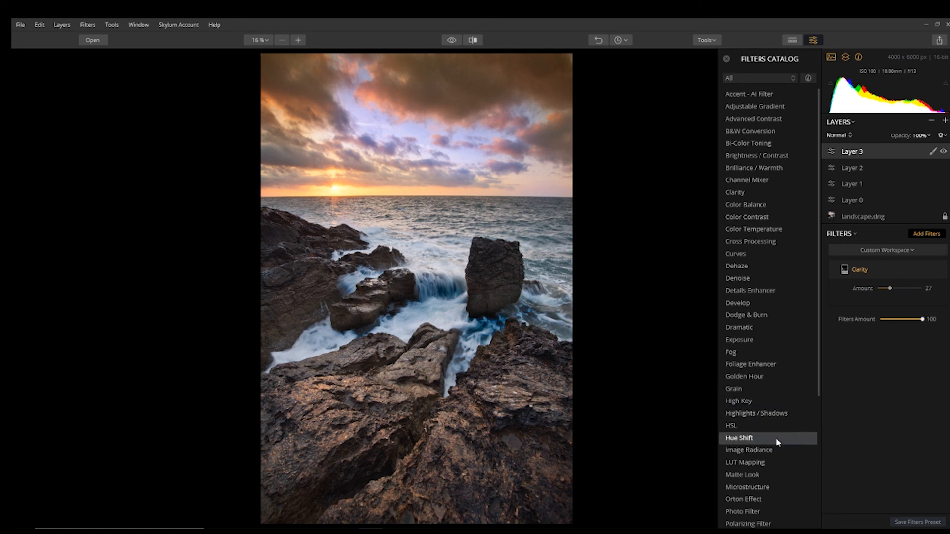
pyautogui.scroll(-3)
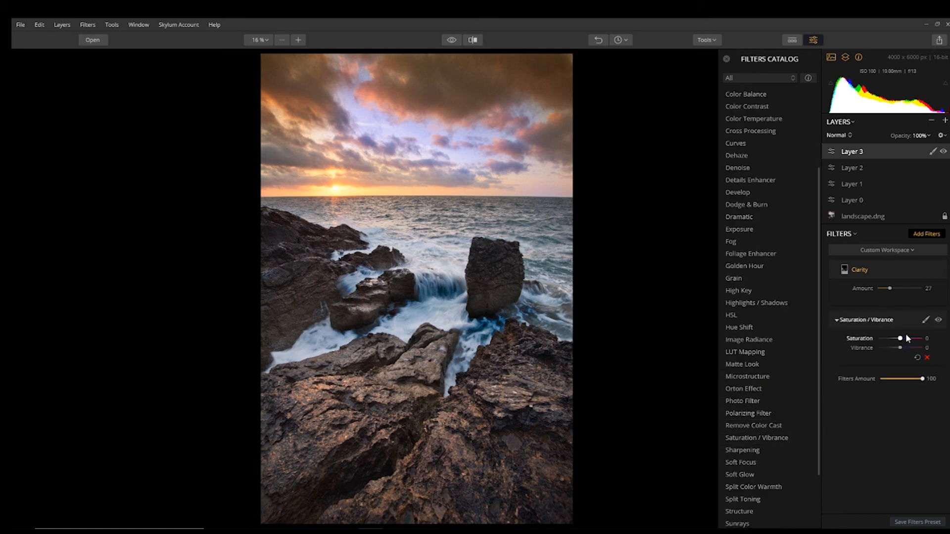
pyautogui.moveTo(901, 338); pyautogui.dragTo(907, 338)
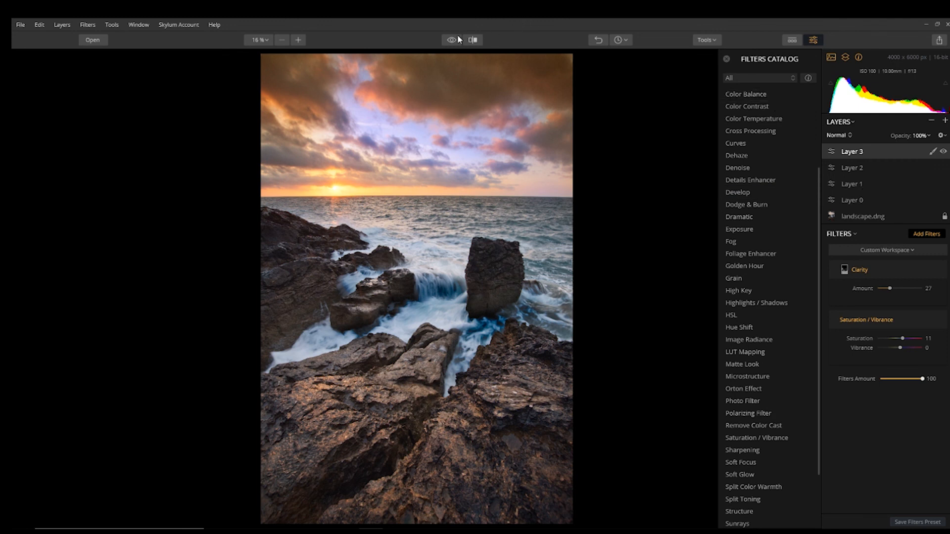
pyautogui.click(450, 39)
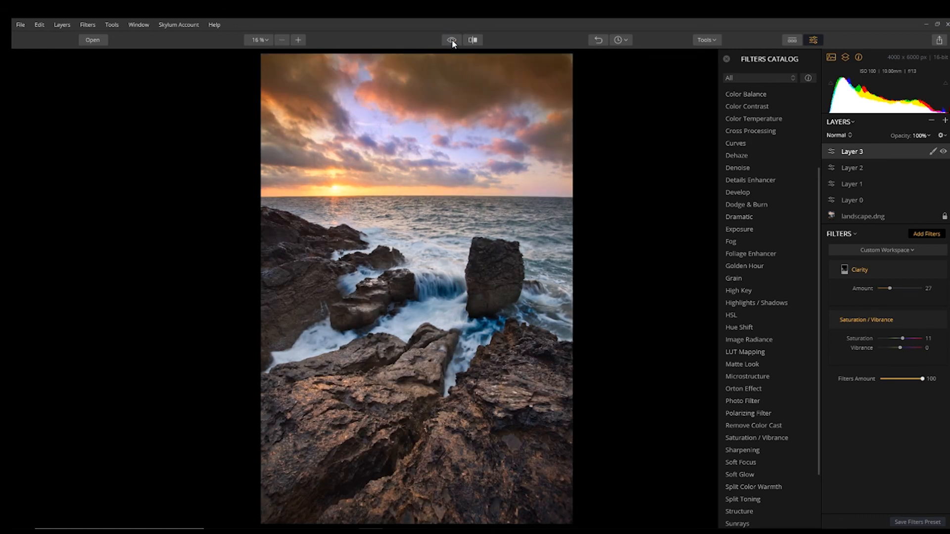
pyautogui.click(451, 40)
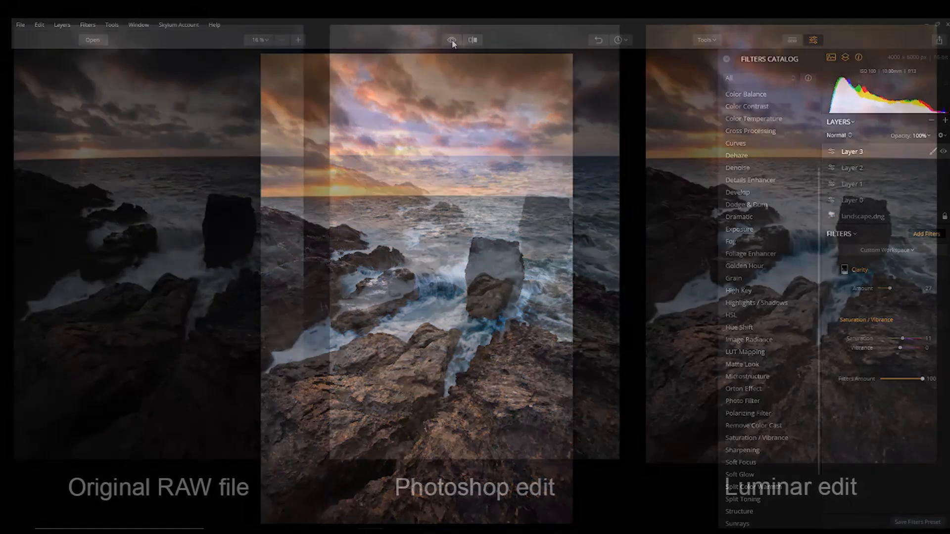